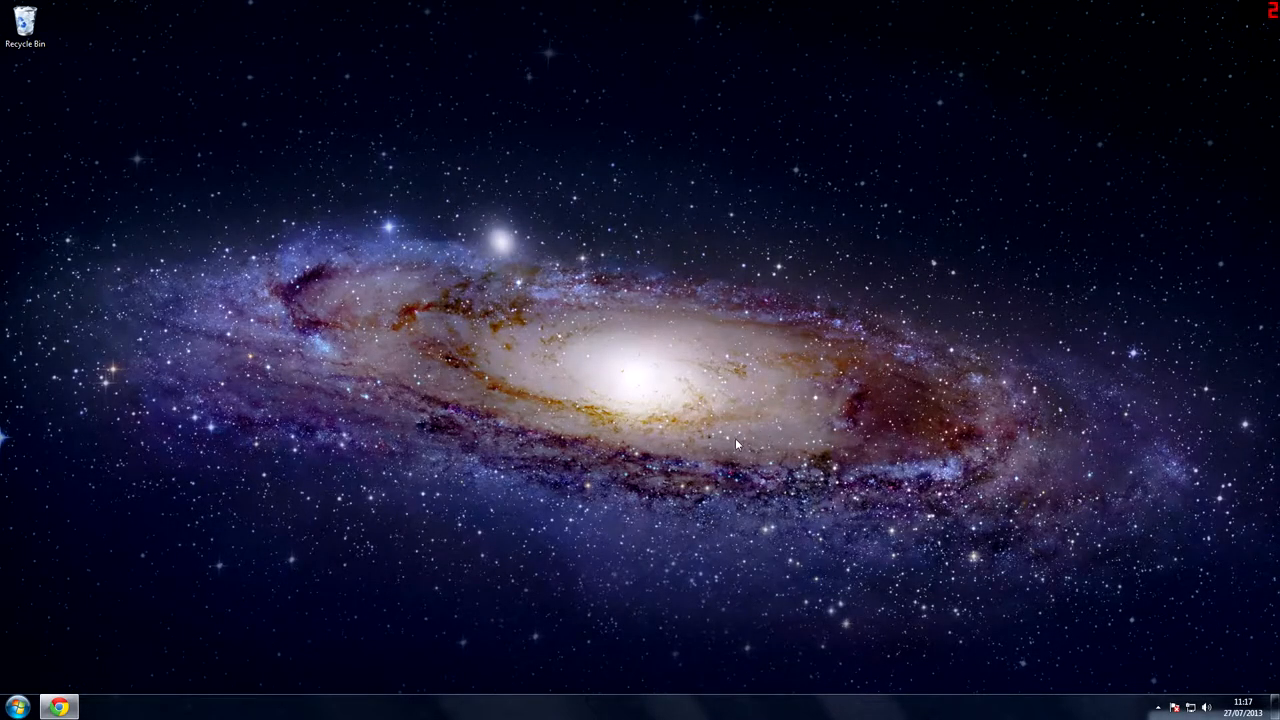
pyautogui.moveTo(112, 464)
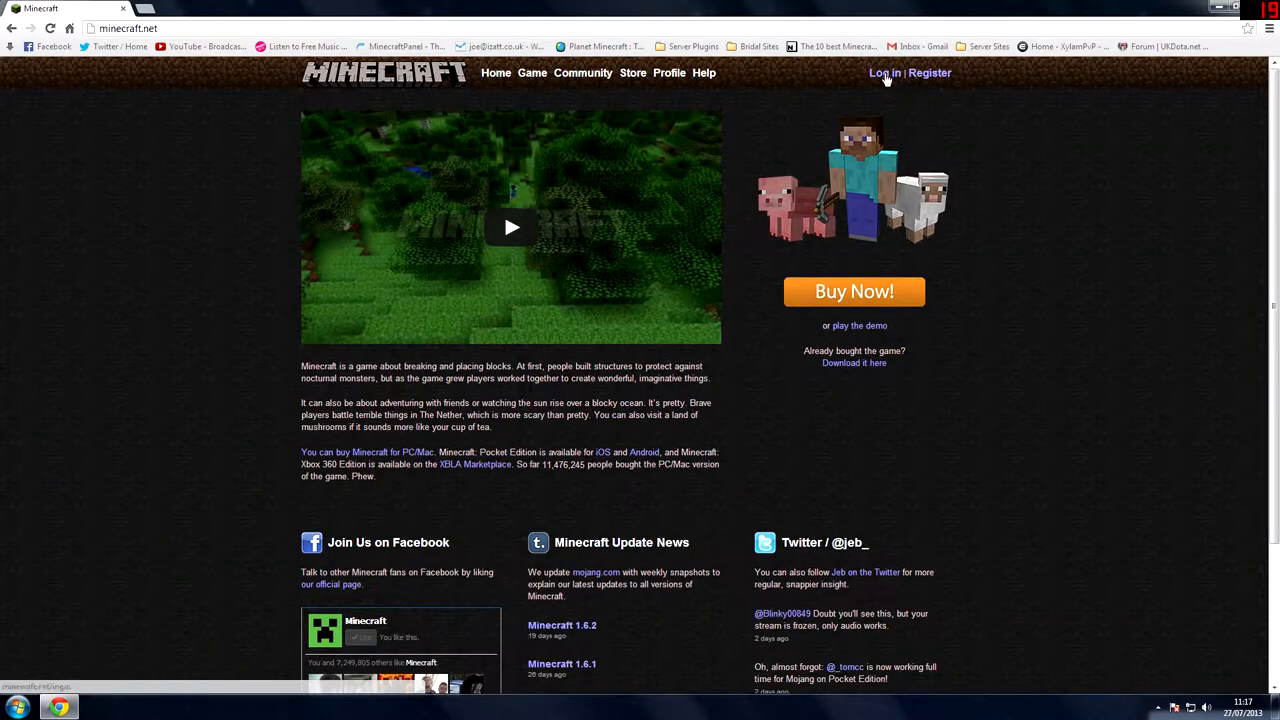
# Step: Sign in to the Minecraft account on minecraft.net with Remember me ticked
pyautogui.click(884, 72)
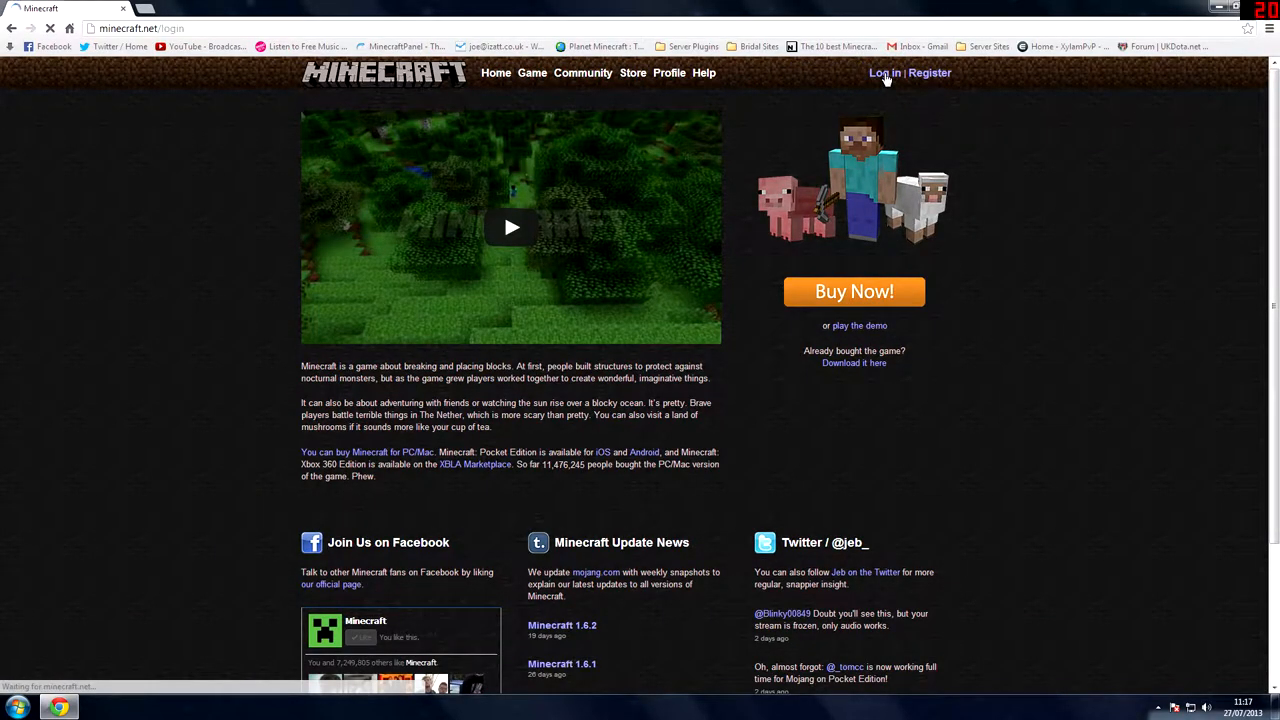
pyautogui.click(884, 72)
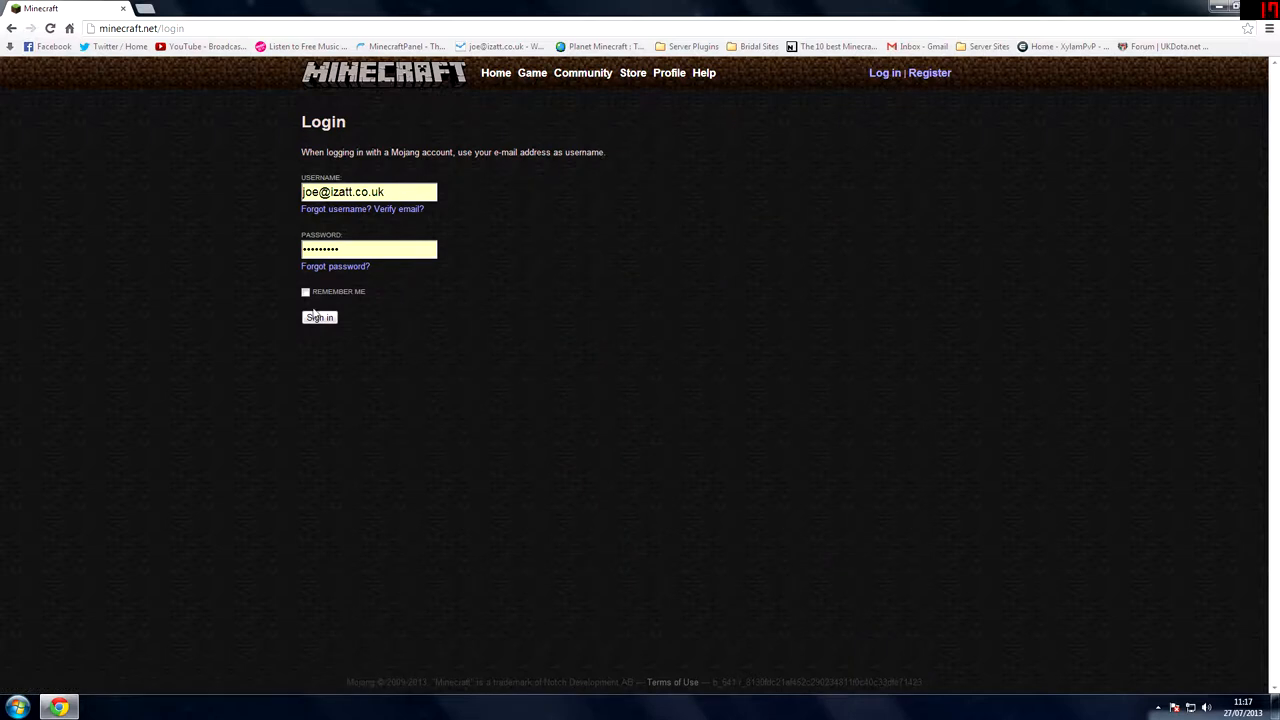
pyautogui.click(320, 316)
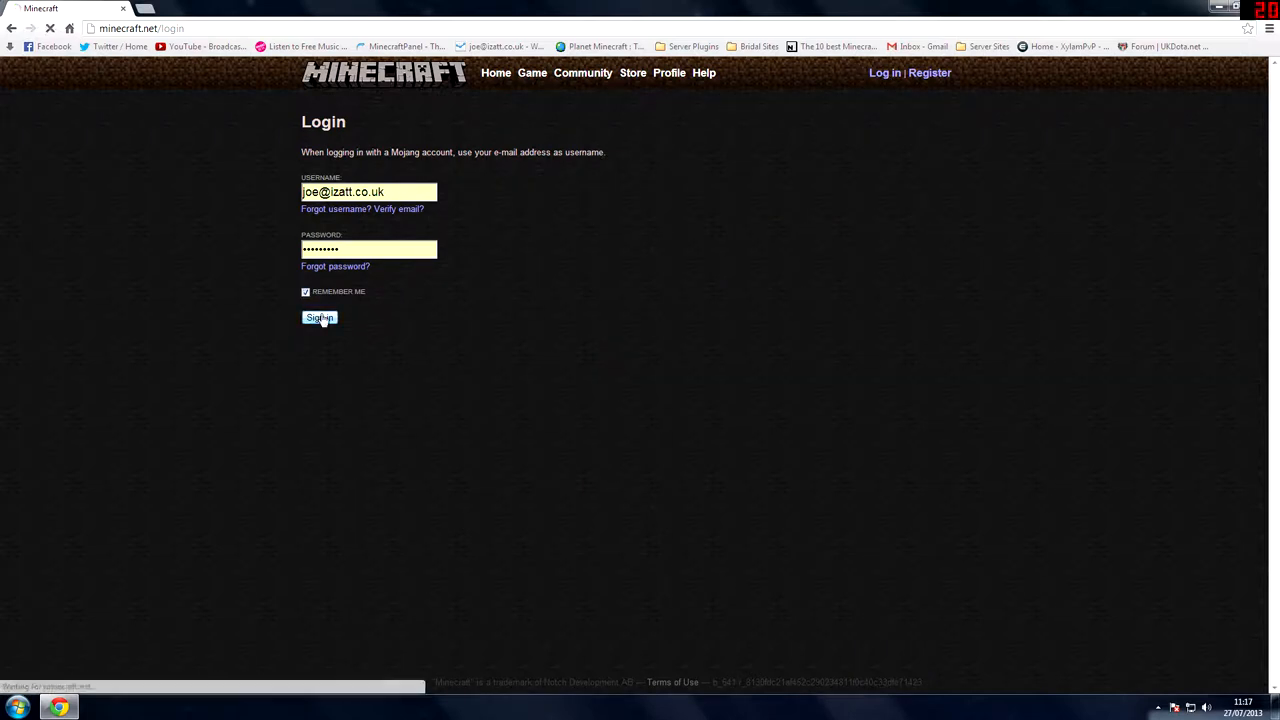
pyautogui.click(320, 316)
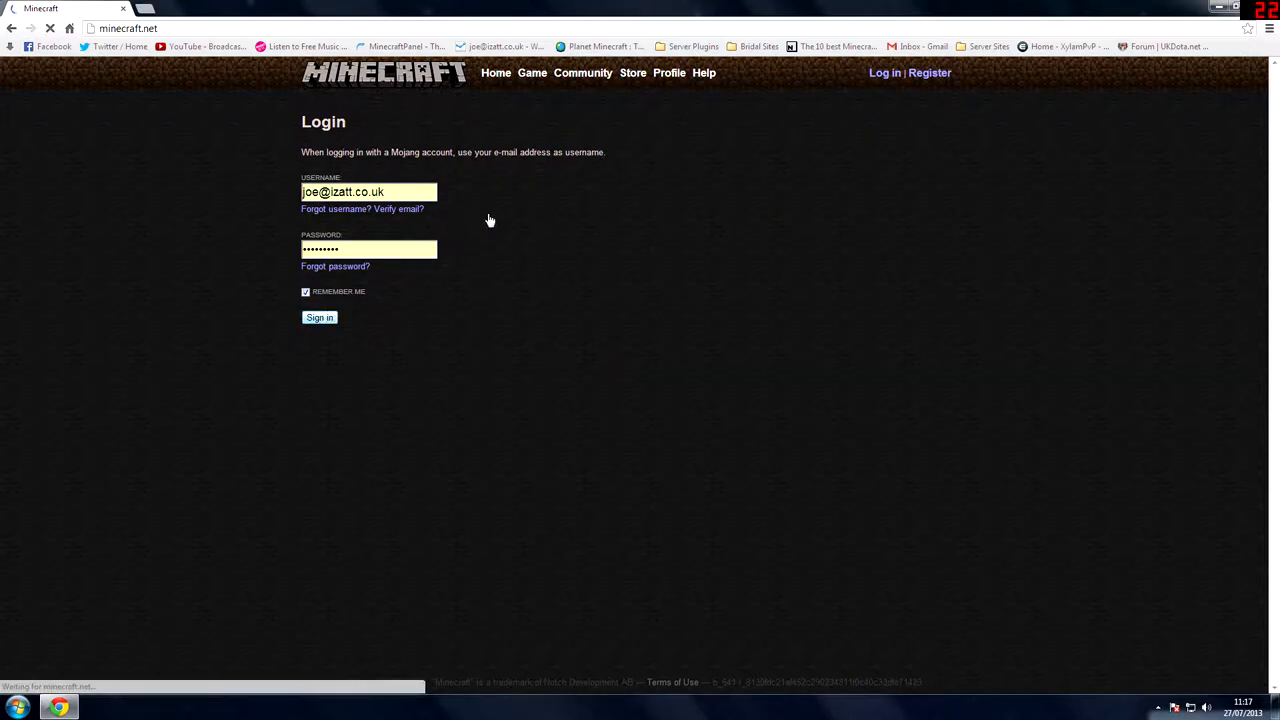
pyautogui.click(320, 316)
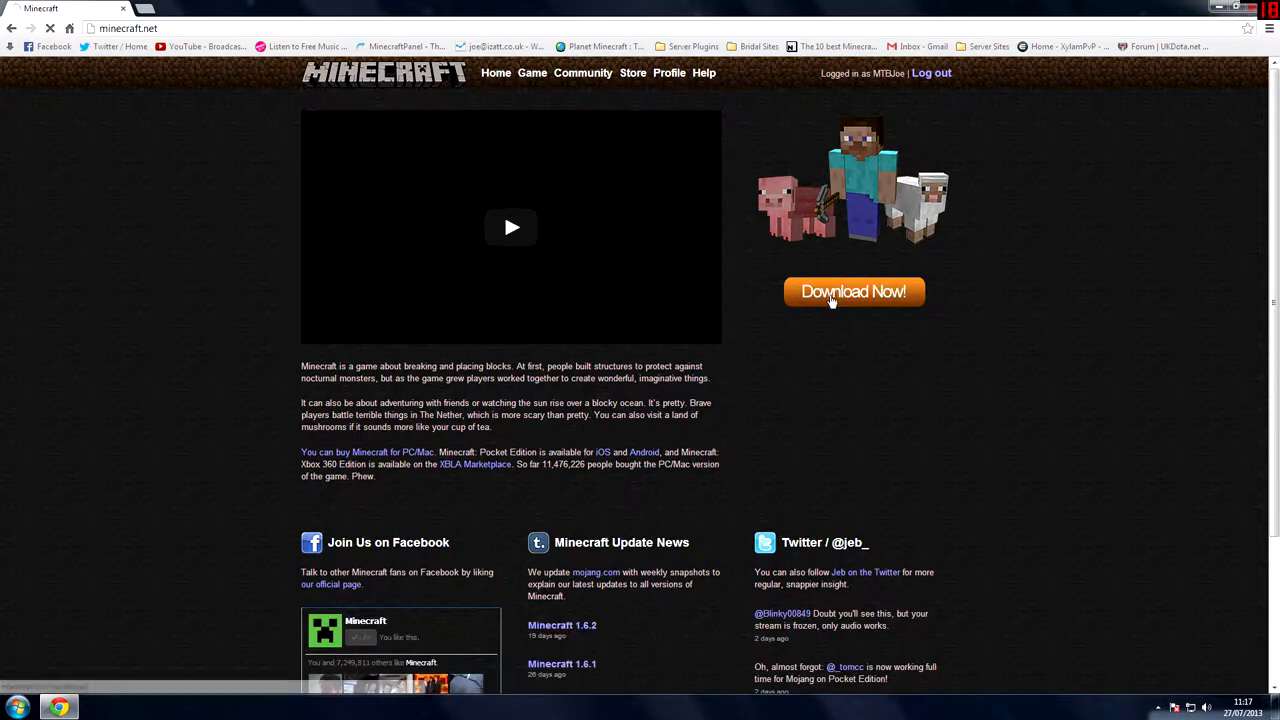
# Step: Go to the minecraft.net downloads page listing the 1.6.2 multiplayer server file
pyautogui.click(852, 292)
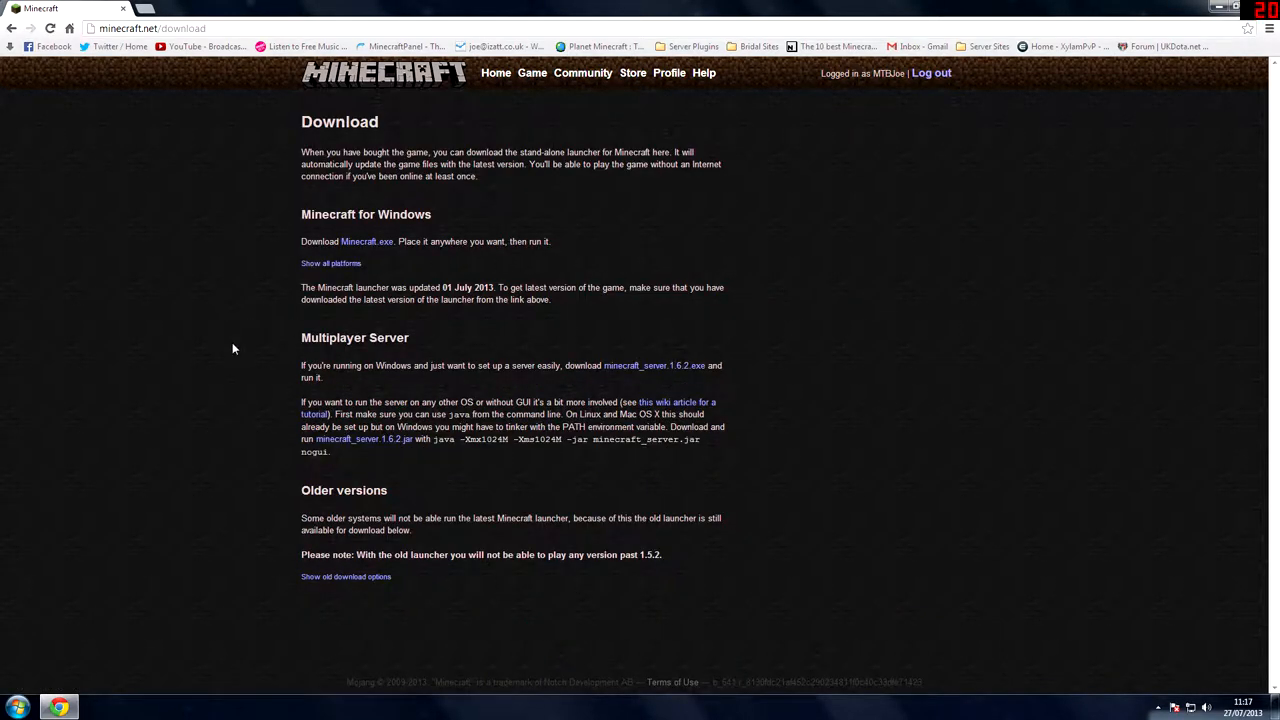
pyautogui.moveTo(350, 444)
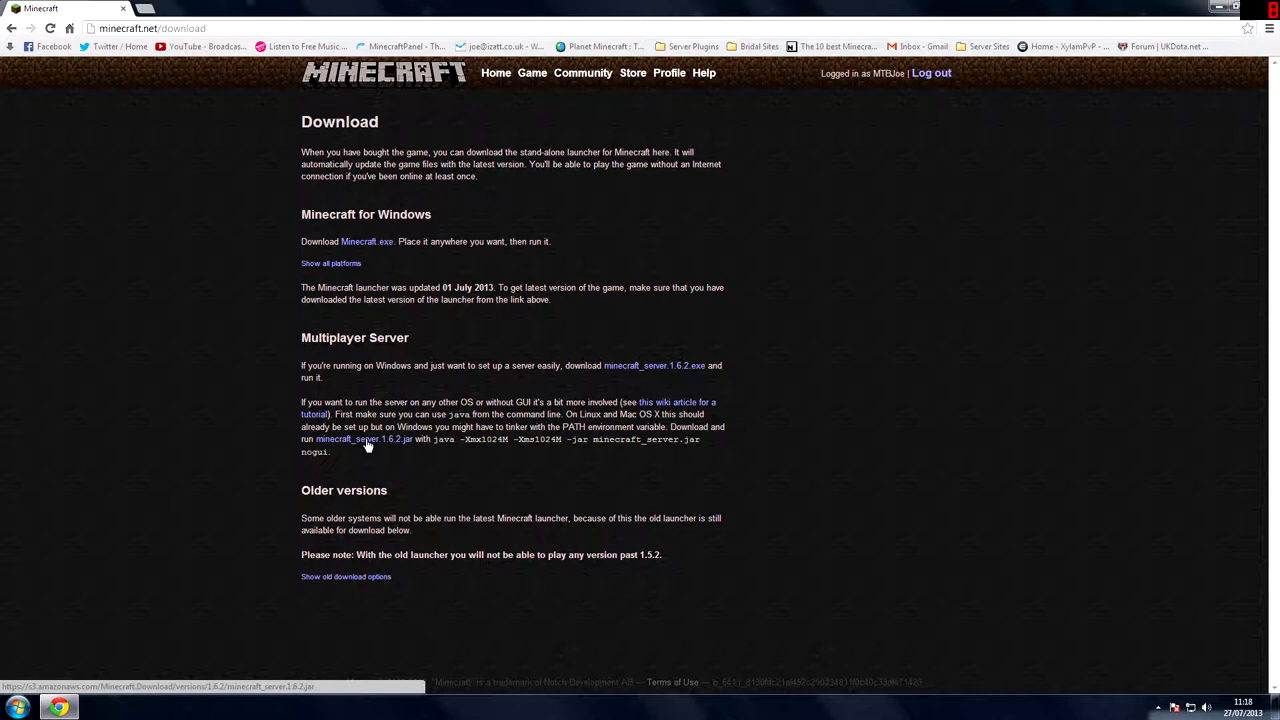
pyautogui.moveTo(622, 374)
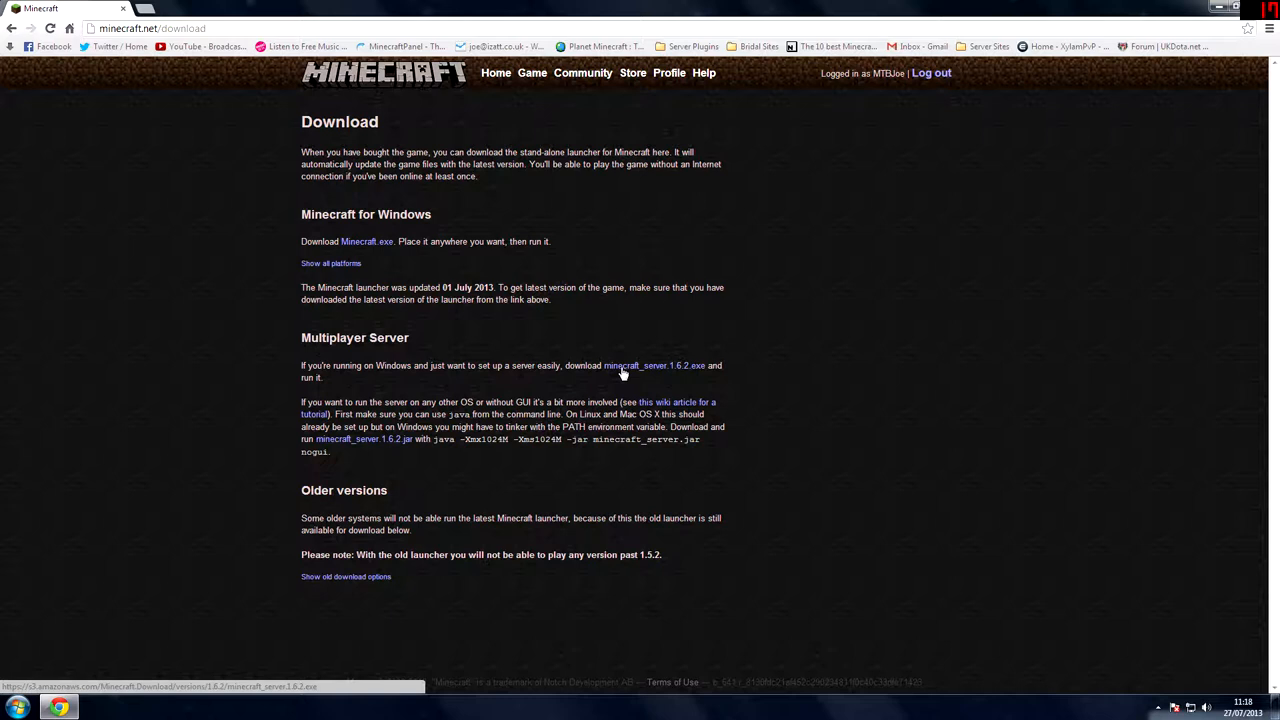
pyautogui.moveTo(388, 442)
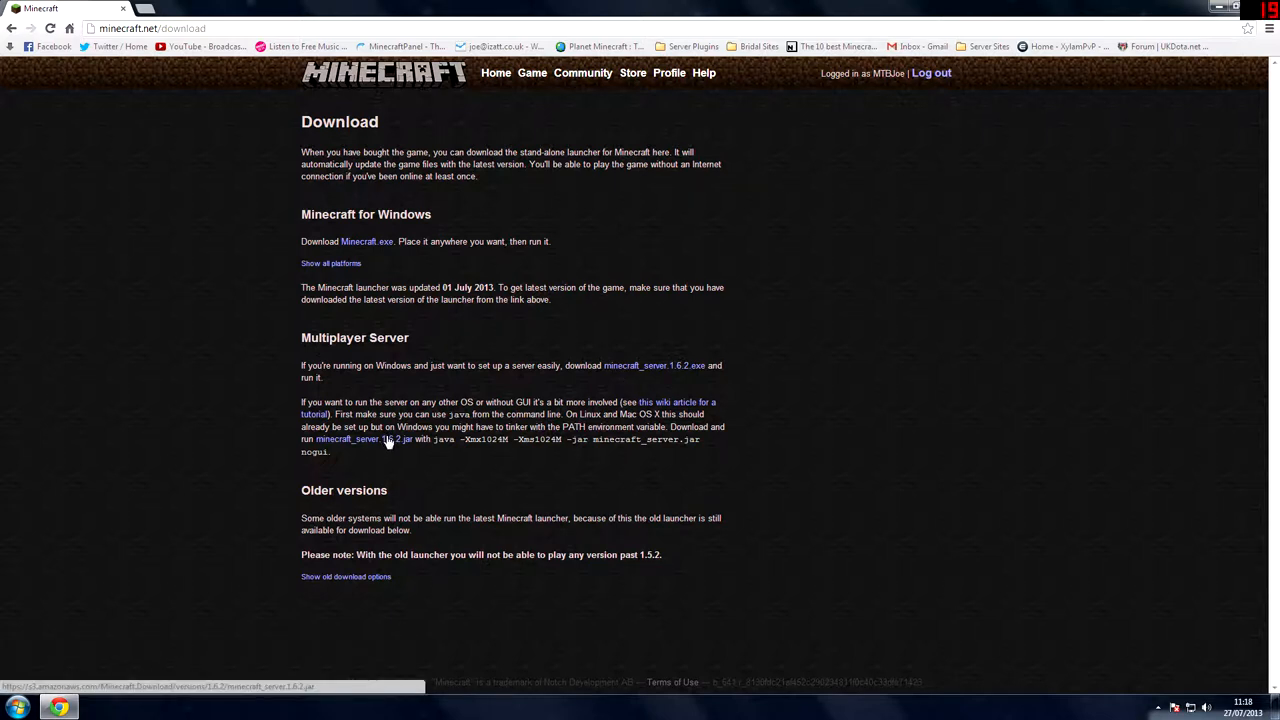
pyautogui.moveTo(630, 388)
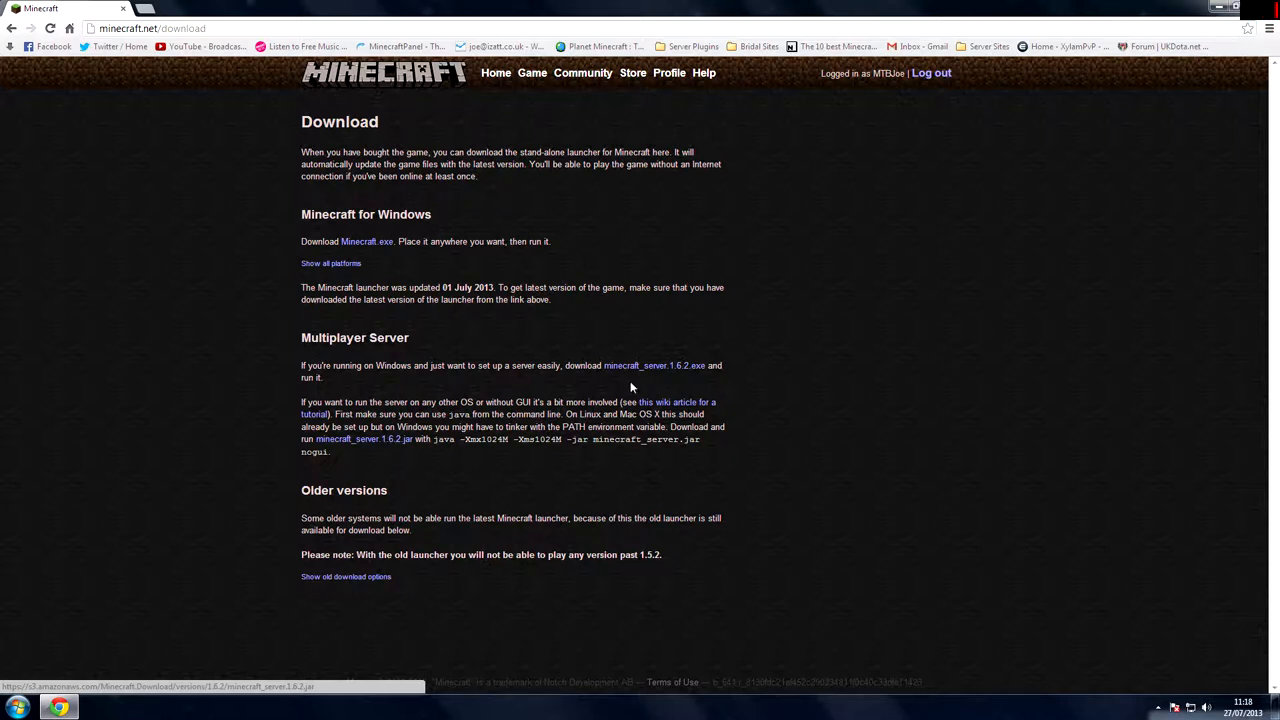
pyautogui.moveTo(344, 444)
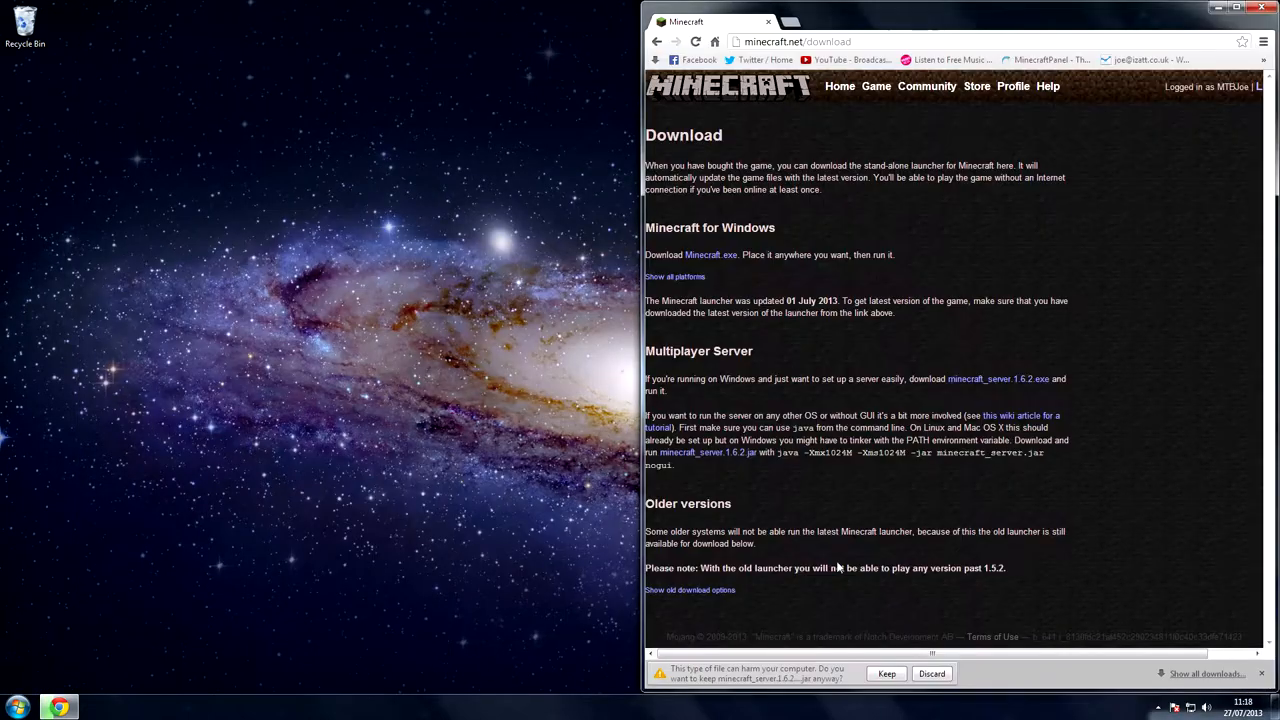
# Step: Keep the downloaded server exe and create a new folder on the desktop
pyautogui.click(886, 672)
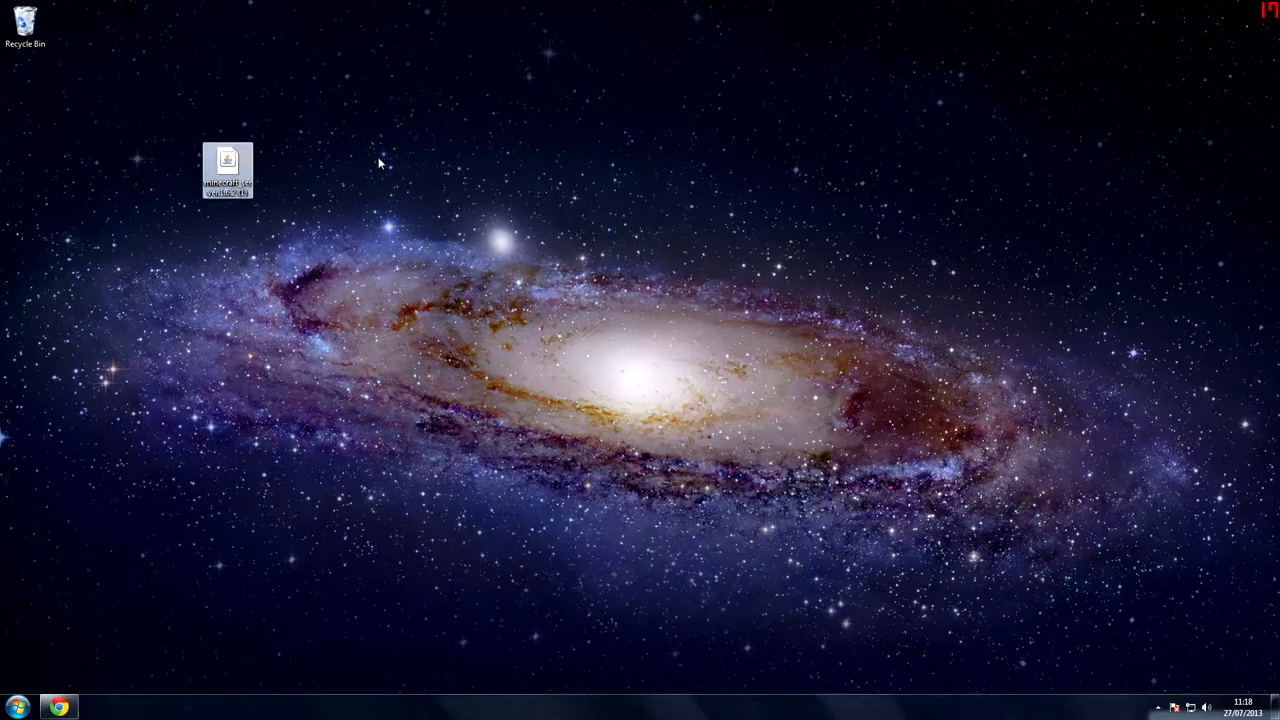
pyautogui.rightClick(380, 164)
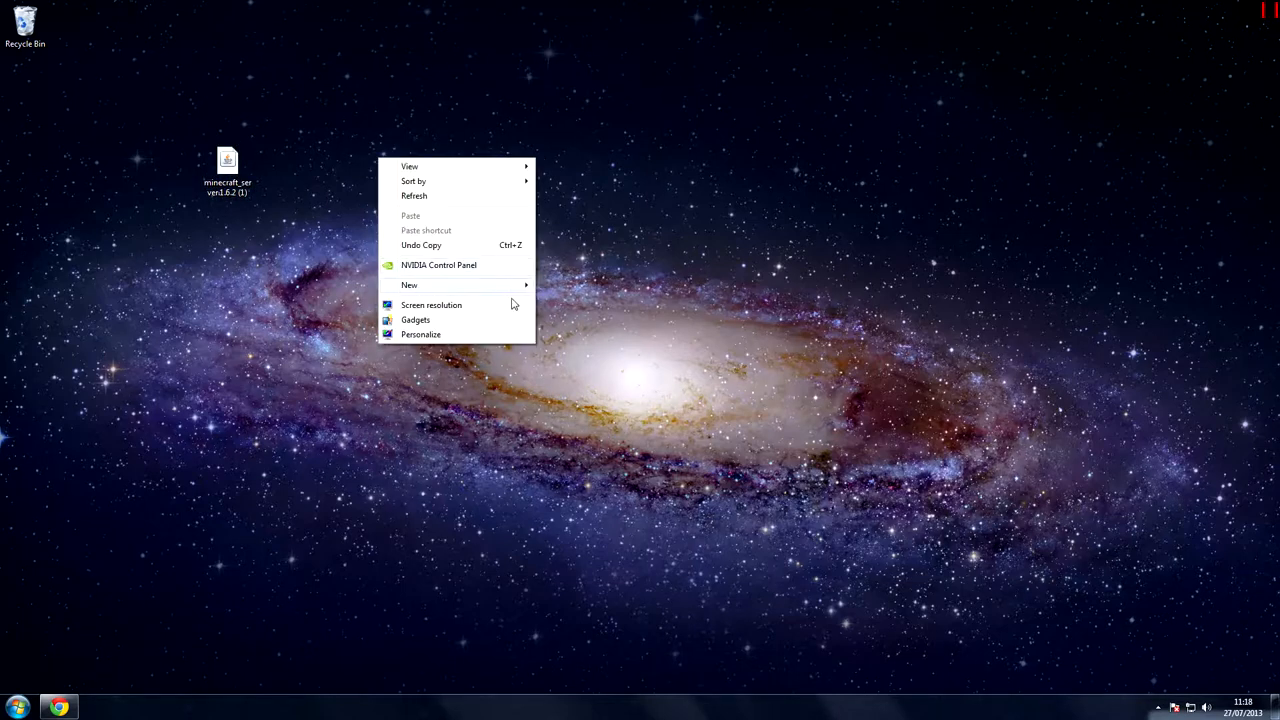
pyautogui.click(408, 284)
pyautogui.write('Server')
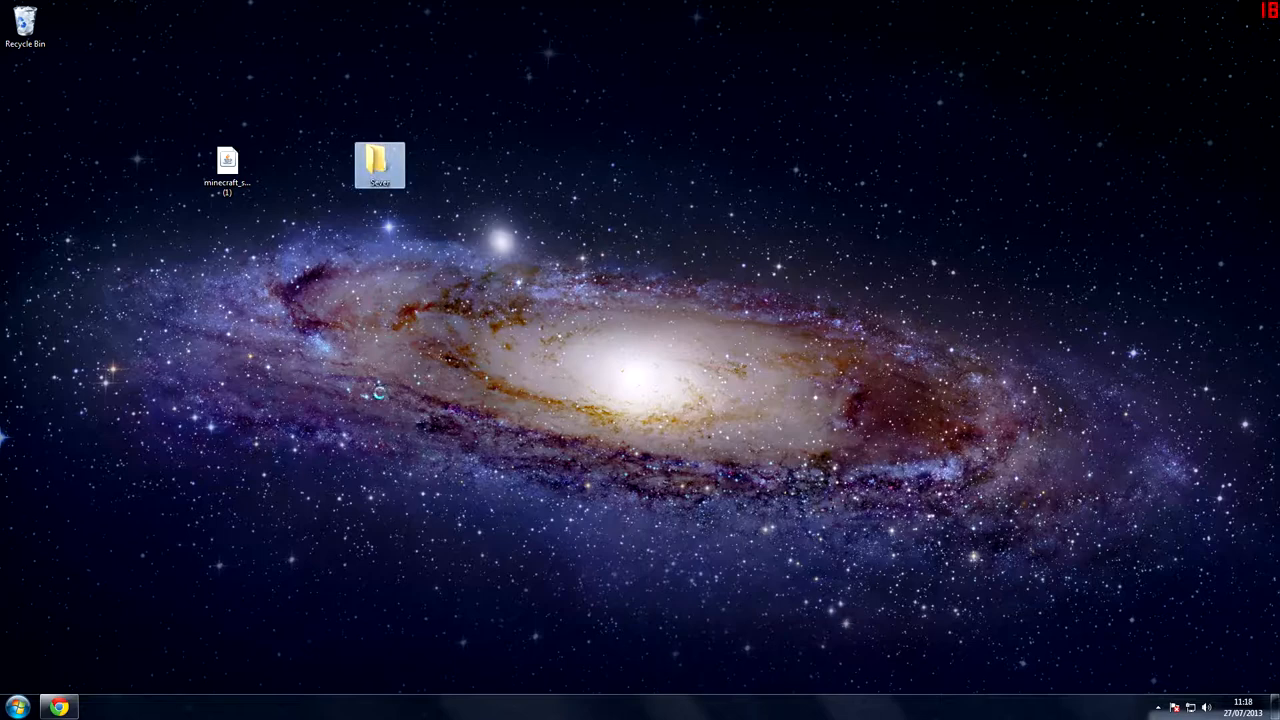
# Step: Name the new desktop folder Server and open it in Explorer
pyautogui.rightClick(380, 164)
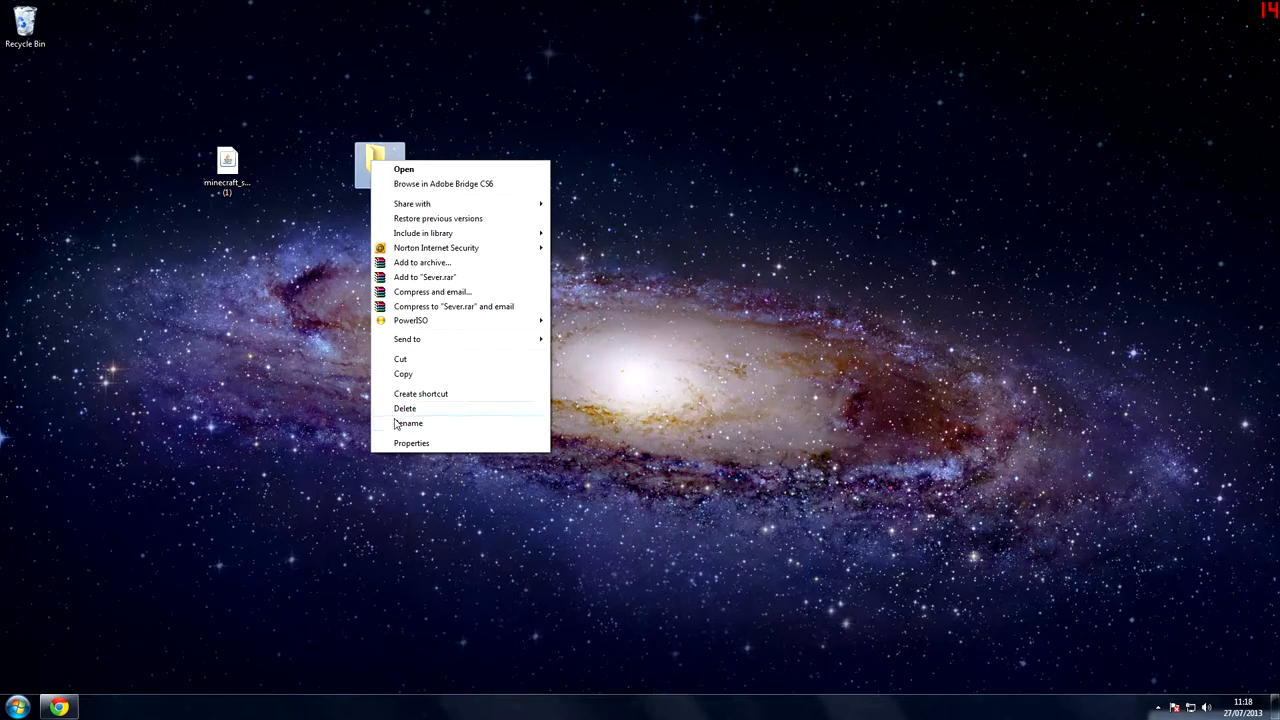
pyautogui.click(408, 424)
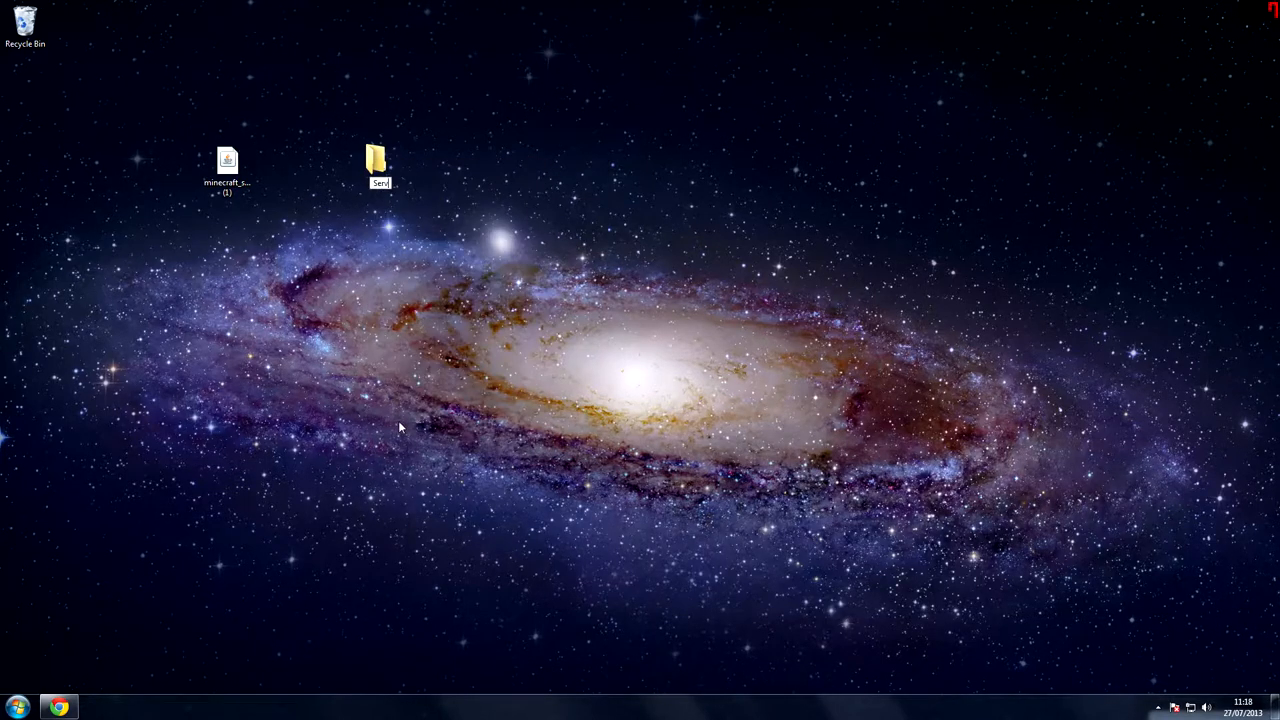
pyautogui.click(228, 168)
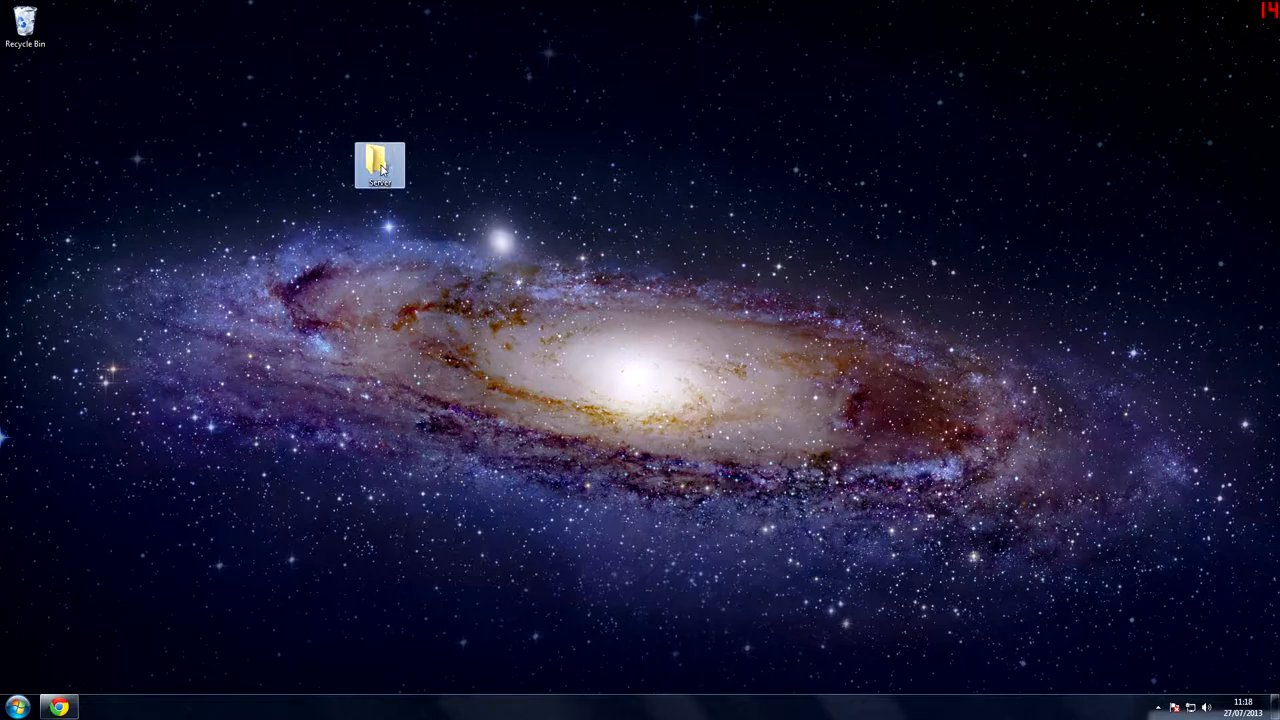
pyautogui.doubleClick(380, 164)
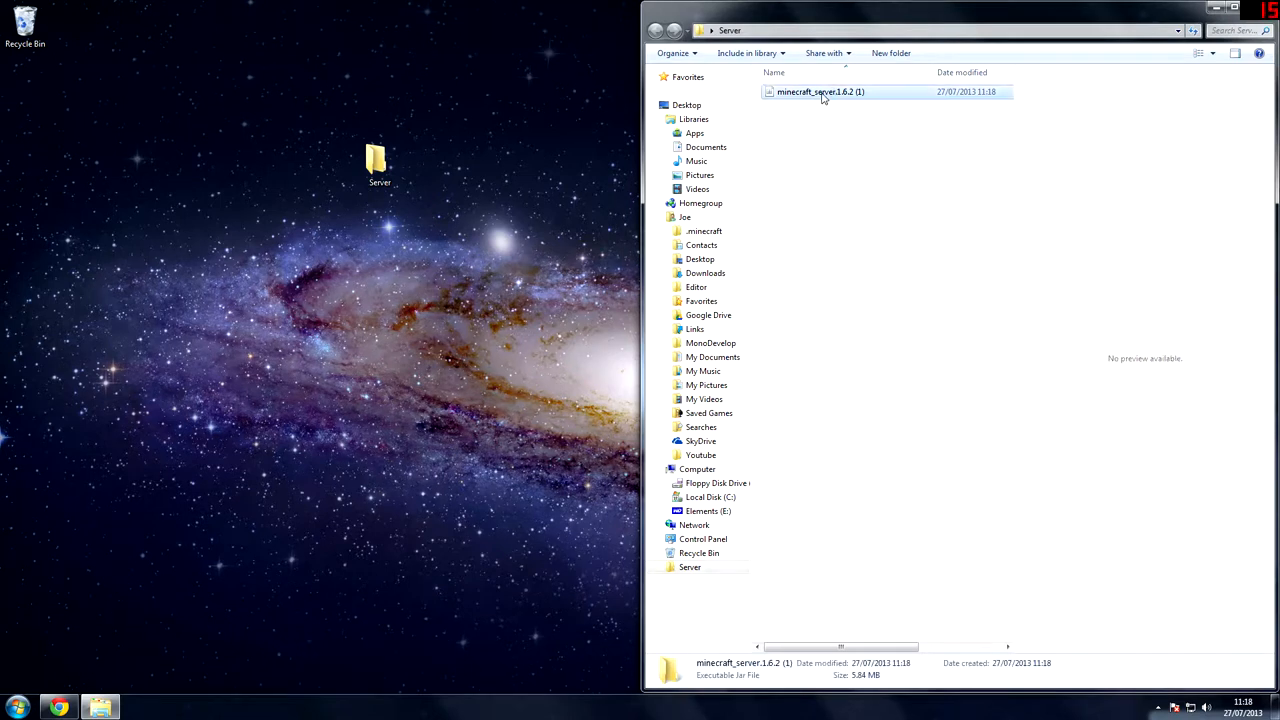
# Step: Rename the server file to mcserver and add a new text document named Launch
pyautogui.click(820, 92)
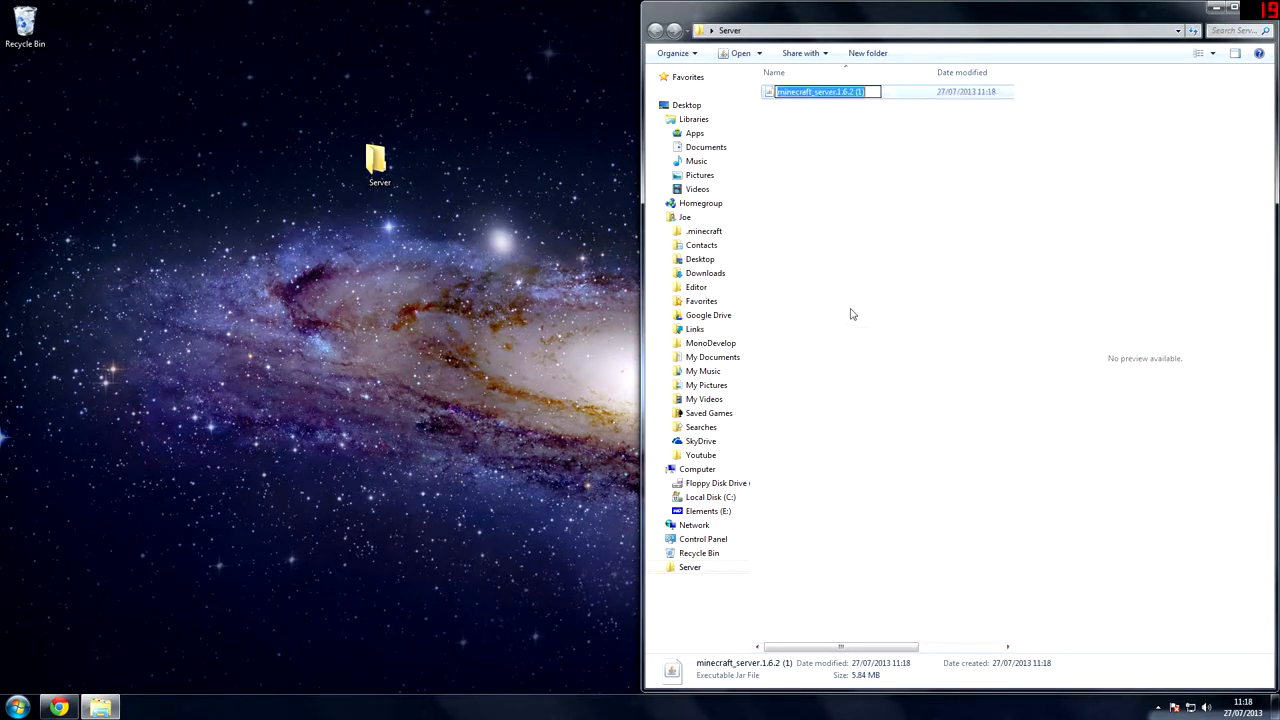
pyautogui.write('mined')
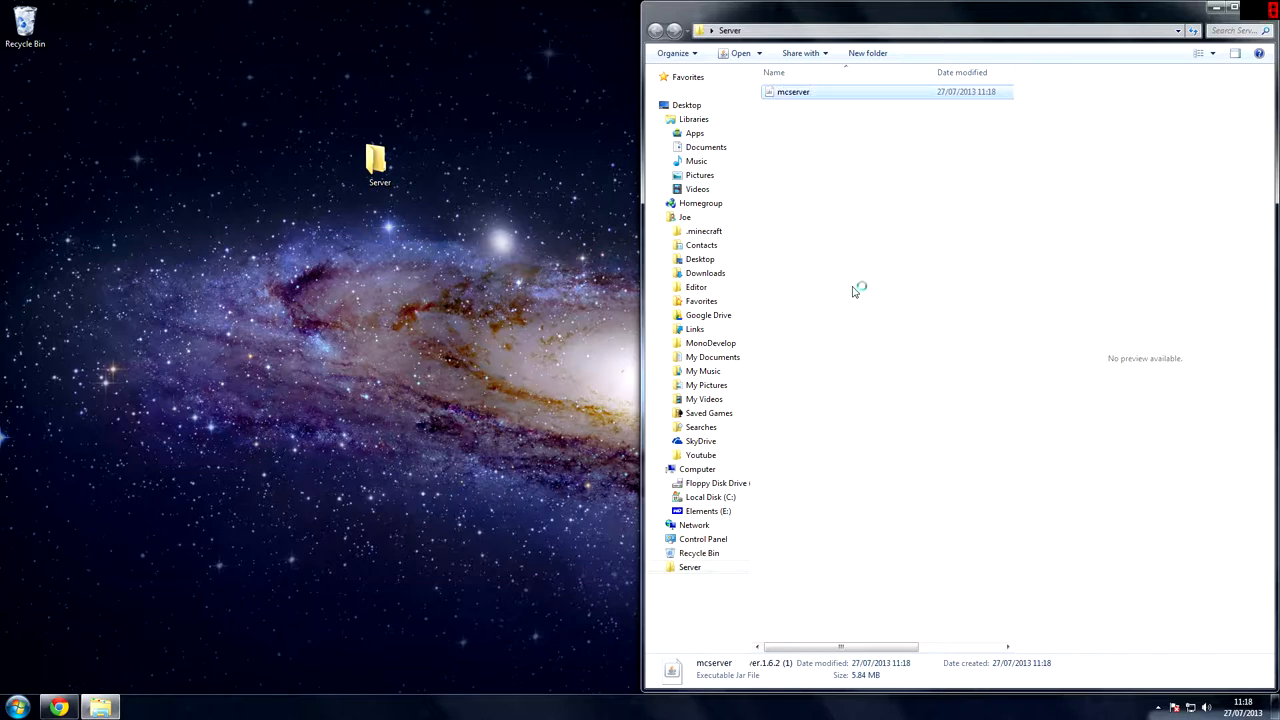
pyautogui.rightClick(856, 290)
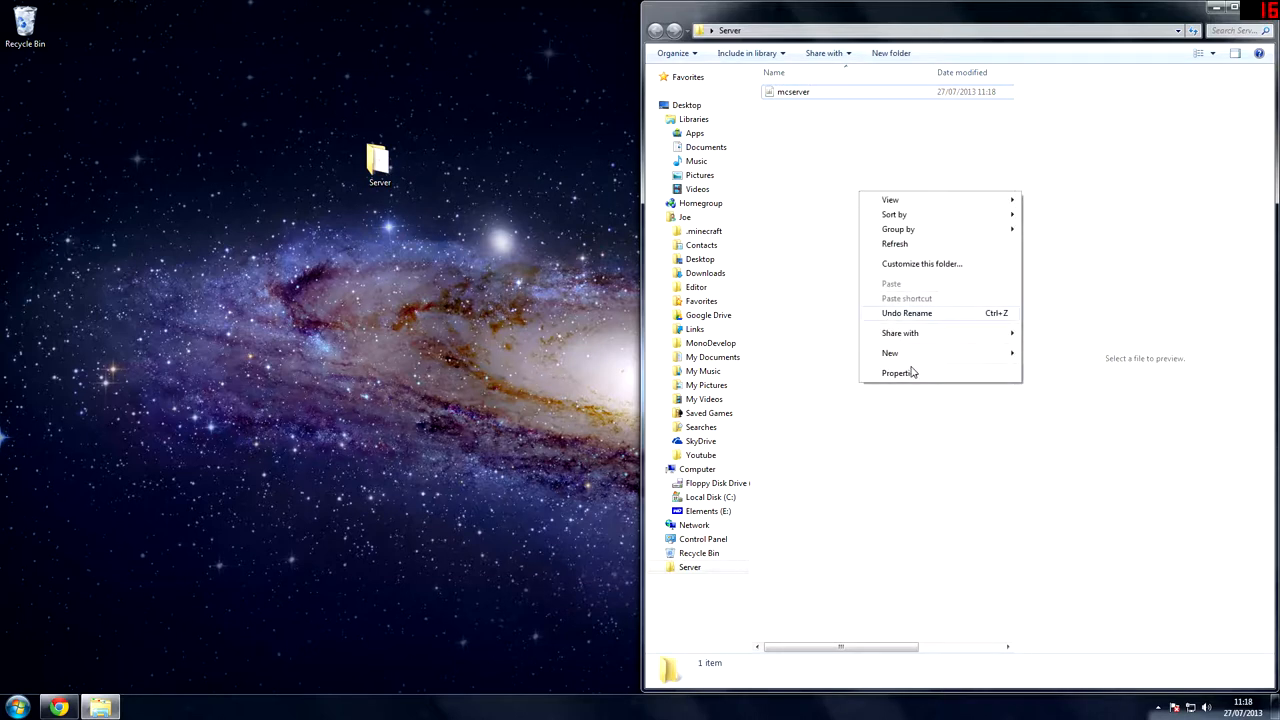
pyautogui.click(888, 352)
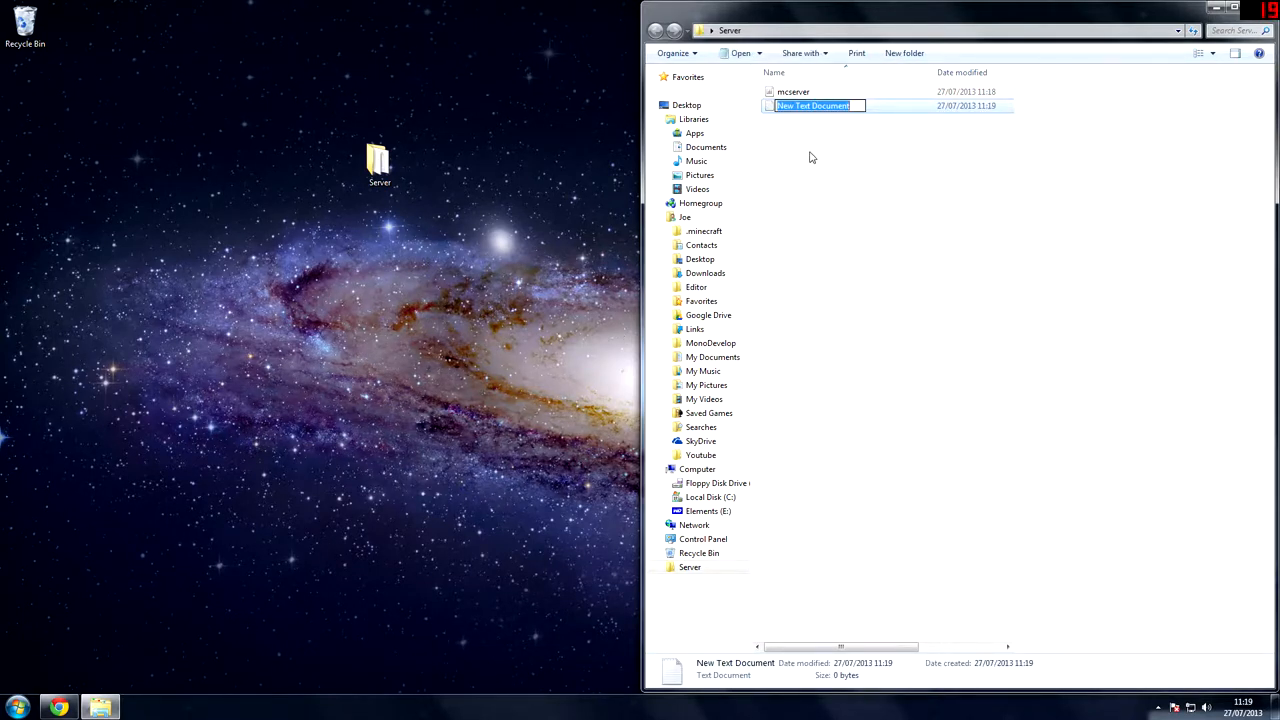
pyautogui.write('Laun')
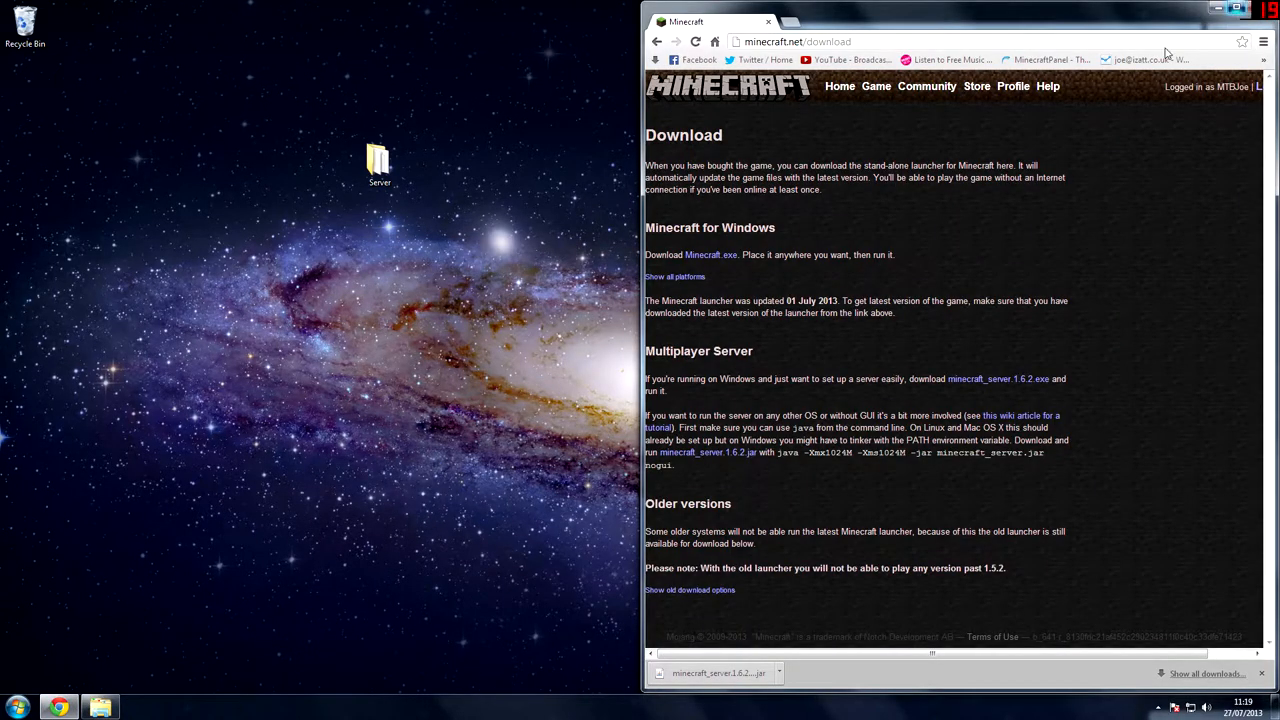
# Step: Write 'java -Xmx1024M -Xms1024M -jar minecraft_server.jar nogui' and save it as Launch in Server
pyautogui.click(1226, 22)
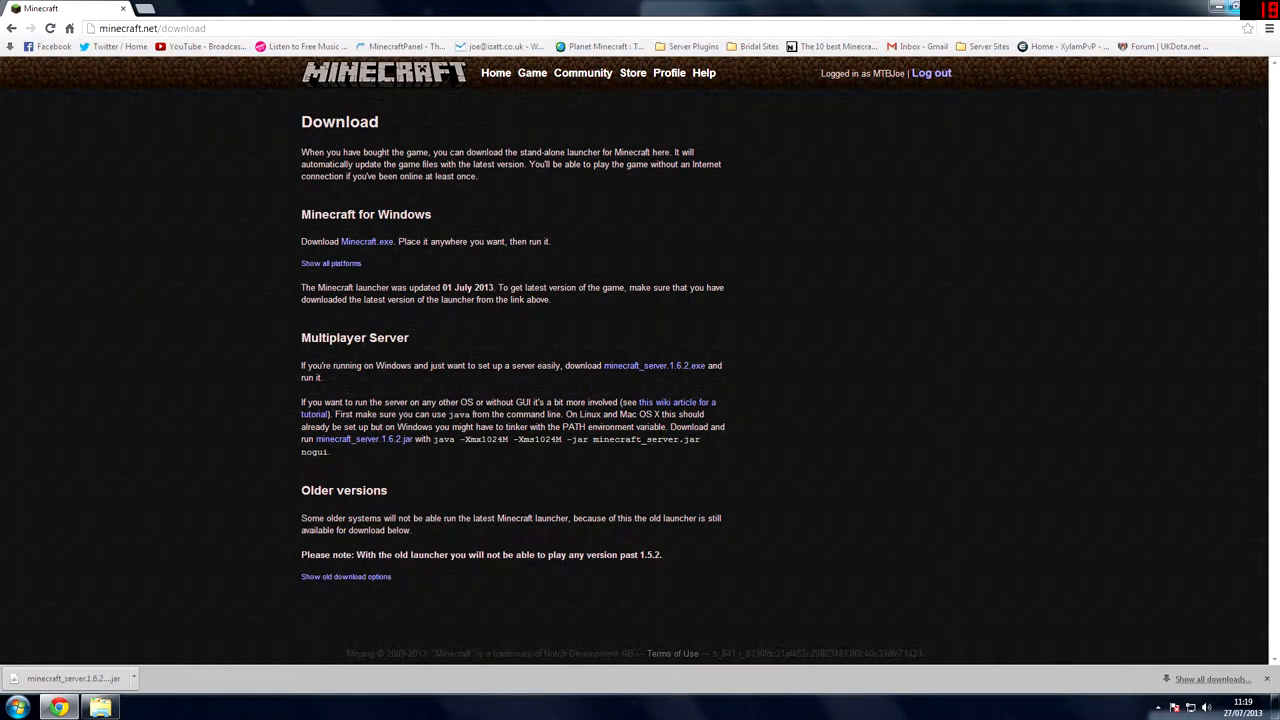
pyautogui.doubleClick(444, 440)
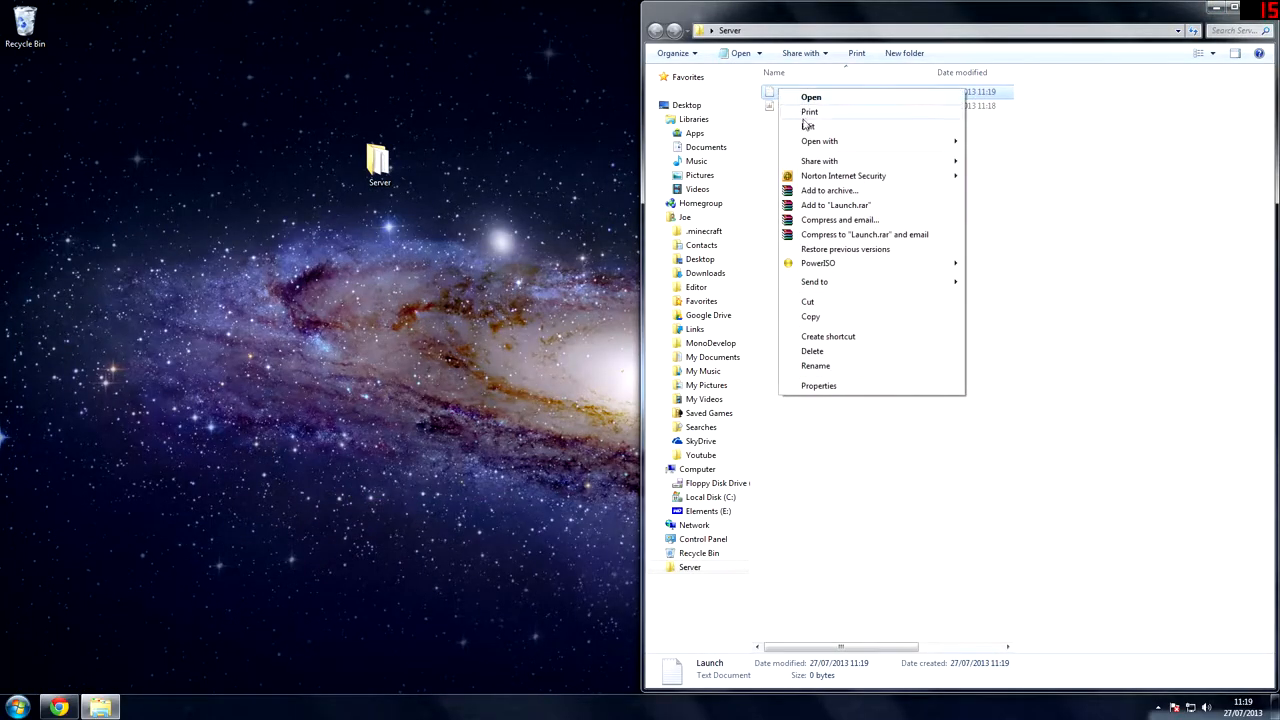
pyautogui.click(812, 96)
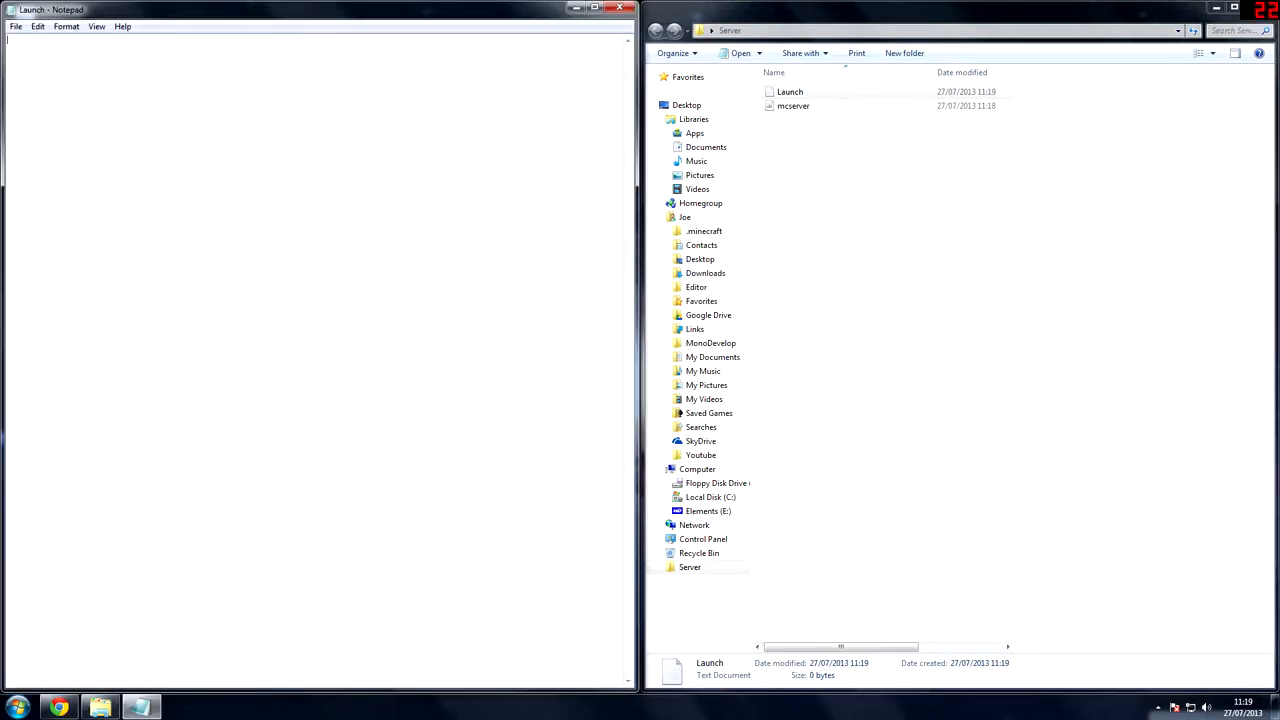
pyautogui.write('java -Xmx1024M -Xms1024M -jar minecraft_server.jar nogui.')
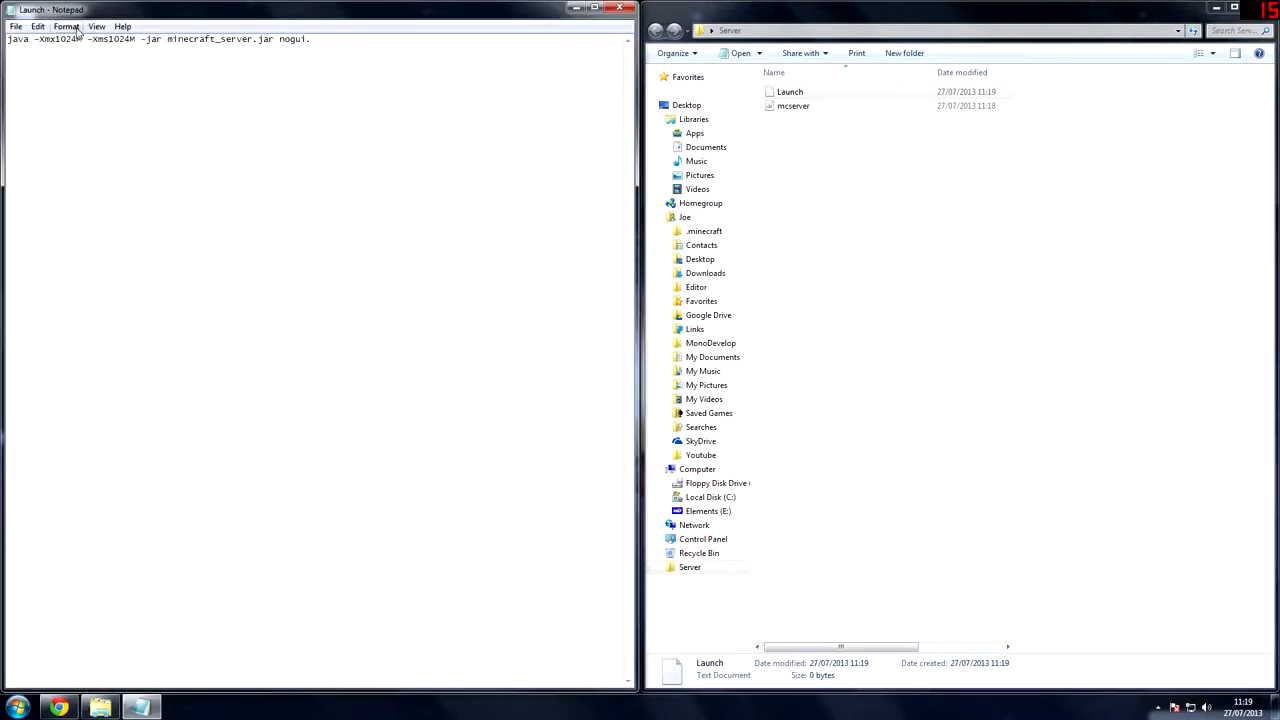
pyautogui.click(16, 26)
pyautogui.write('Launch.')
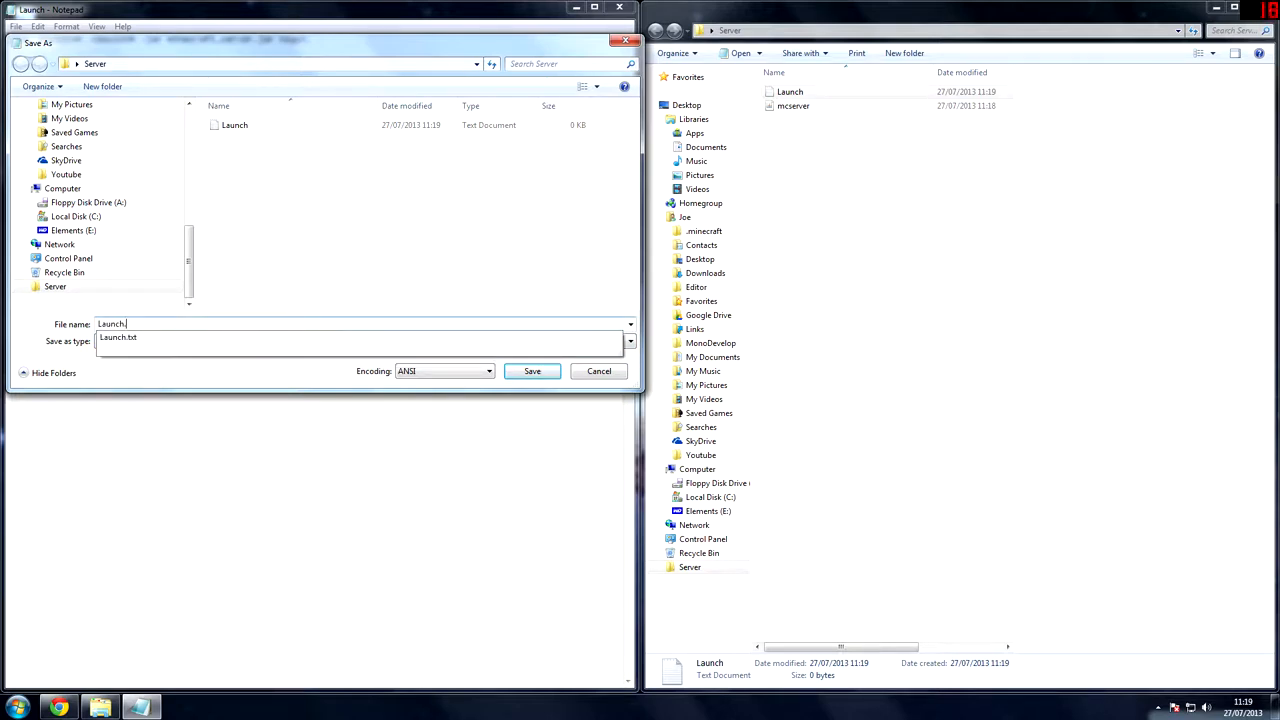
pyautogui.click(628, 340)
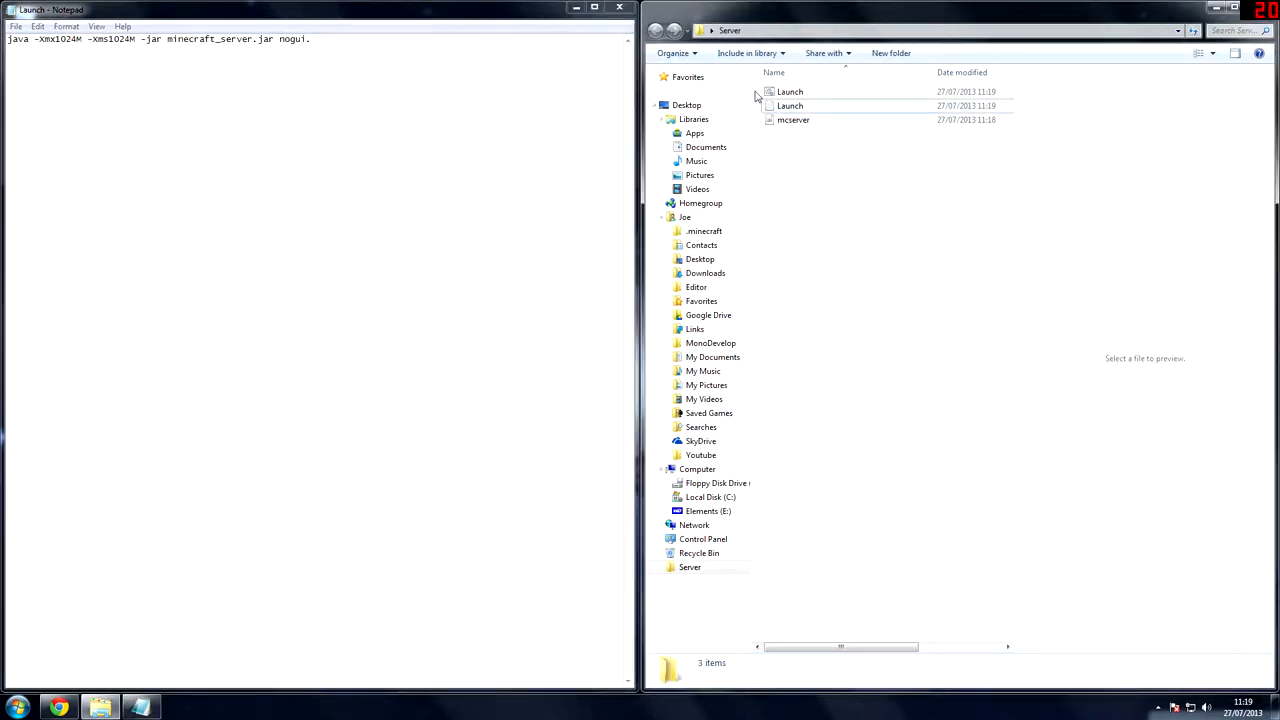
# Step: Change the launch command's jar name to mcserver.jar and save the Launch file
pyautogui.click(788, 92)
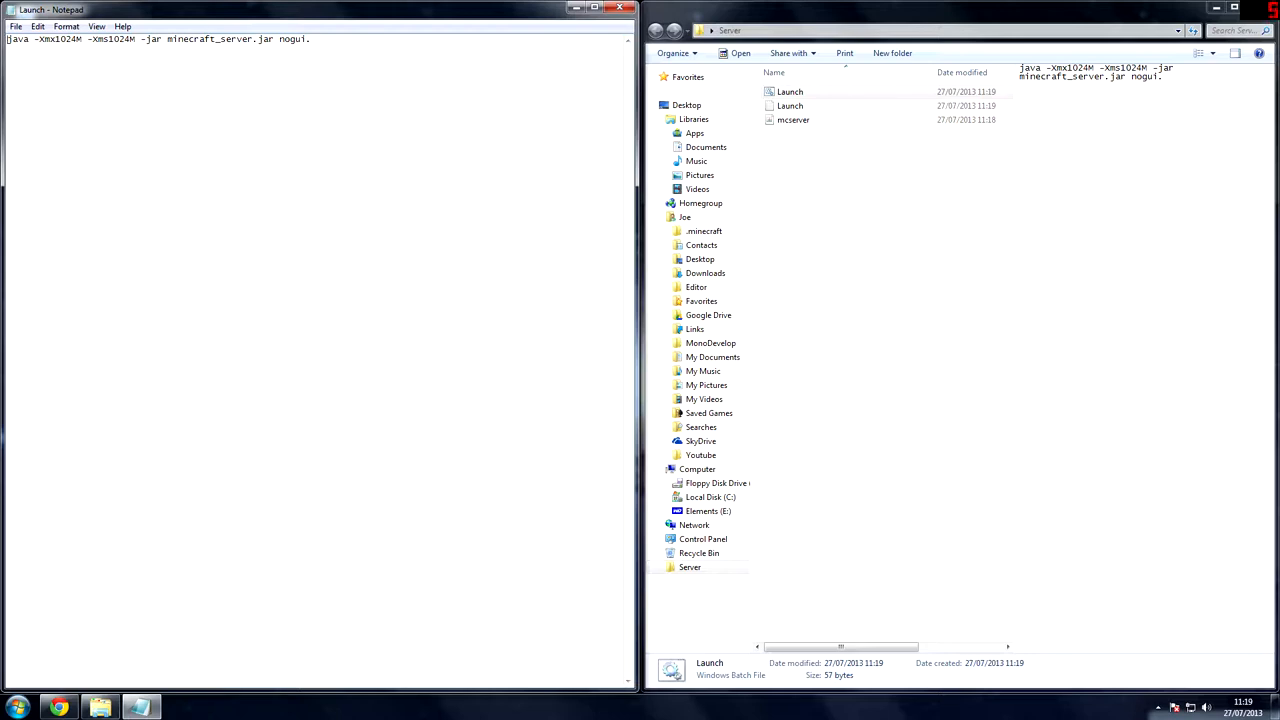
pyautogui.doubleClick(62, 40)
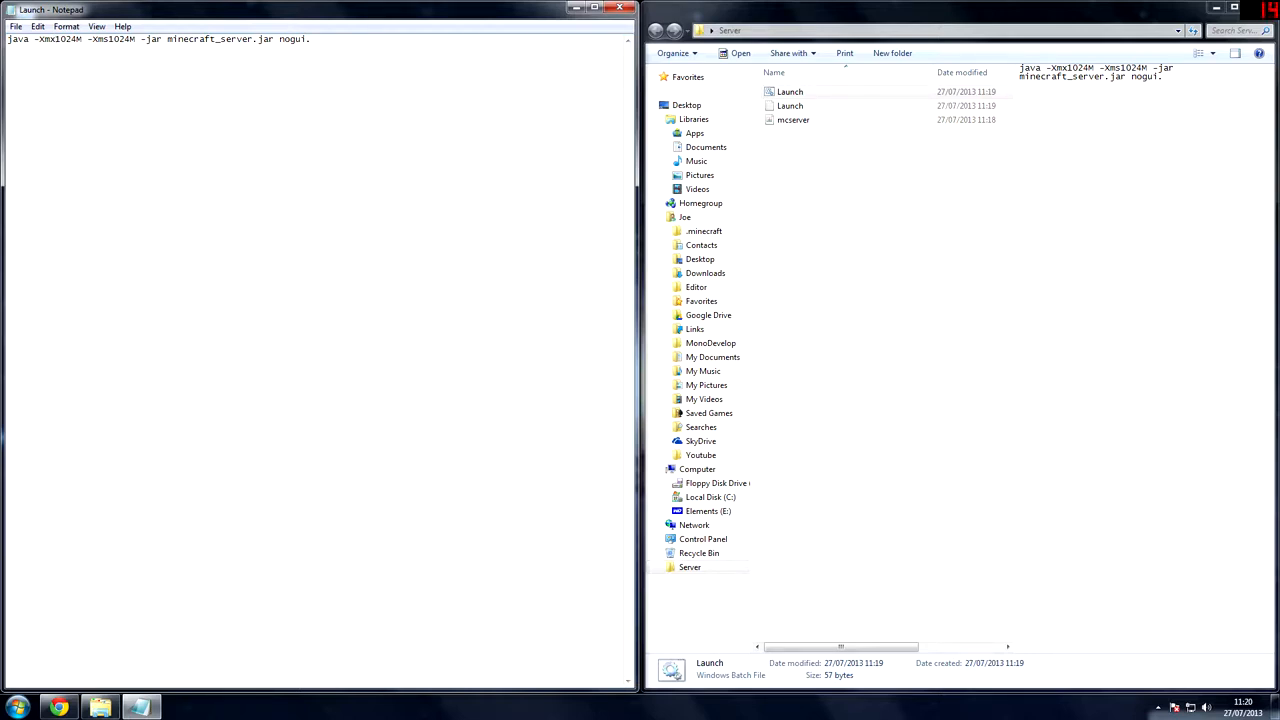
pyautogui.doubleClick(220, 40)
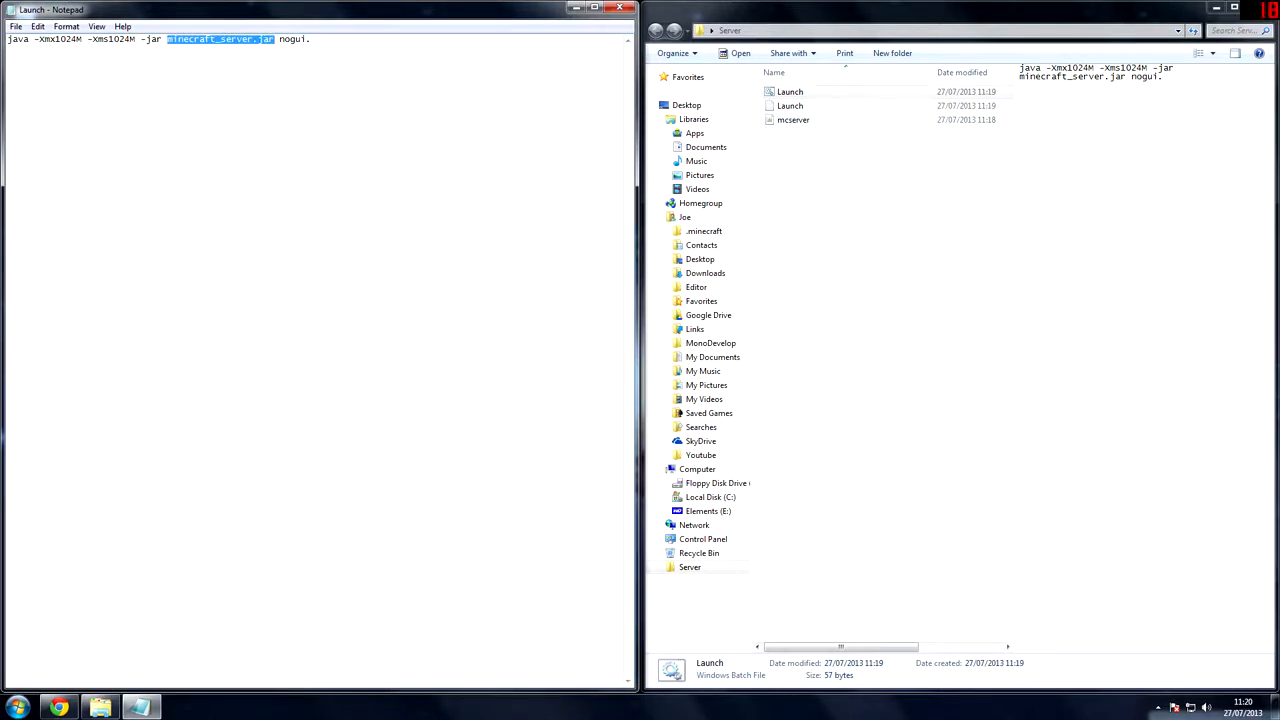
pyautogui.write('m')
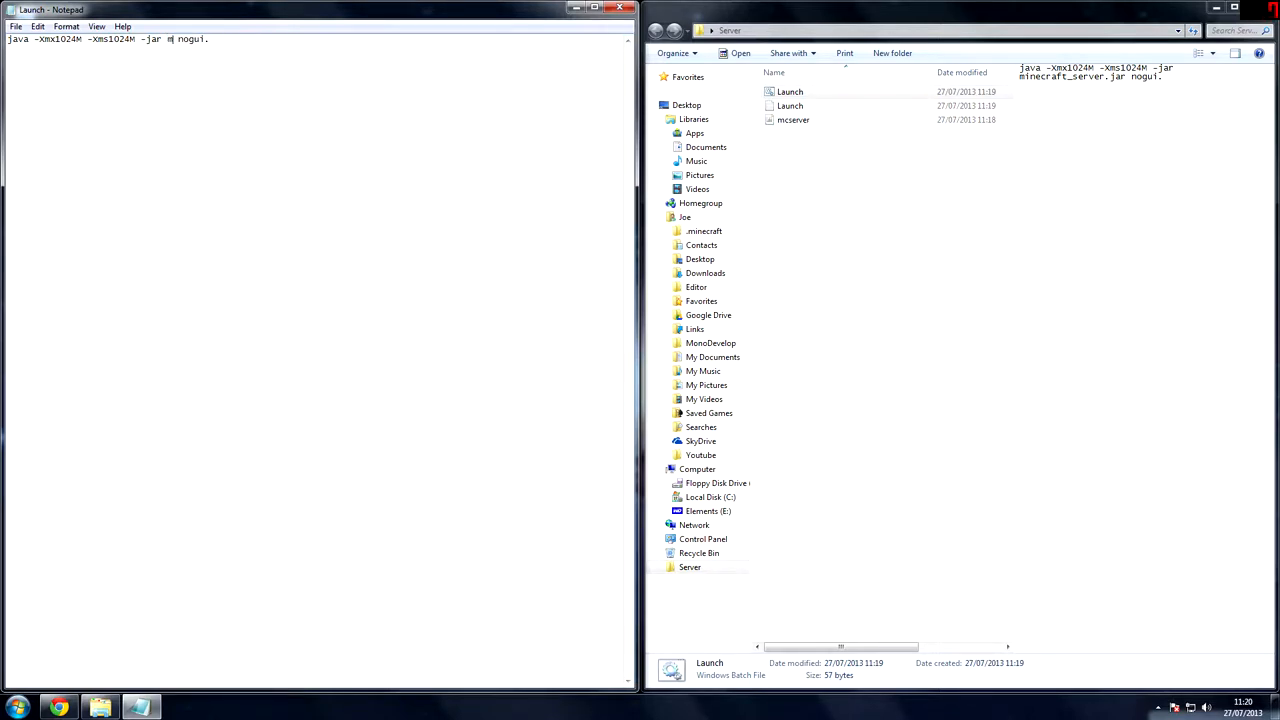
pyautogui.write('cserver')
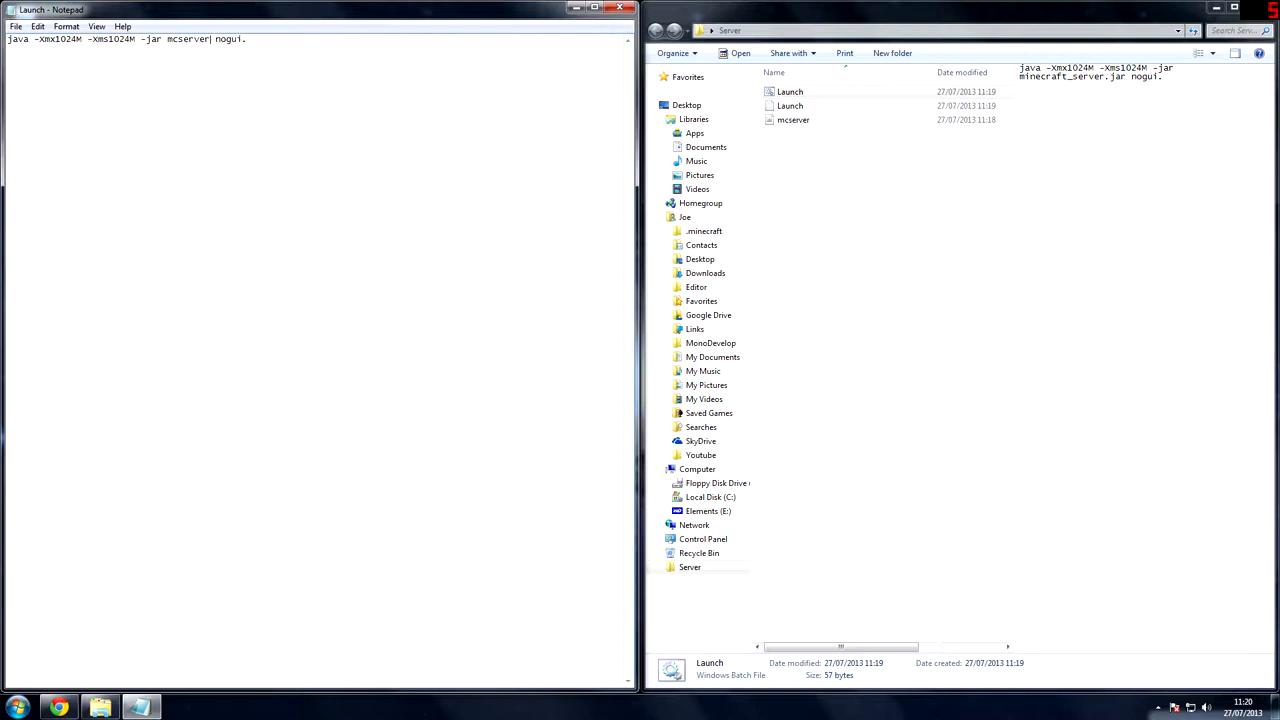
pyautogui.write('.jar')
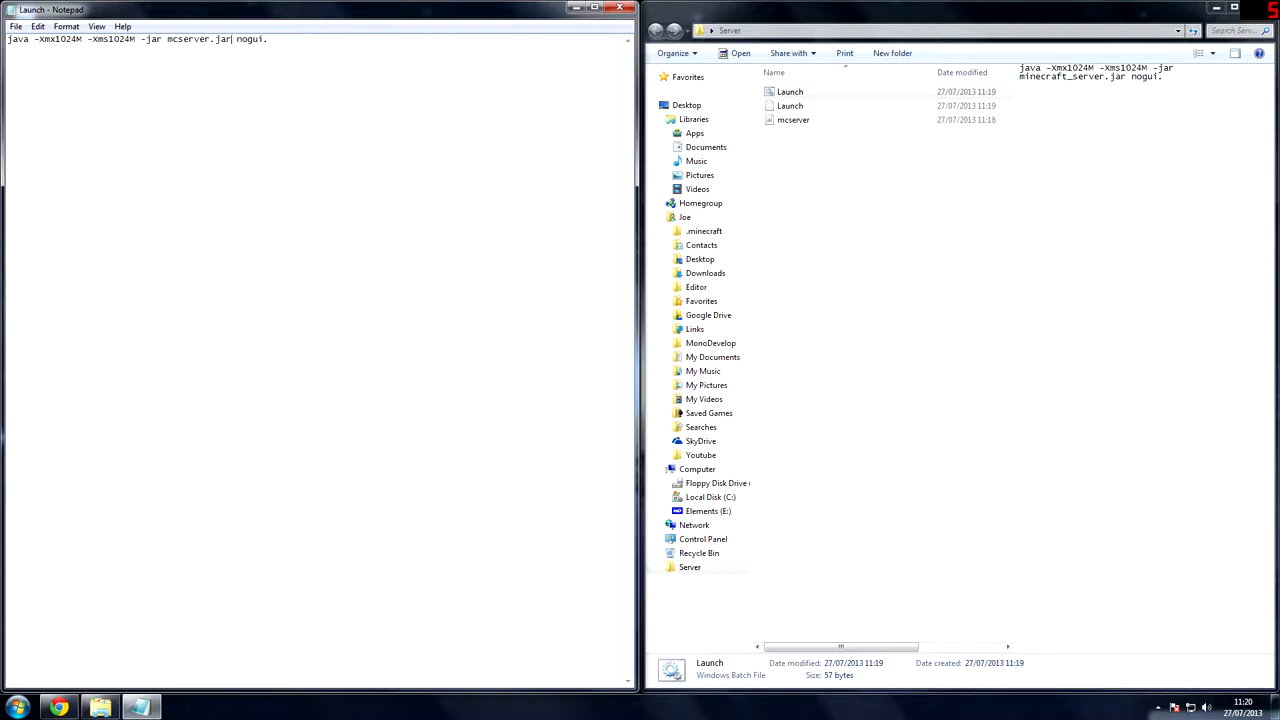
pyautogui.click(16, 26)
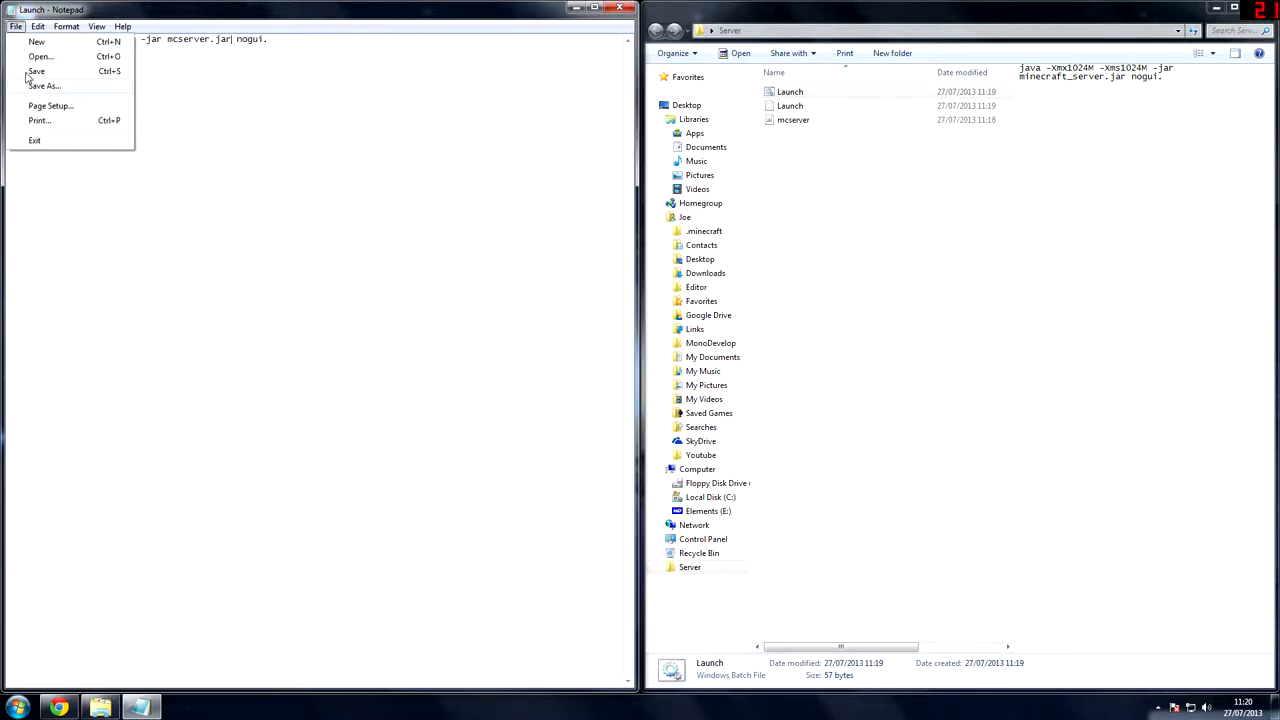
pyautogui.click(36, 72)
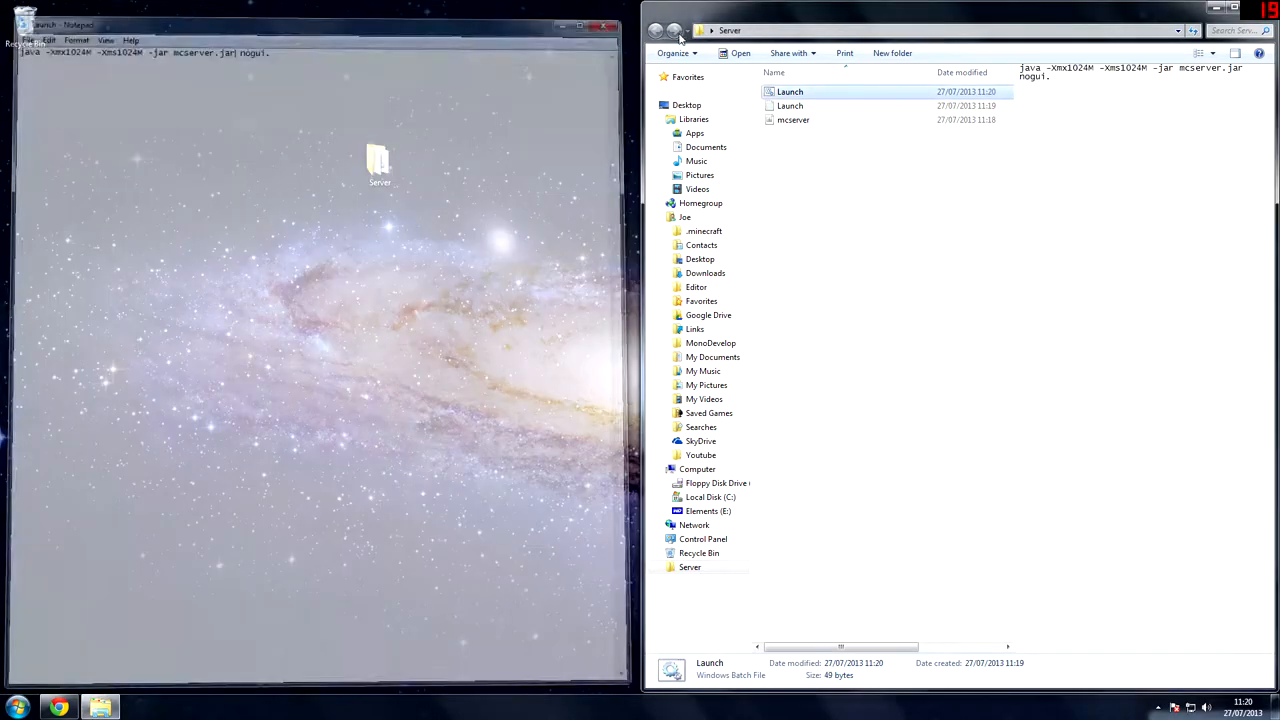
# Step: Run the Launch batch file and look over the generated world, ban lists, ops and log files
pyautogui.doubleClick(788, 92)
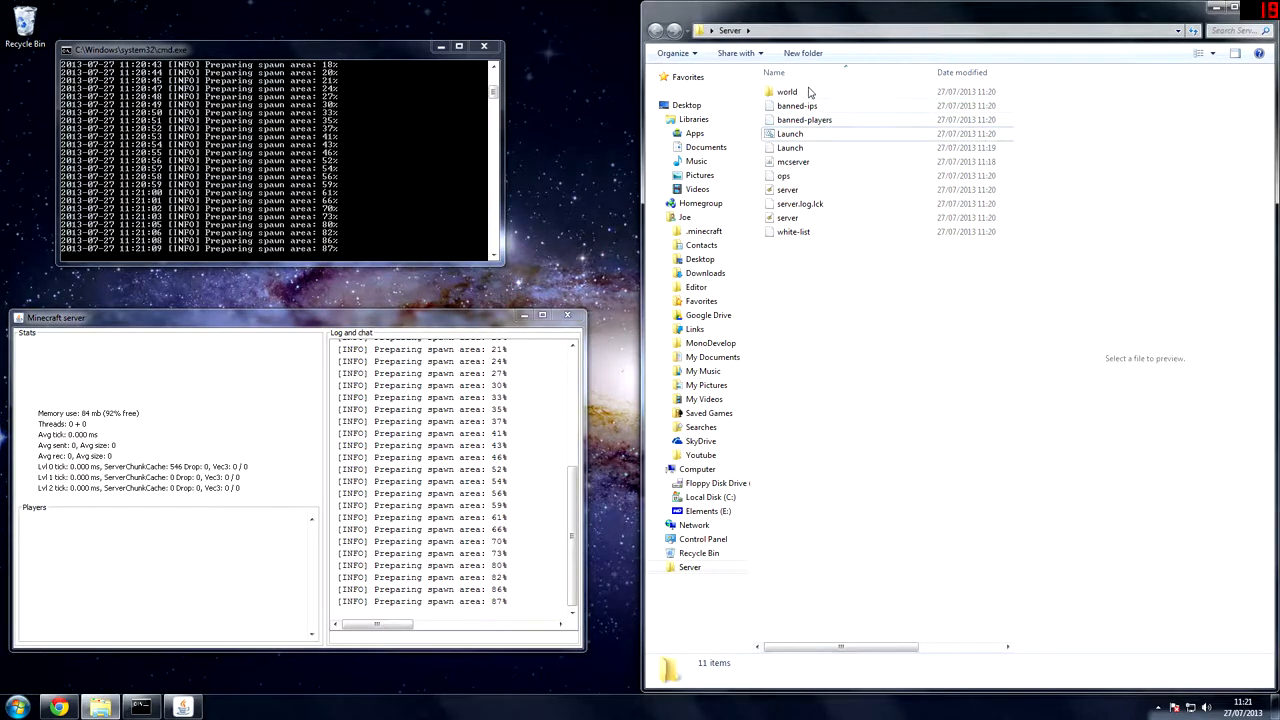
pyautogui.click(788, 92)
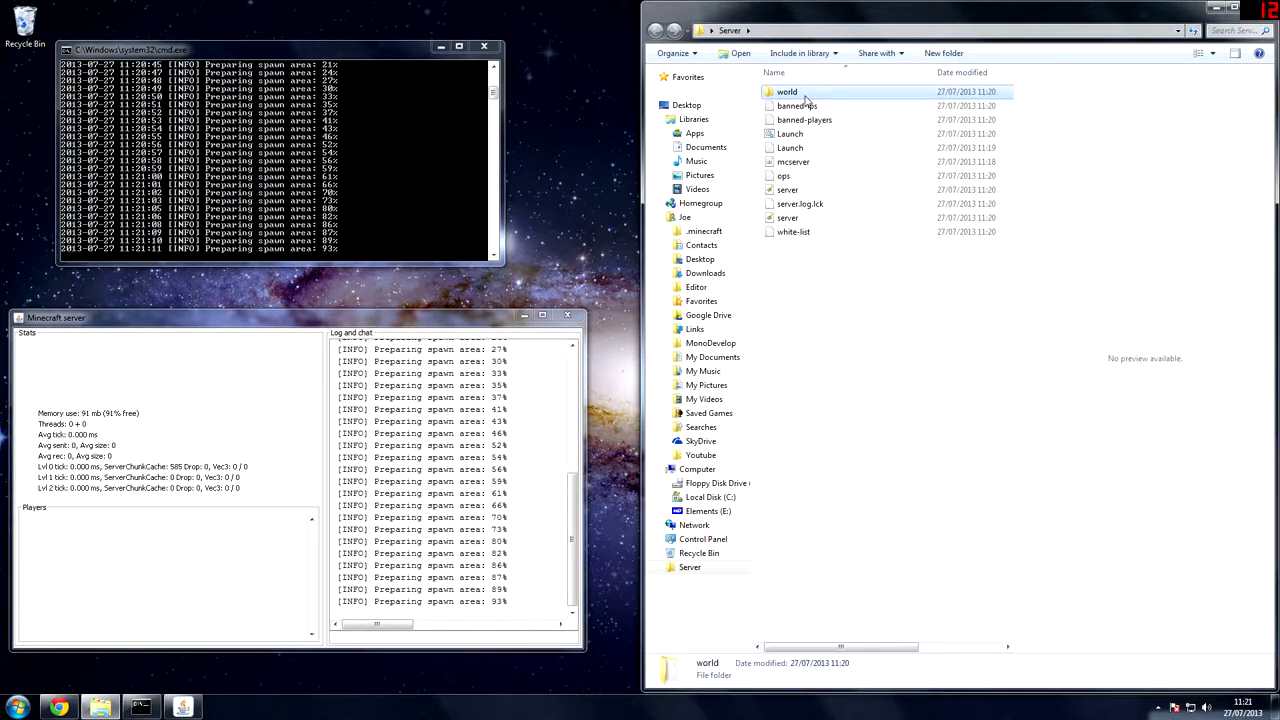
pyautogui.click(804, 120)
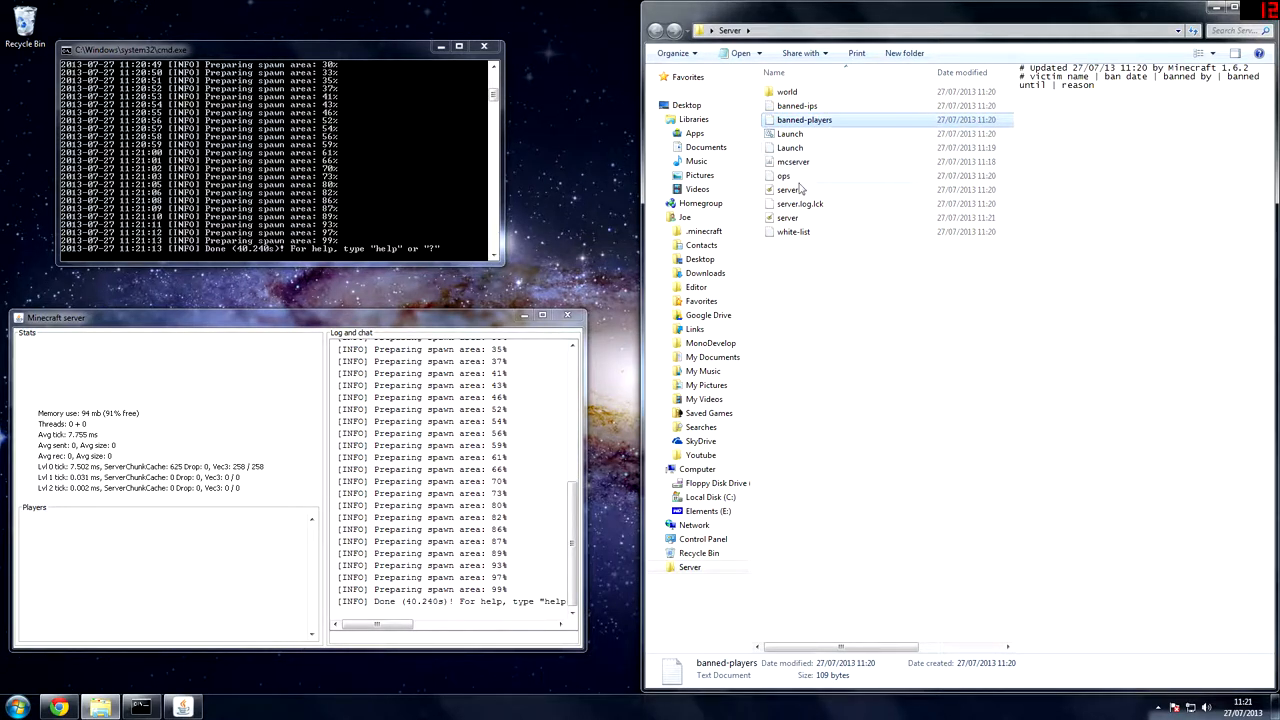
pyautogui.click(784, 176)
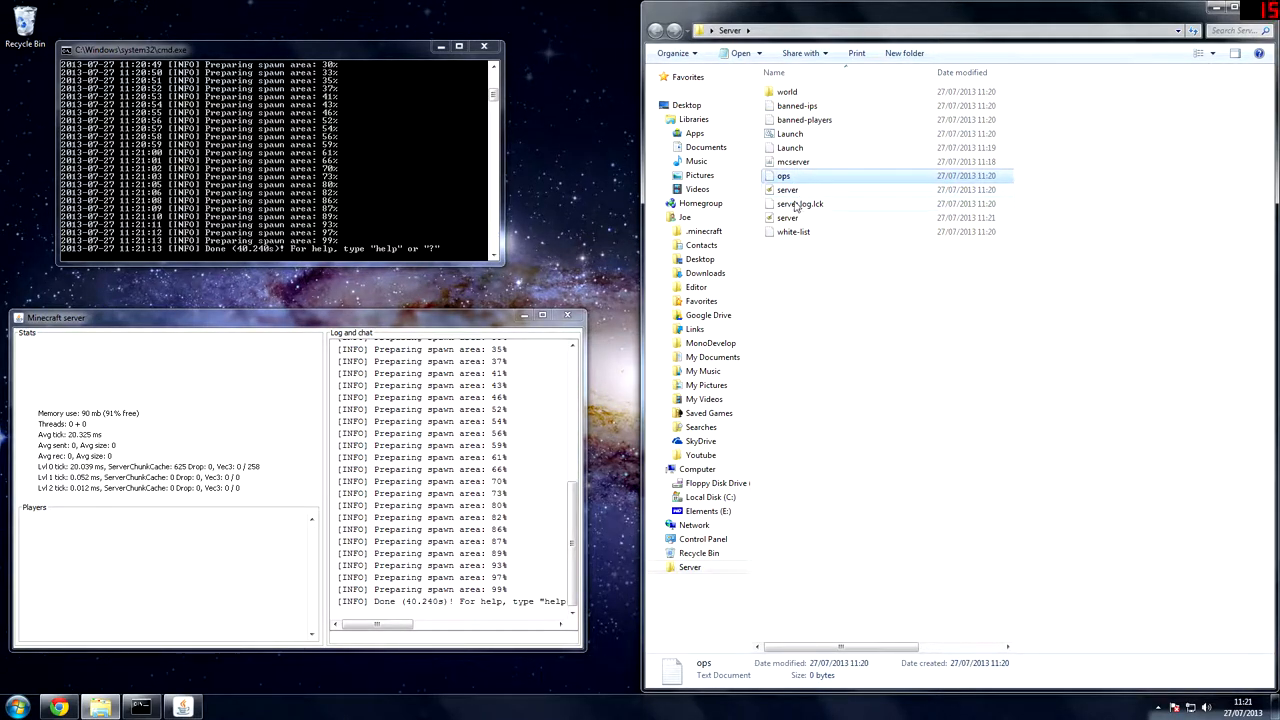
pyautogui.click(788, 190)
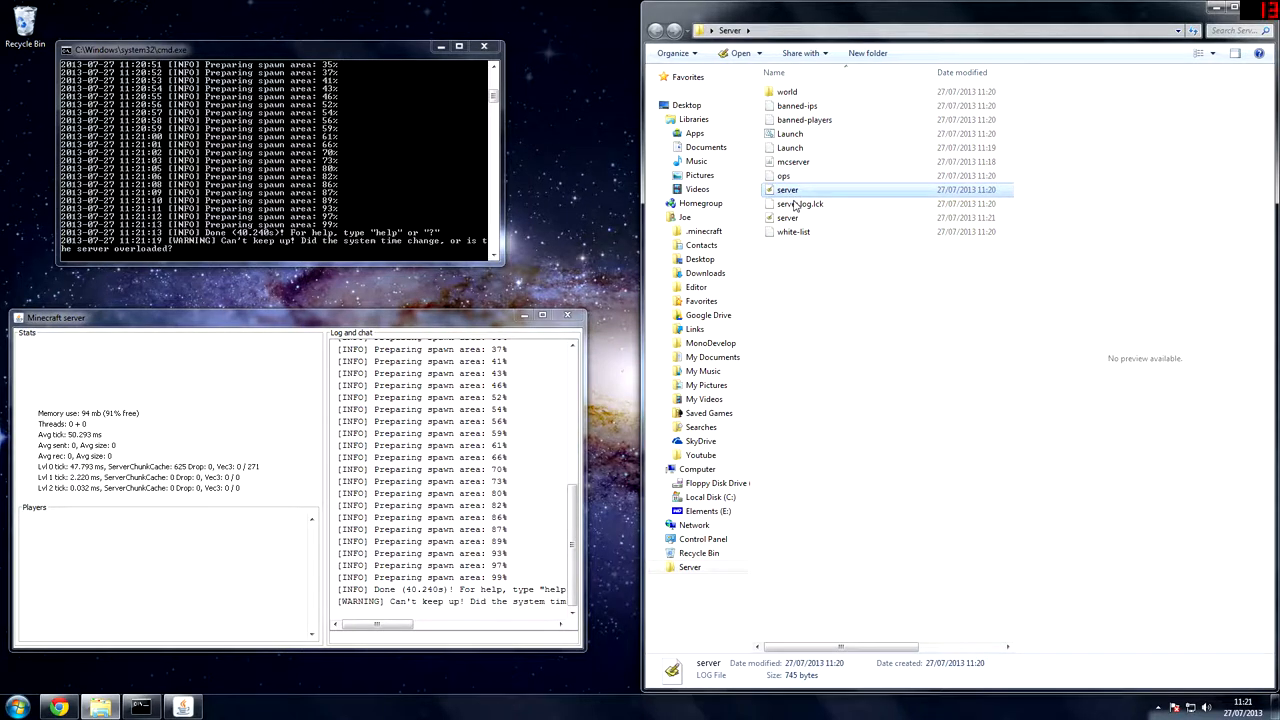
pyautogui.click(800, 204)
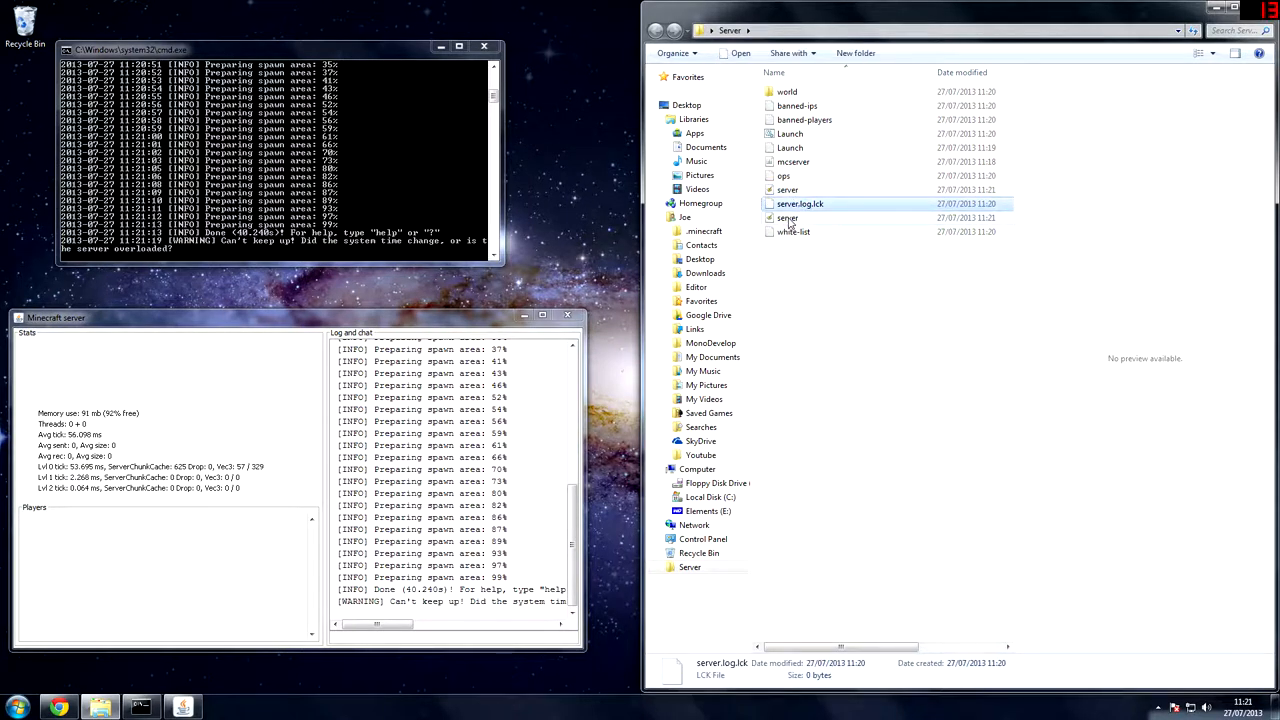
pyautogui.click(792, 232)
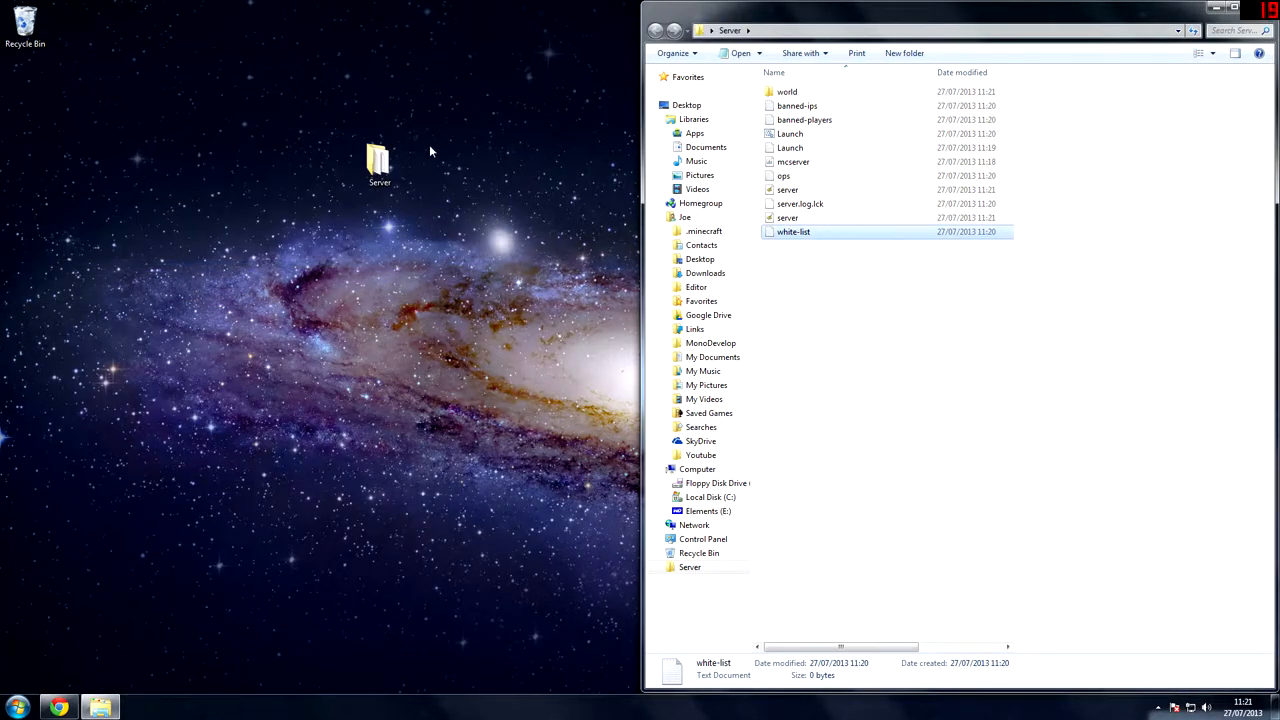
# Step: Drag the Server icon to the desktop's top-left and inspect server.properties' file actions
pyautogui.moveTo(380, 160); pyautogui.dragTo(24, 96)
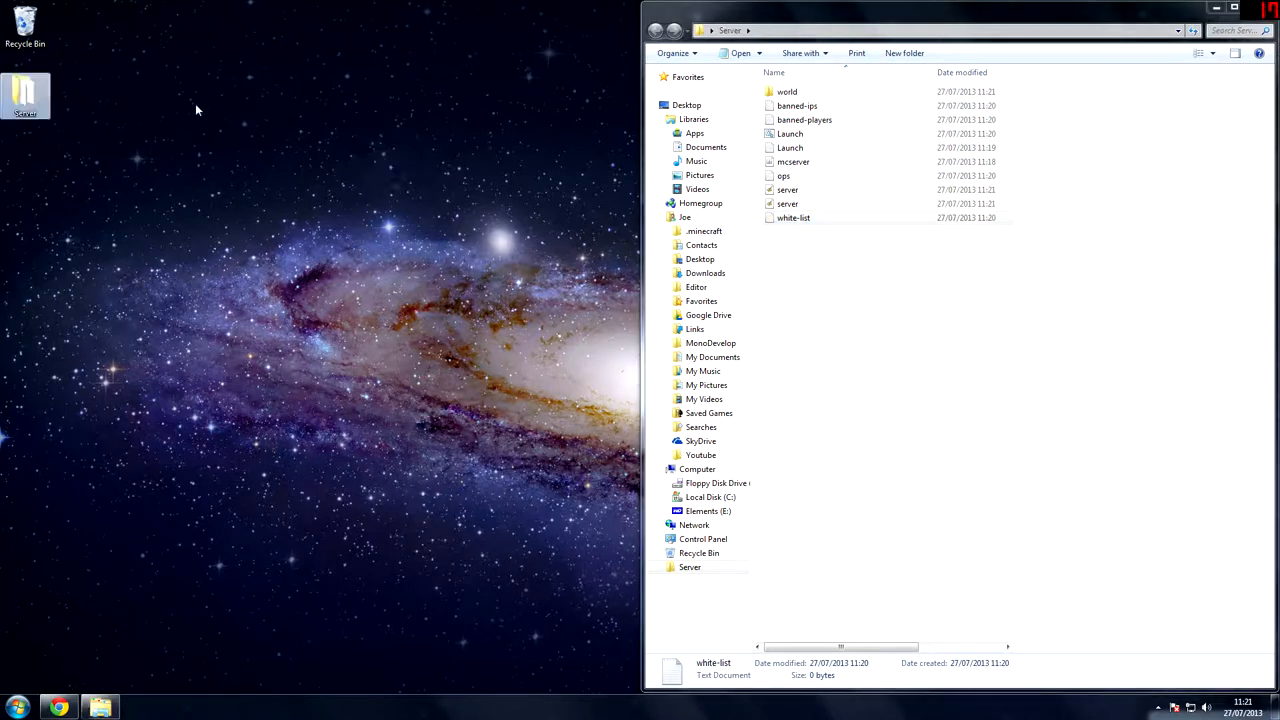
pyautogui.click(788, 204)
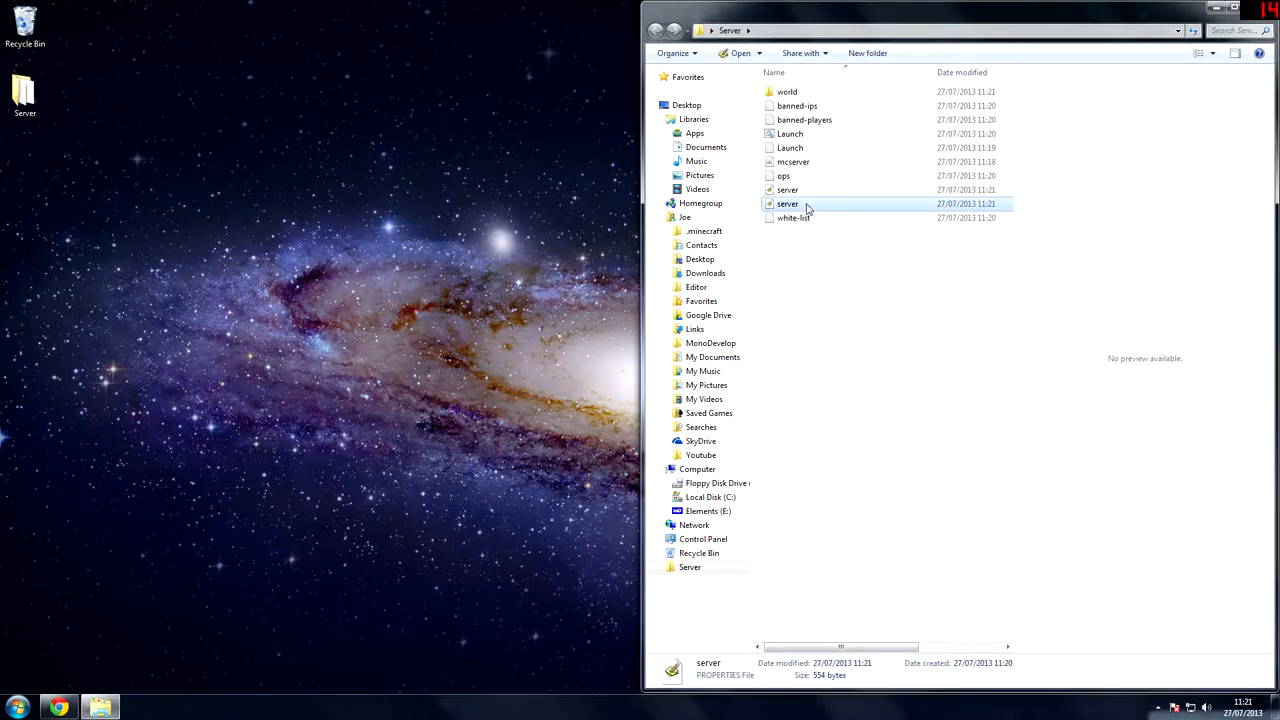
pyautogui.rightClick(788, 204)
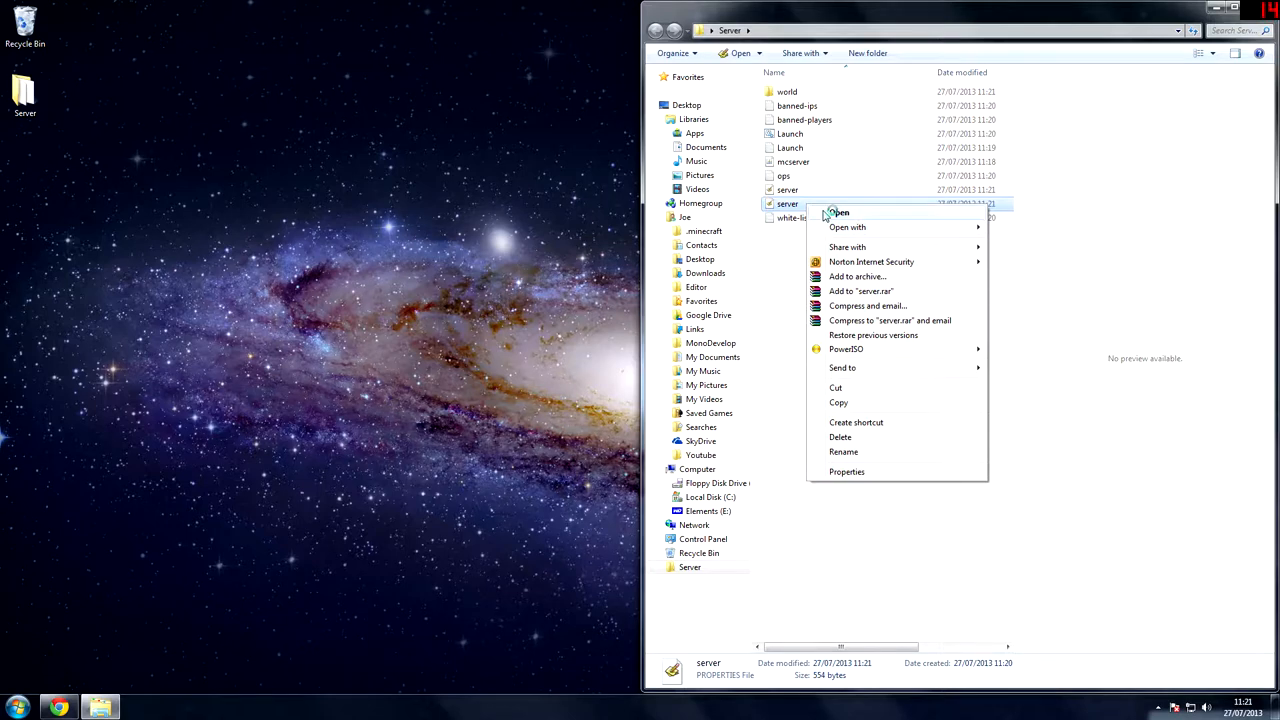
pyautogui.click(476, 48)
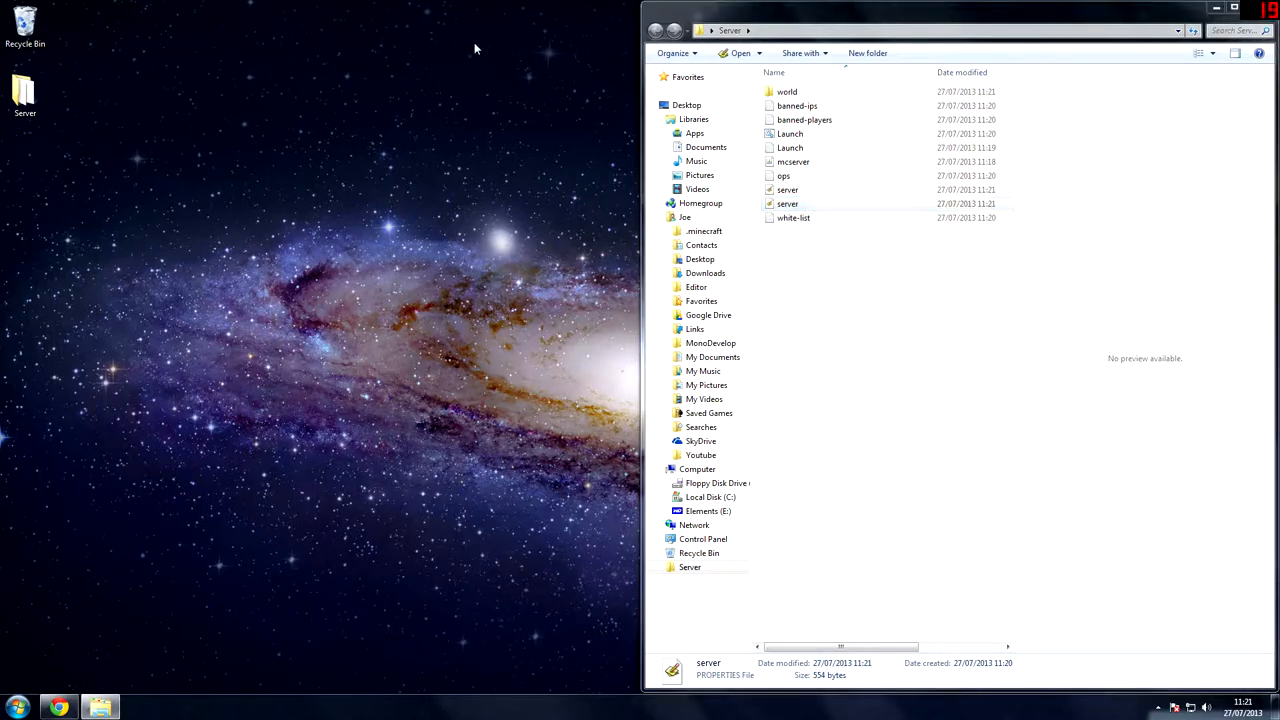
# Step: Open server.properties in Programmer's Notepad, snapped beside the Server folder window
pyautogui.doubleClick(788, 204)
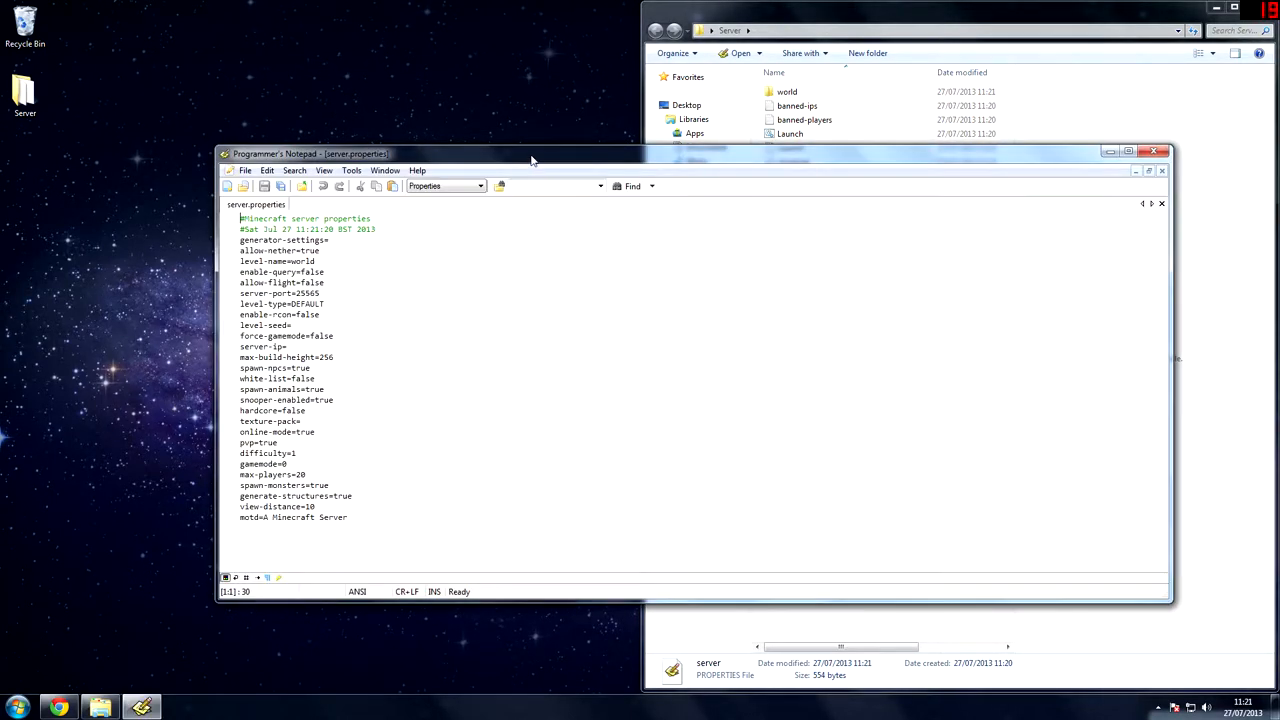
pyautogui.click(1128, 152)
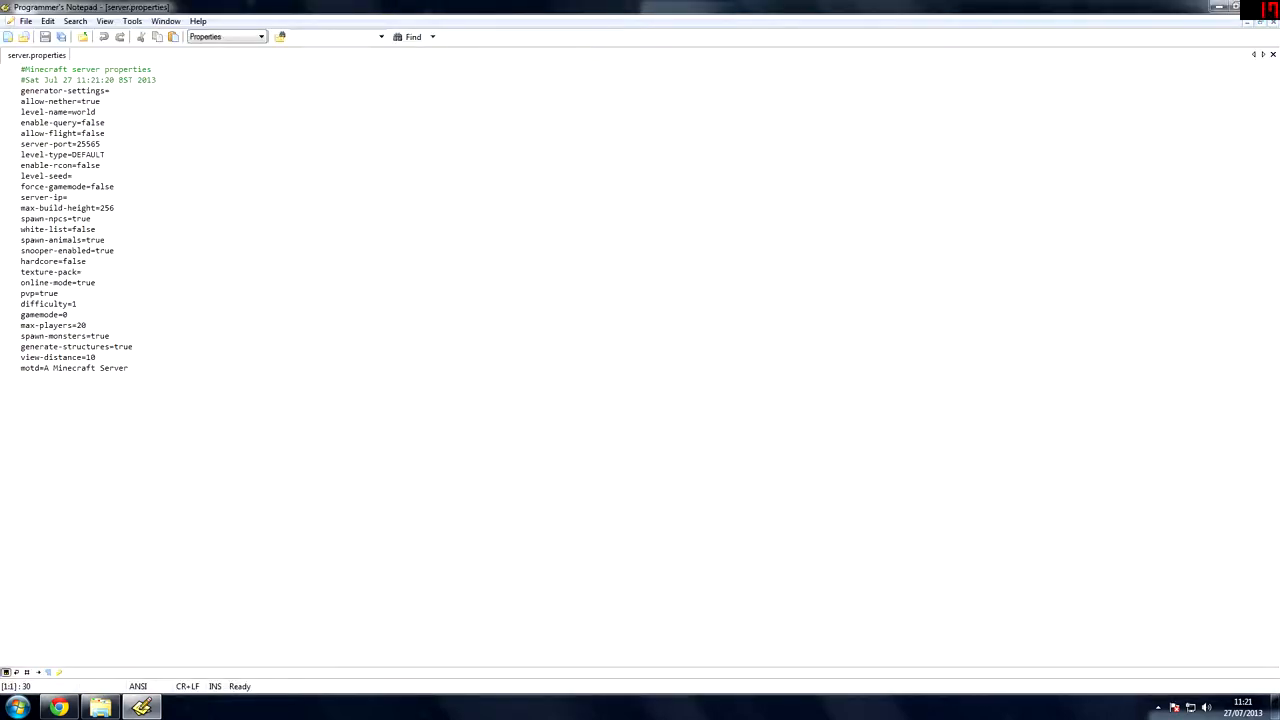
pyautogui.click(126, 368)
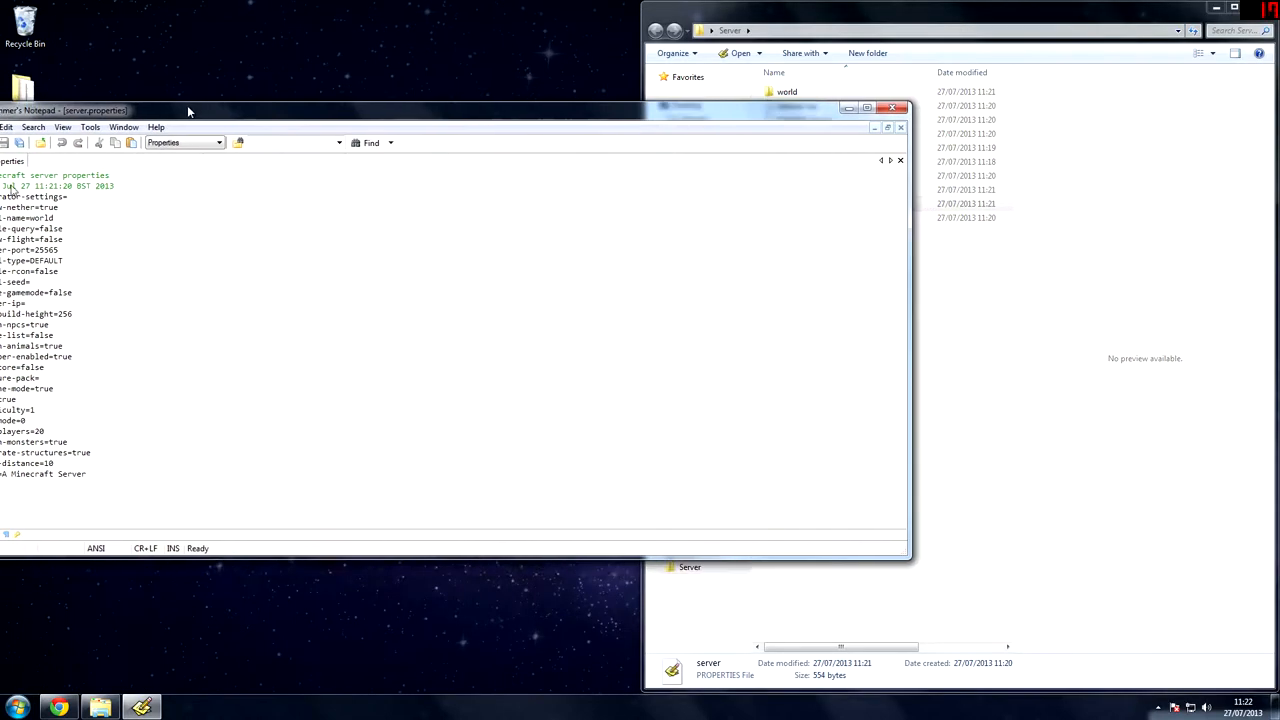
pyautogui.click(880, 110)
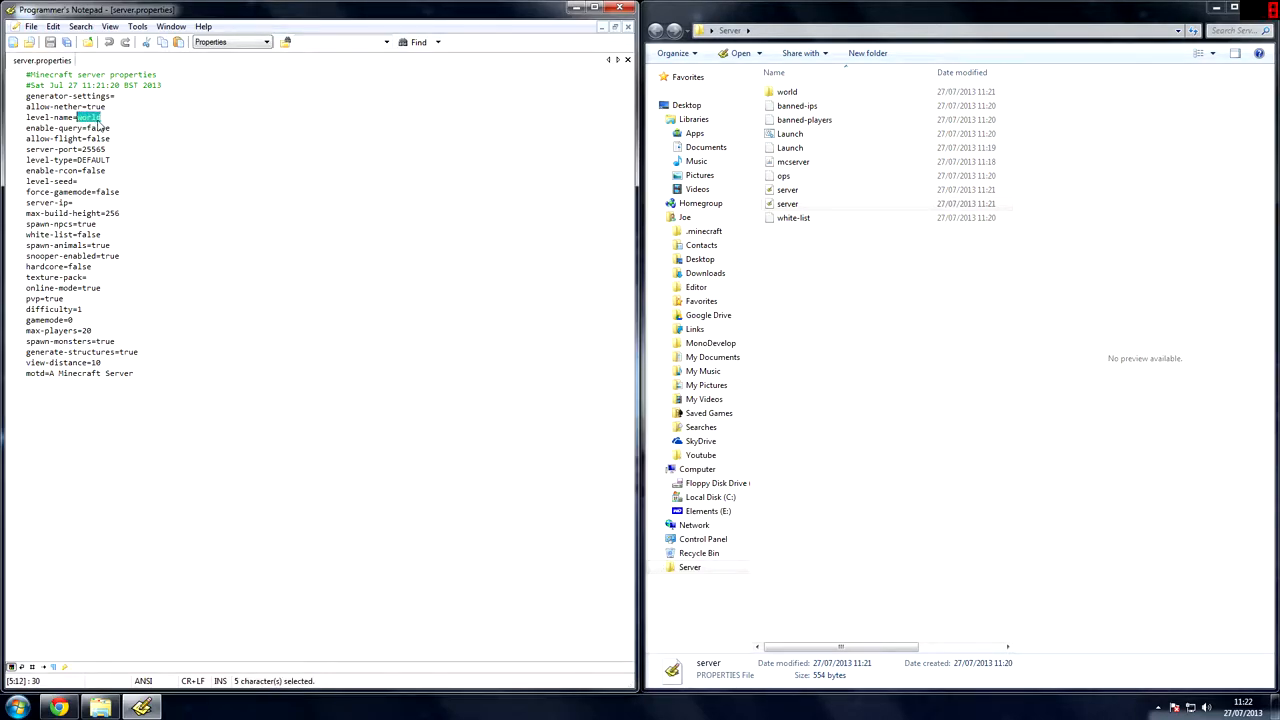
# Step: Adjust a few server.properties lines such as level-name and motd, leaving edits unsaved
pyautogui.click(788, 92)
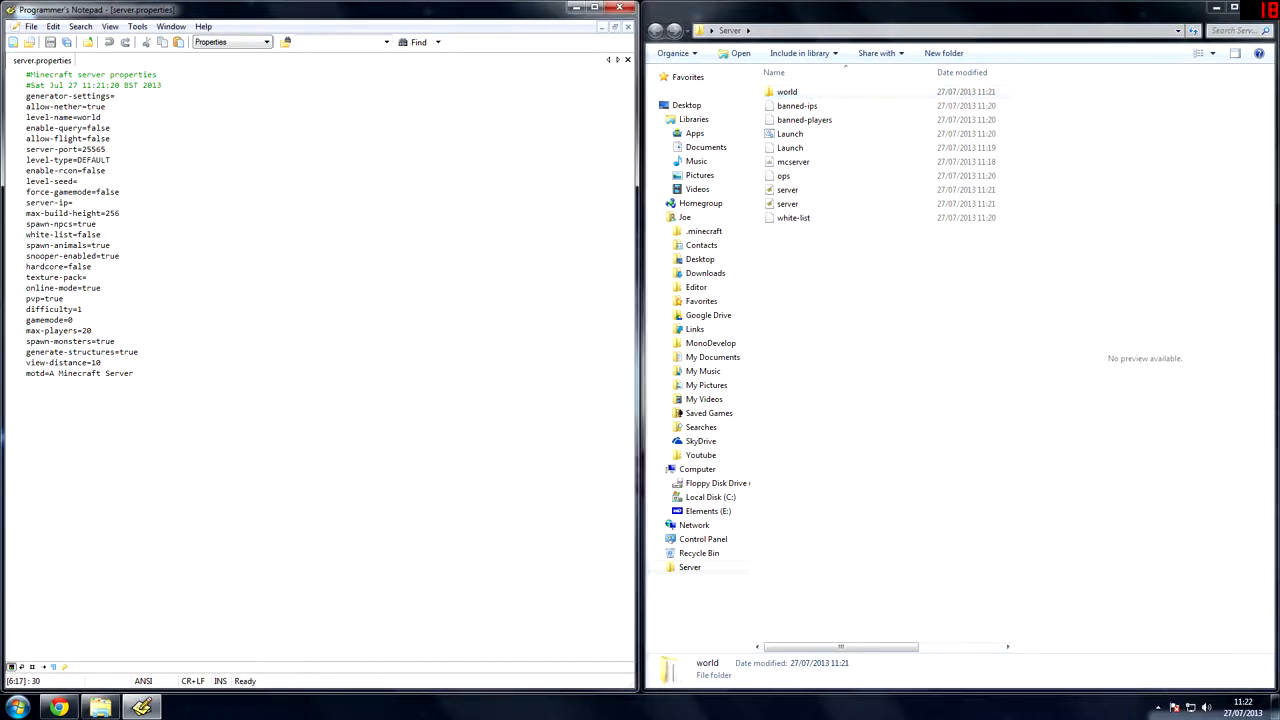
pyautogui.doubleClick(88, 116)
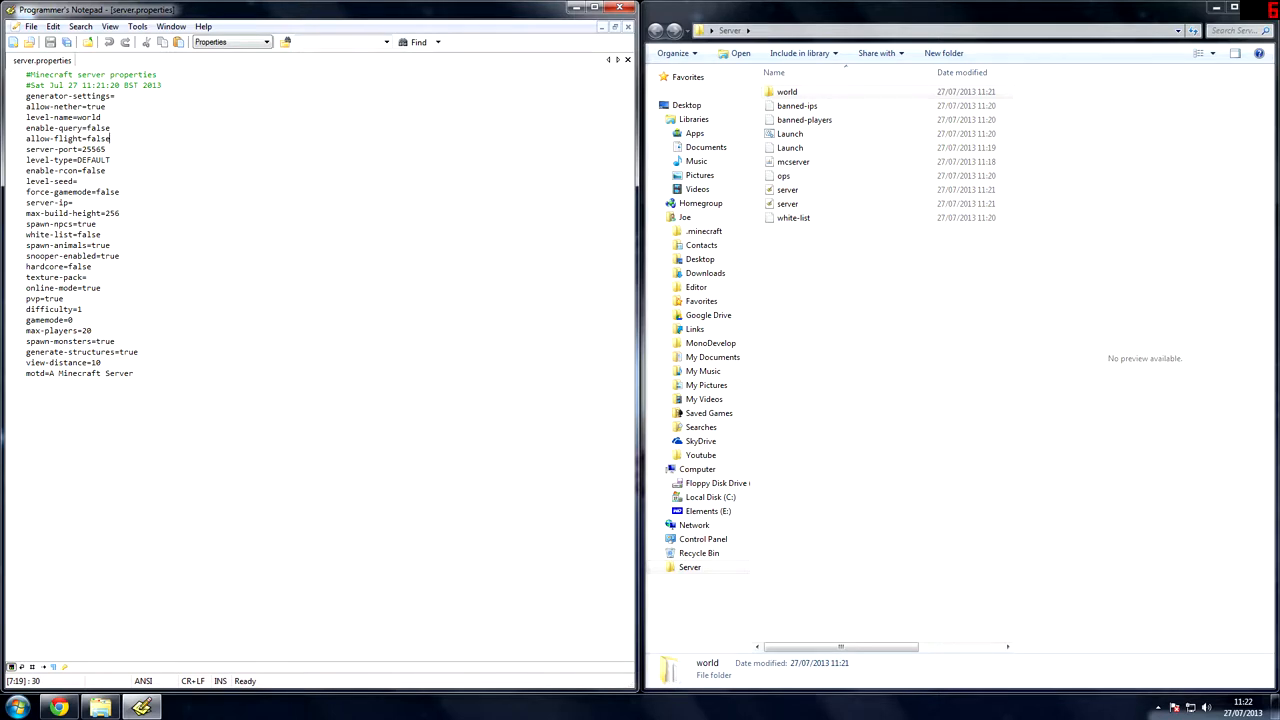
pyautogui.click(108, 148)
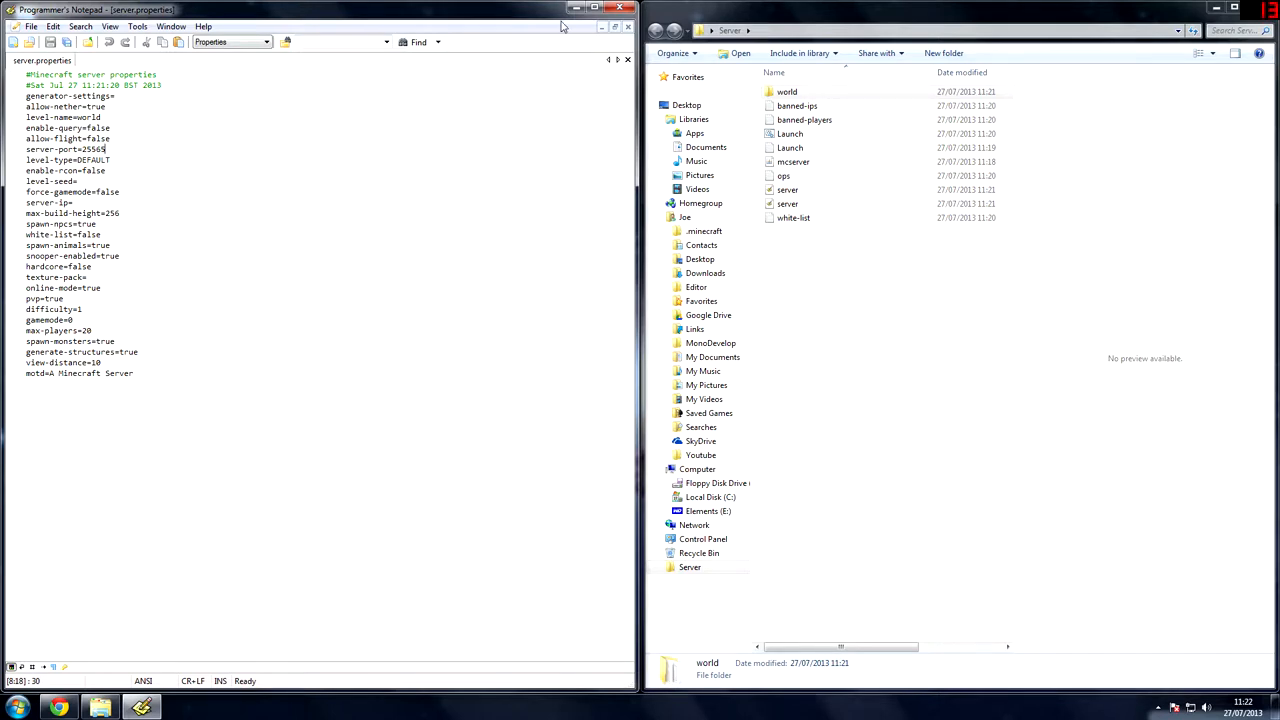
pyautogui.moveTo(538, 12)
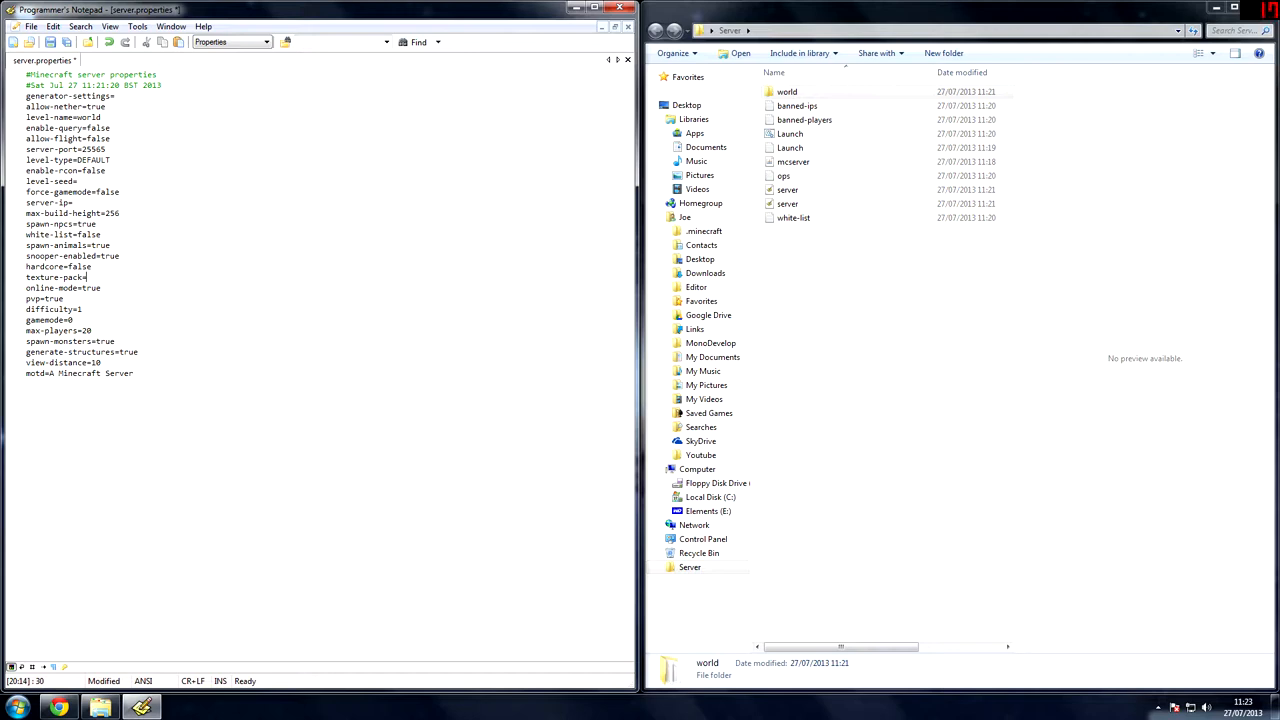
pyautogui.click(100, 288)
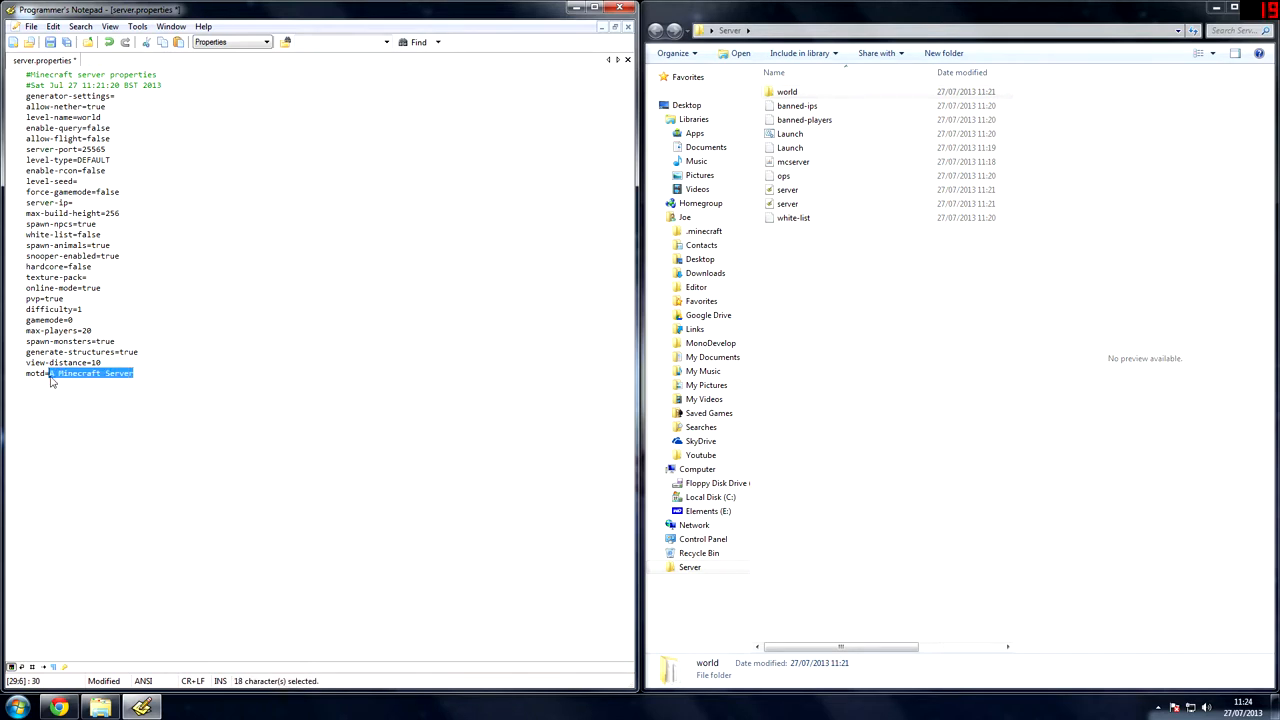
# Step: Replace the motd with Joe's Minecraft Server, close the editor and launch Minecraft
pyautogui.press('Delete')
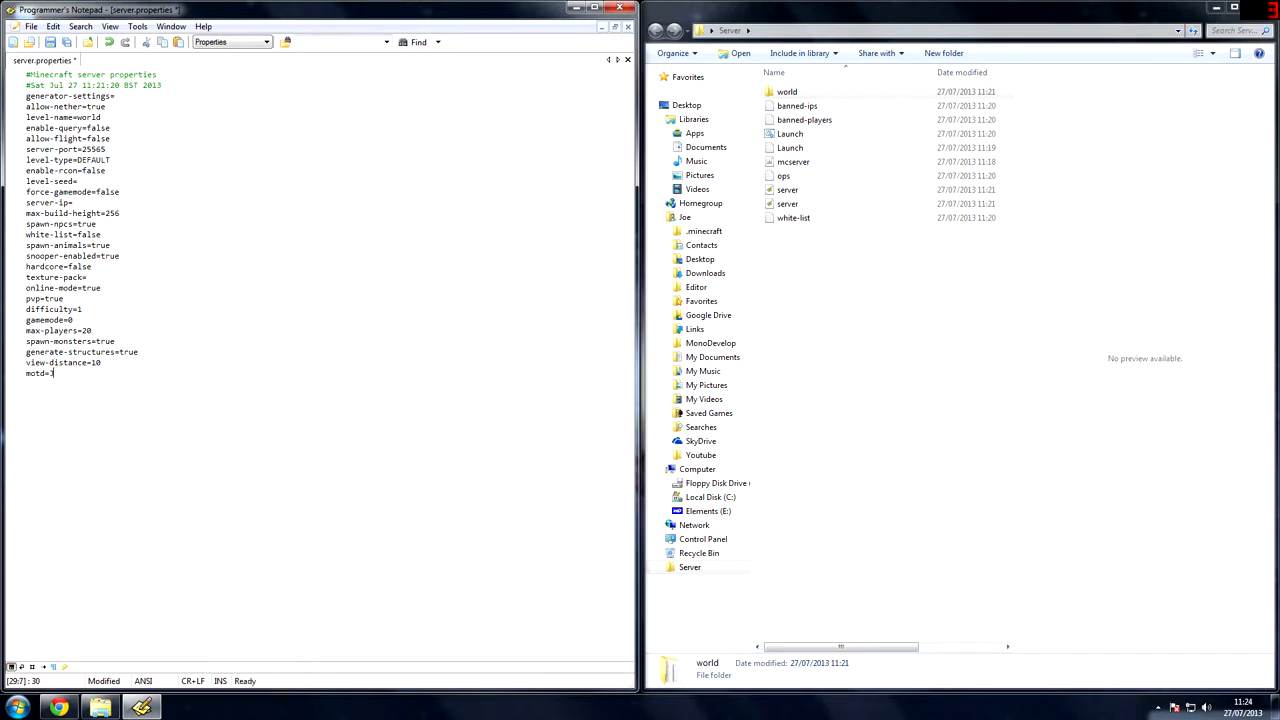
pyautogui.write("Joe's Minecraft")
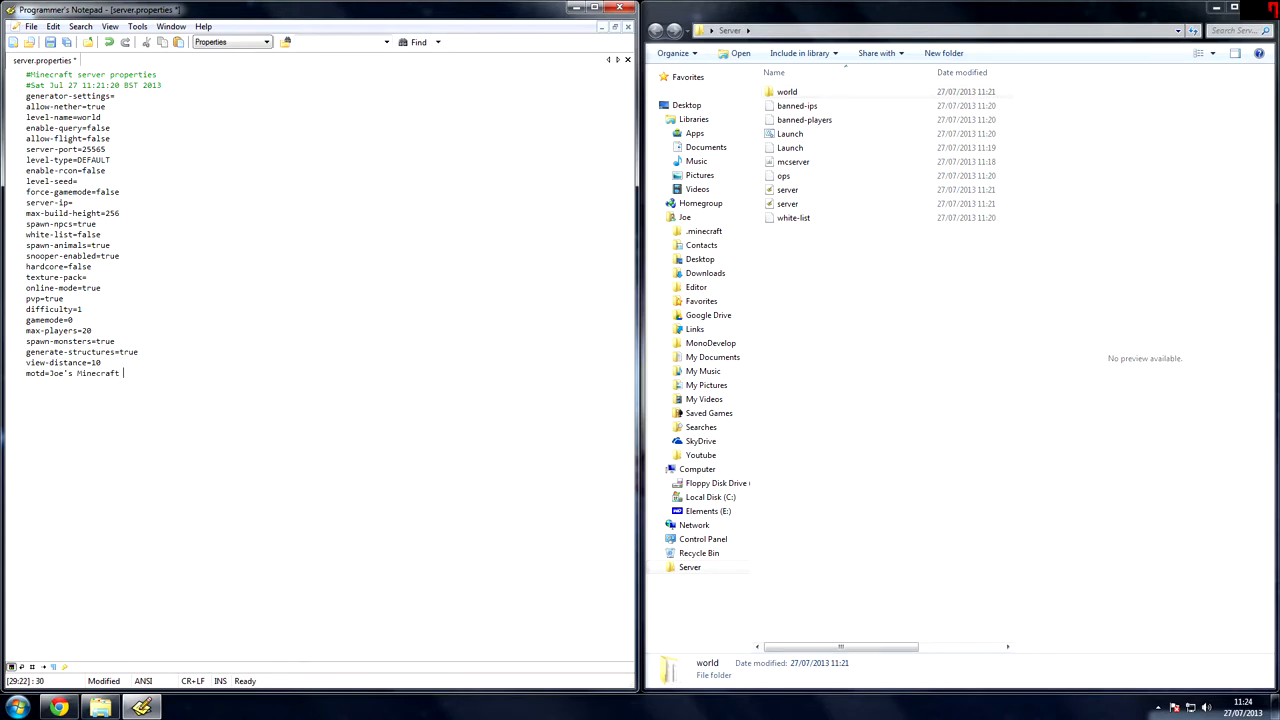
pyautogui.write('Server')
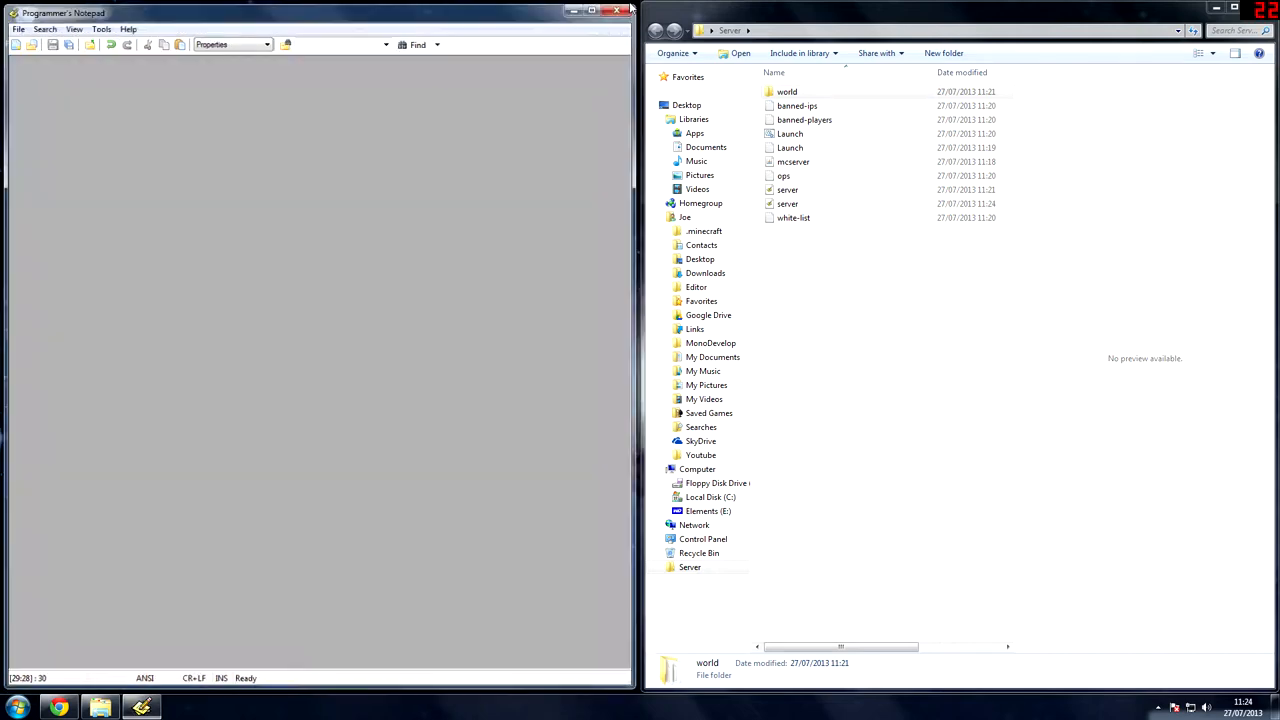
pyautogui.click(616, 10)
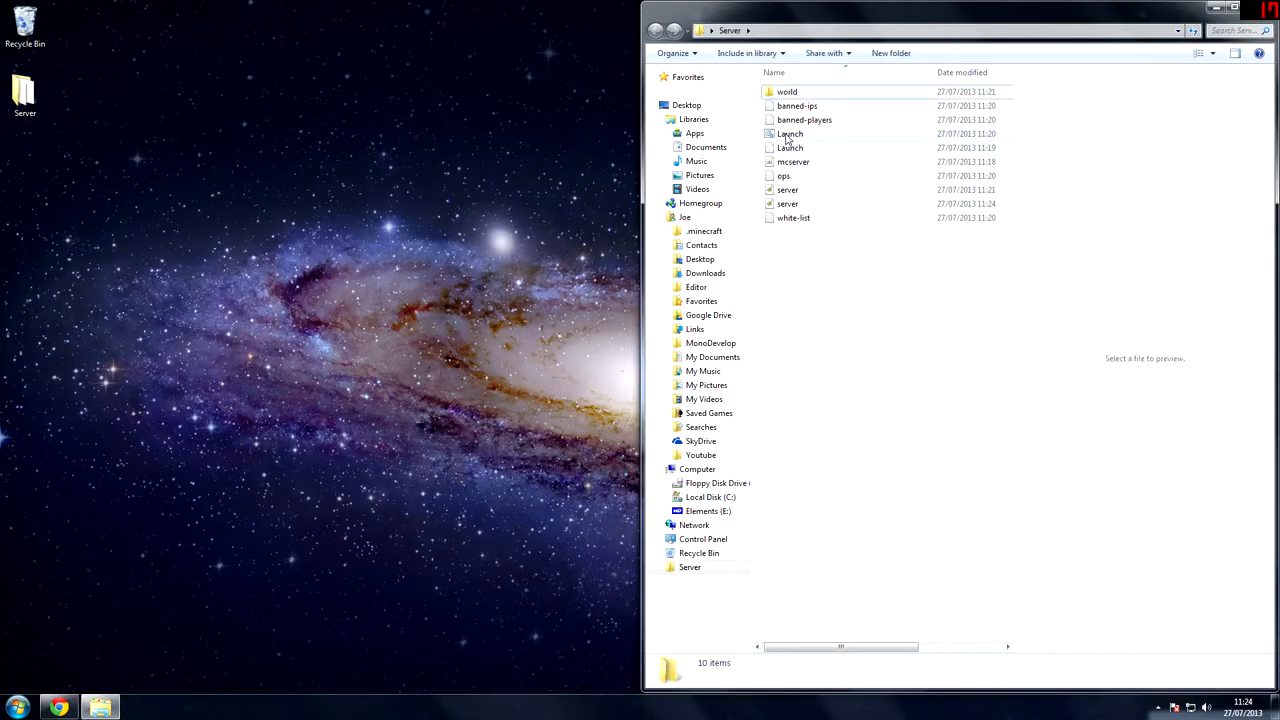
pyautogui.doubleClick(790, 132)
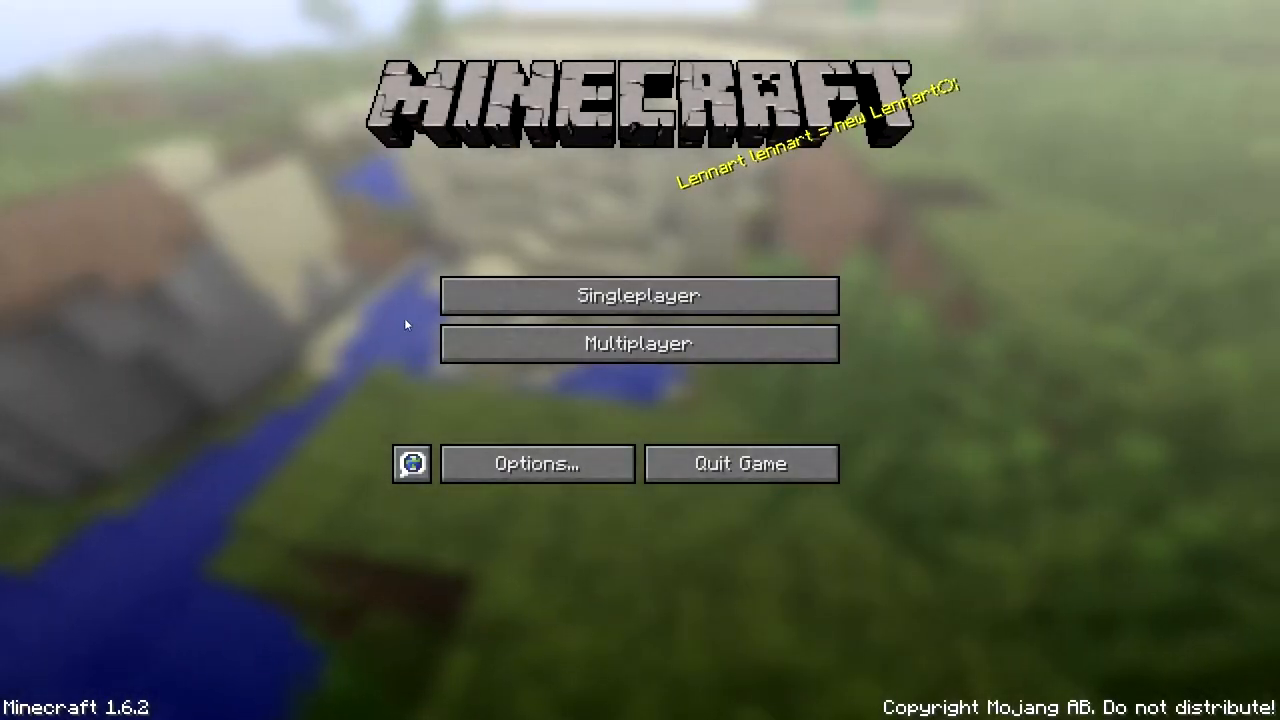
# Step: Add a server entry named Joe's Server with address localhost and save it
pyautogui.click(640, 344)
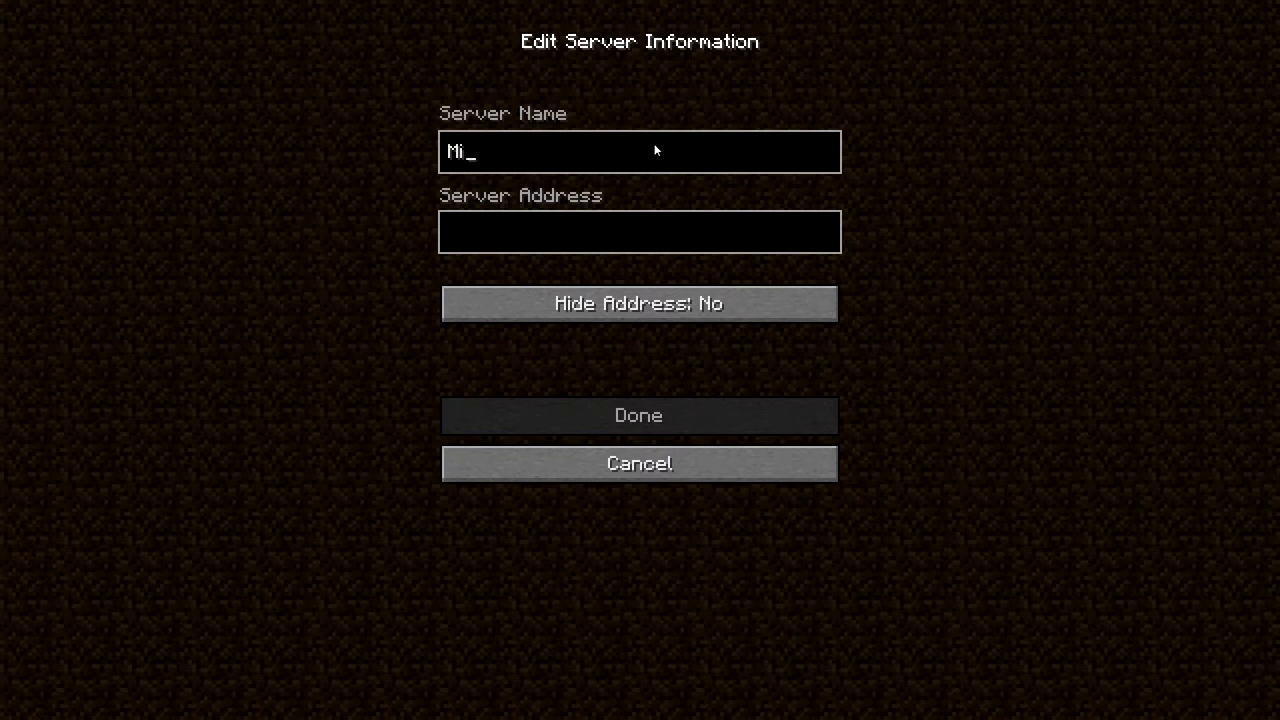
pyautogui.write("Joe's Server")
pyautogui.click(640, 230)
pyautogui.write('loc')
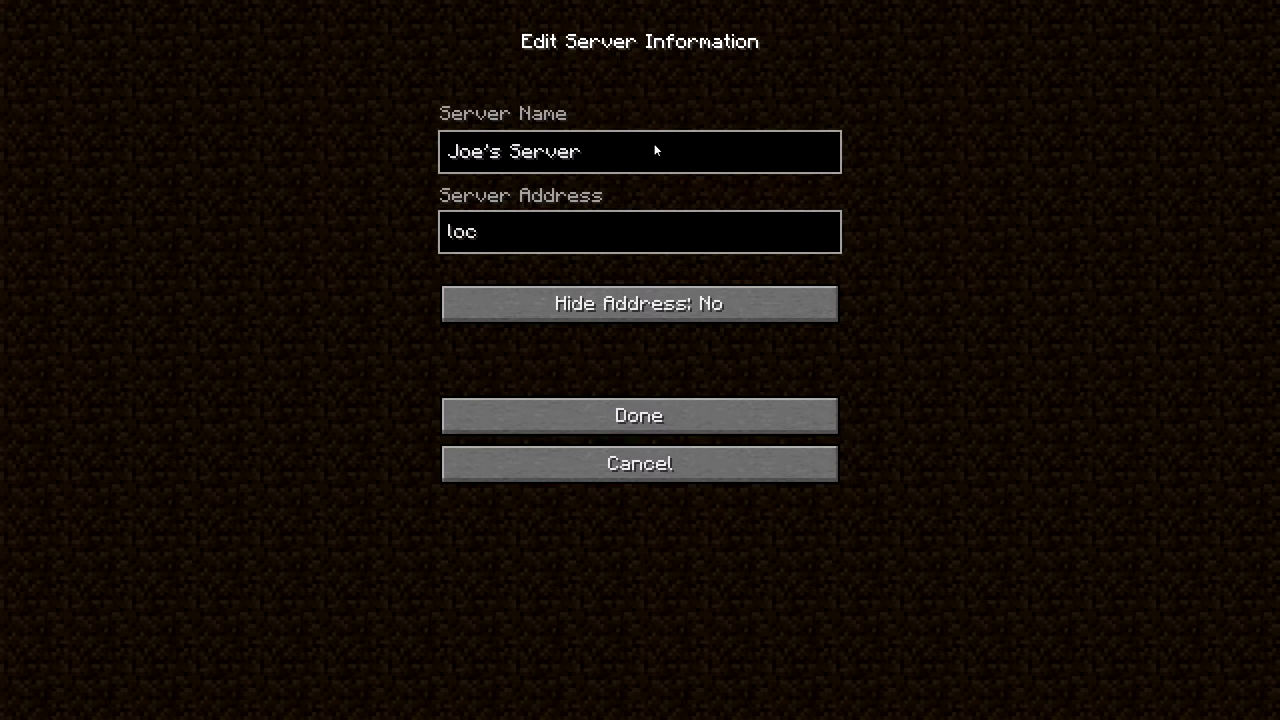
pyautogui.write('alhost')
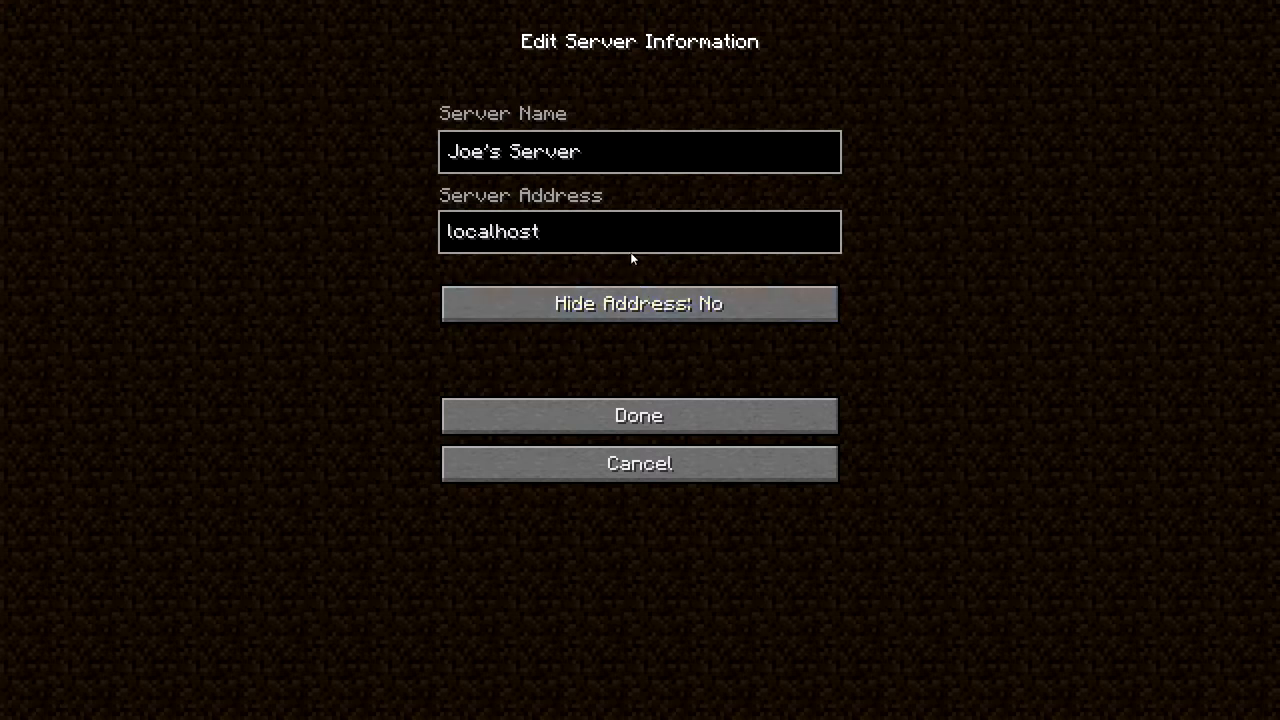
pyautogui.click(640, 232)
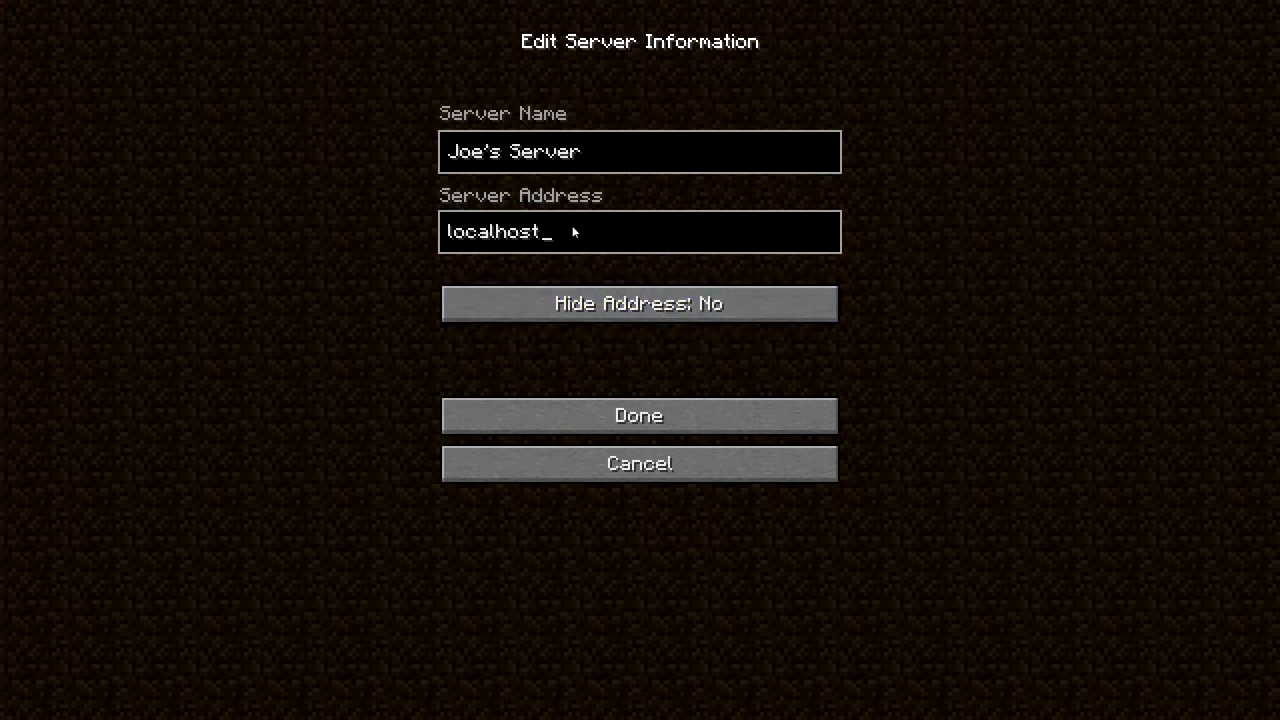
pyautogui.click(638, 414)
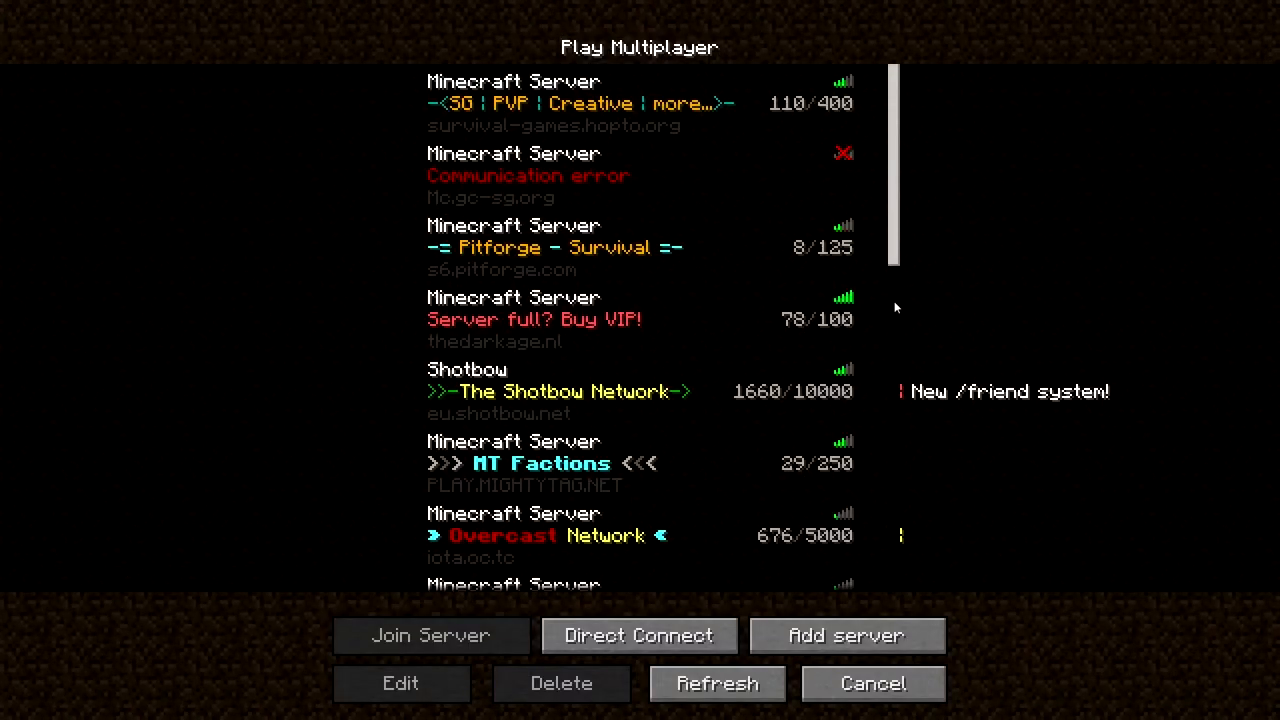
# Step: Select Joe's Server (localhost) in the list and join it
pyautogui.click(716, 684)
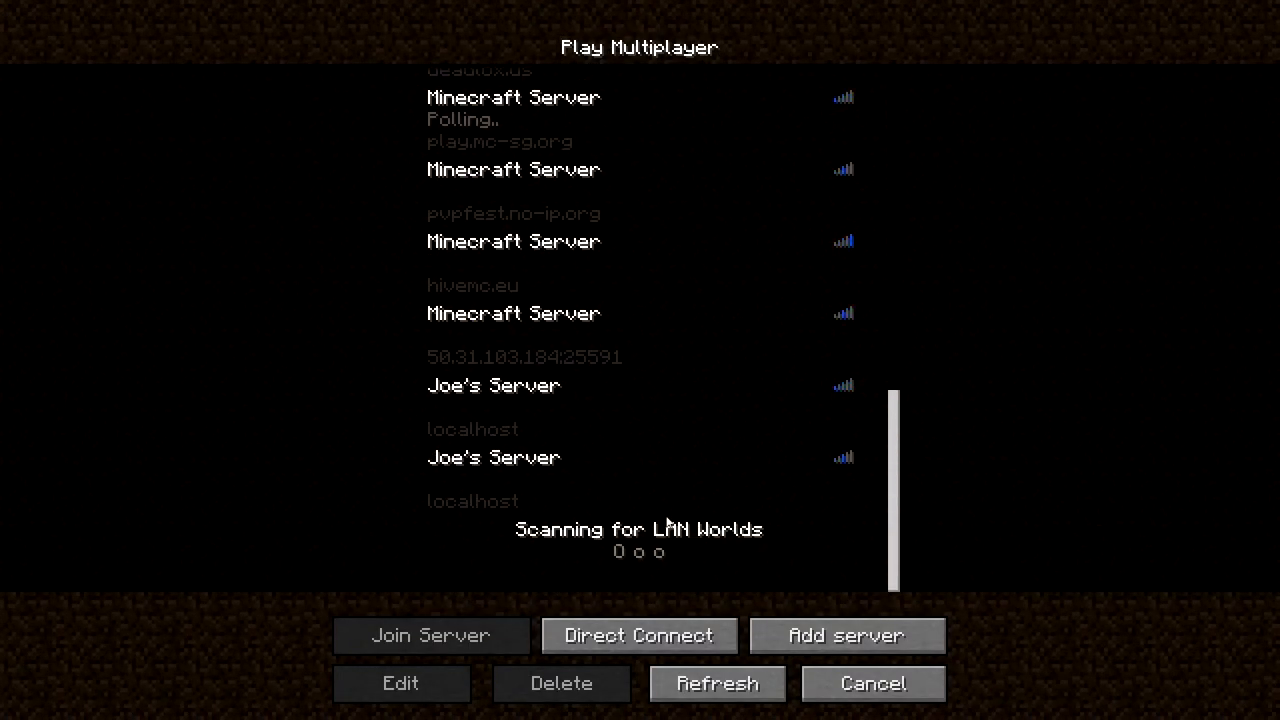
pyautogui.click(640, 480)
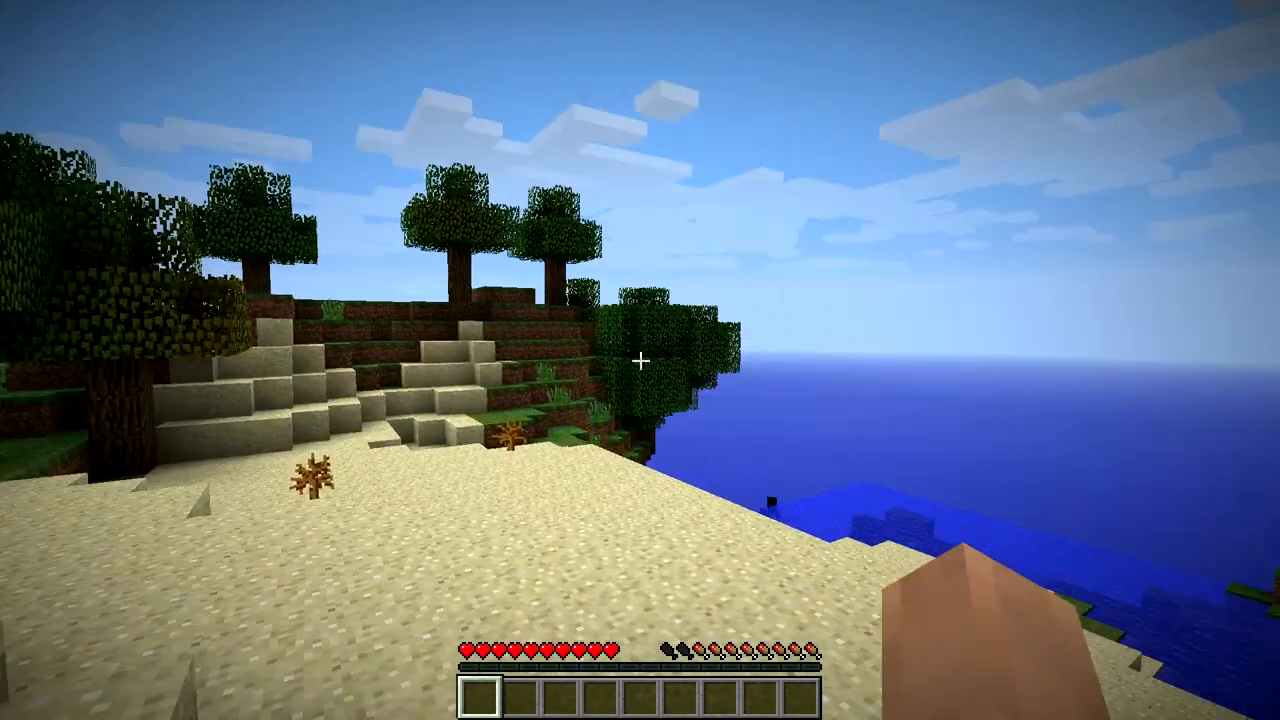
pyautogui.moveTo(640, 360)
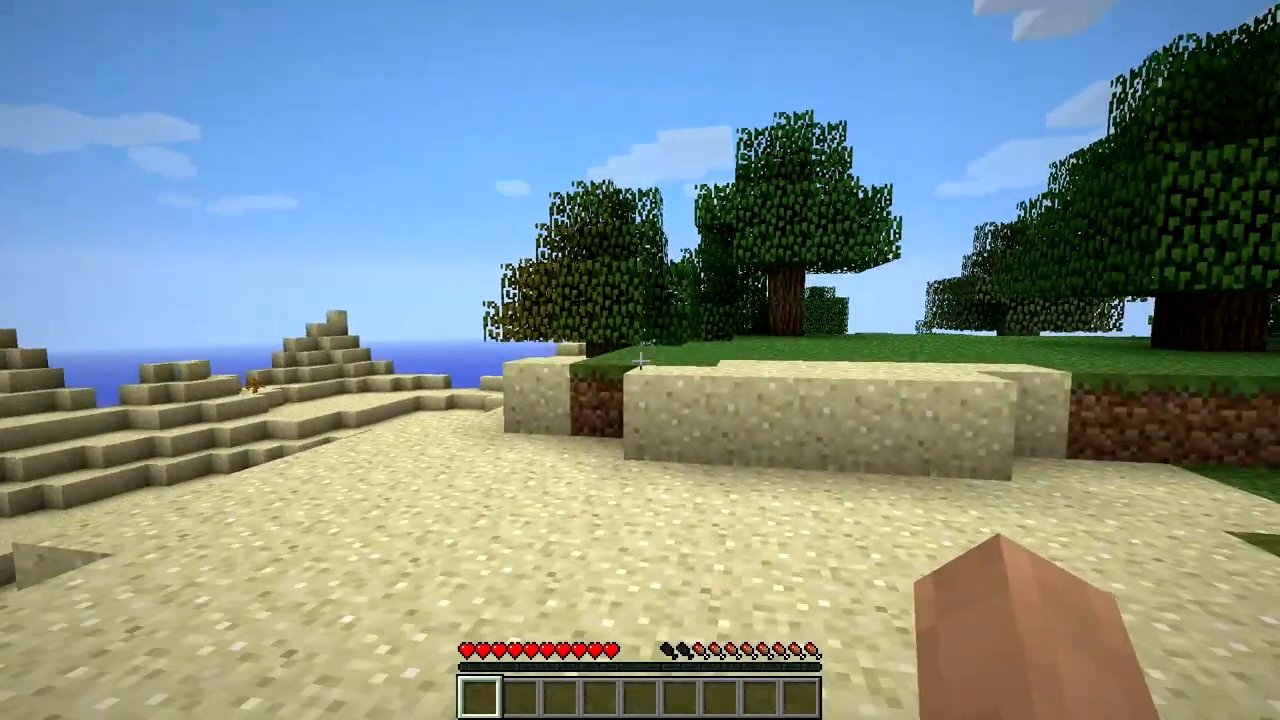
pyautogui.moveTo(640, 360)
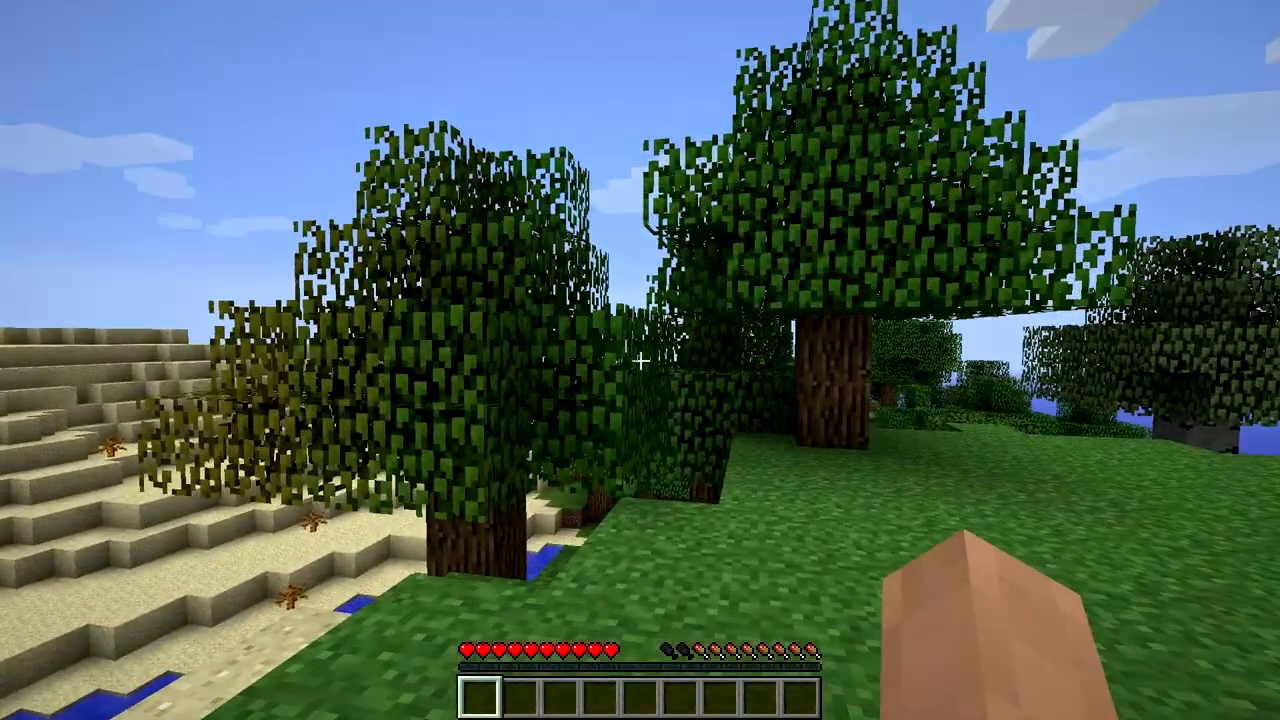
pyautogui.moveTo(640, 360)
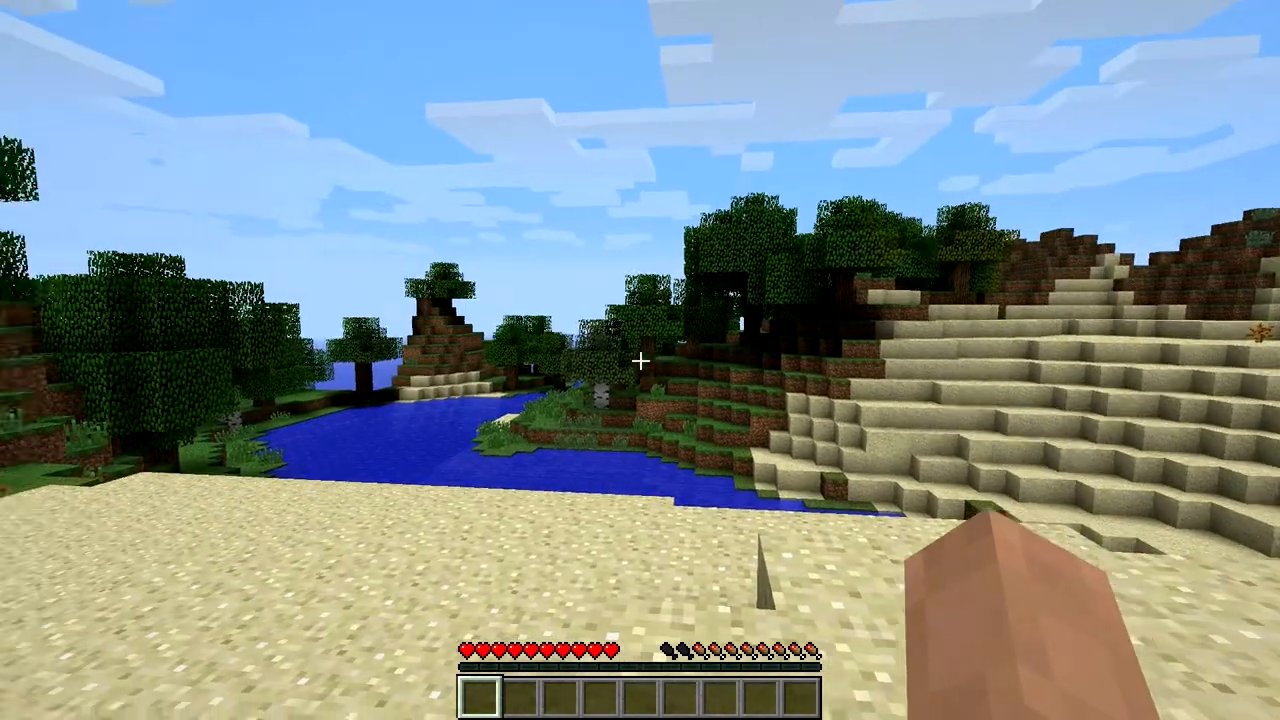
pyautogui.moveTo(400, 360)
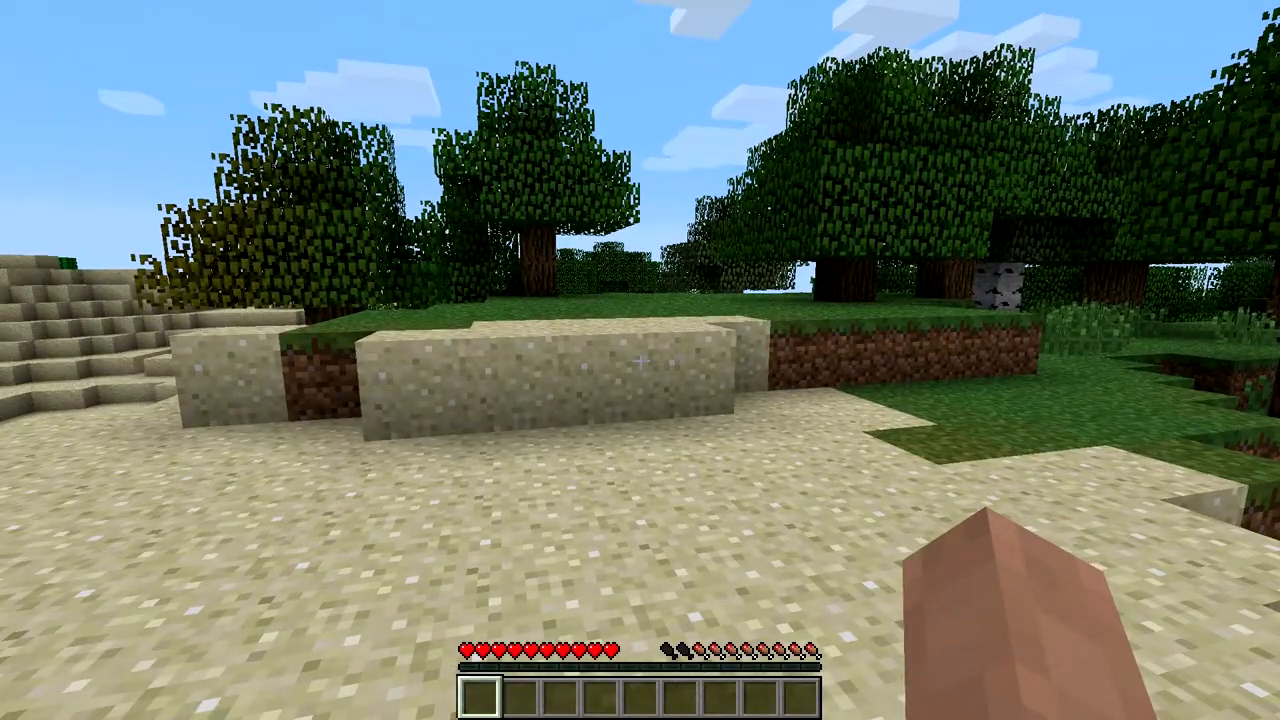
pyautogui.moveTo(640, 360)
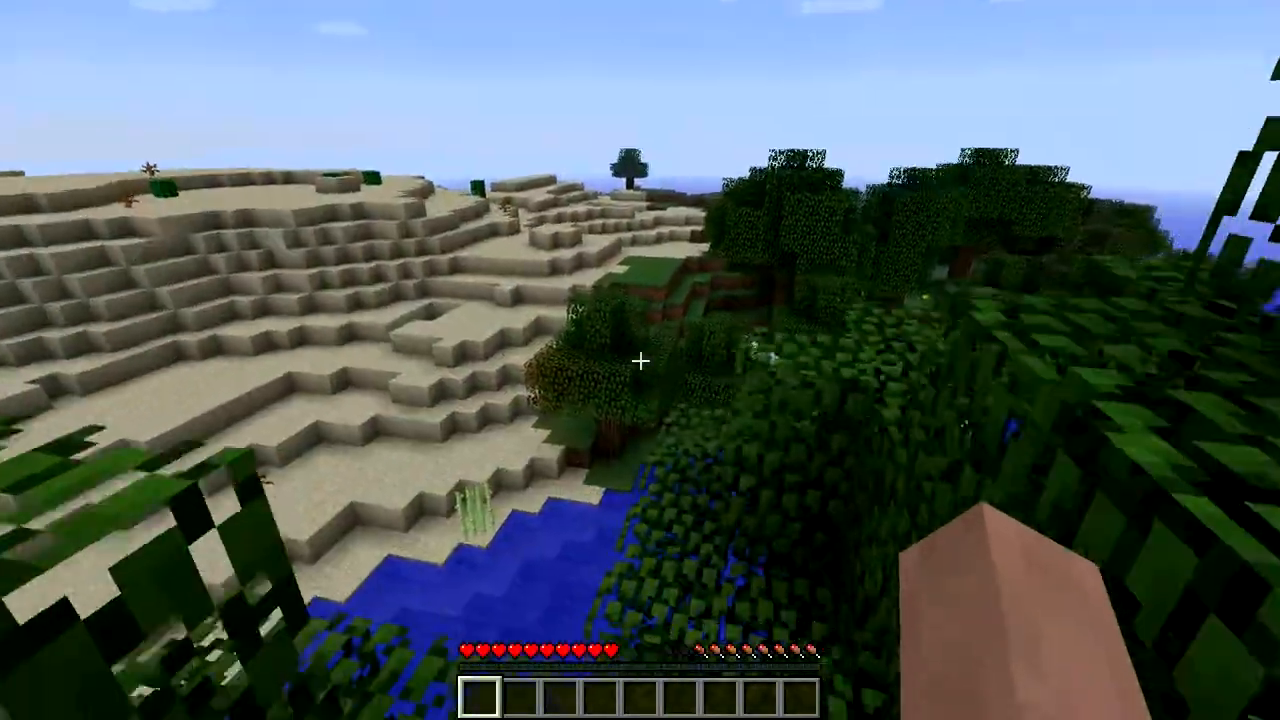
pyautogui.moveTo(640, 360)
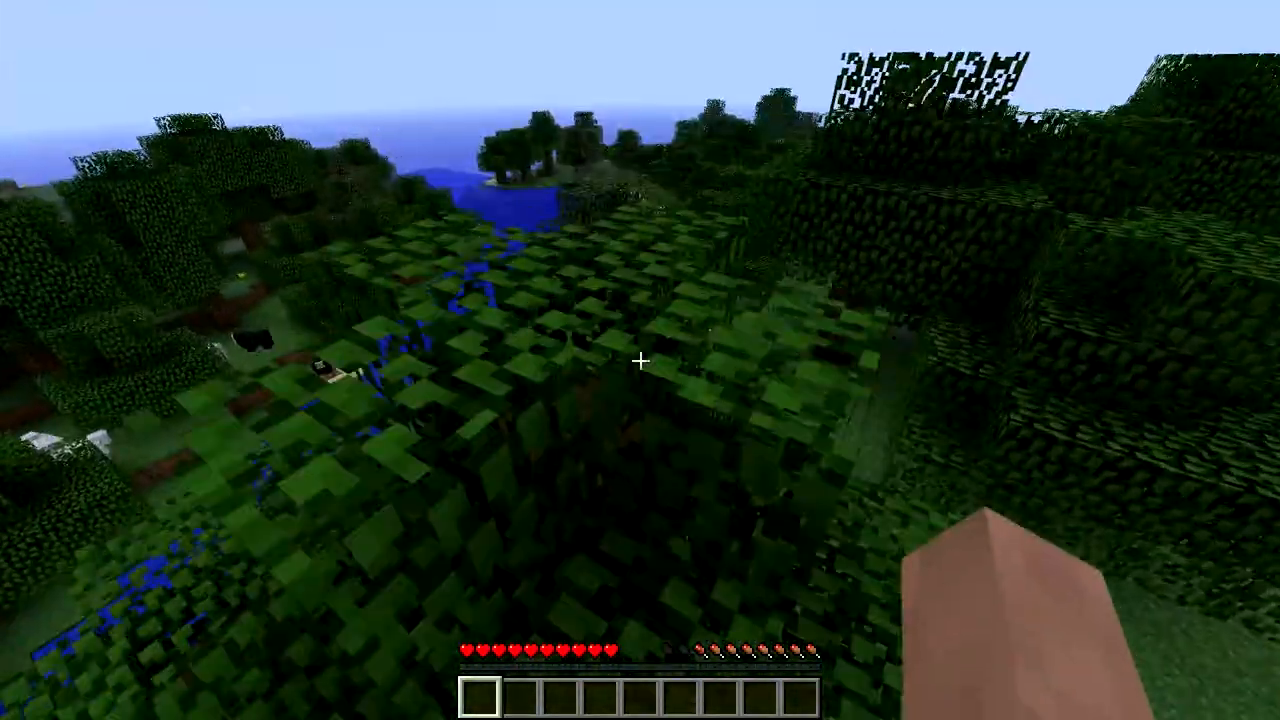
pyautogui.moveTo(640, 360)
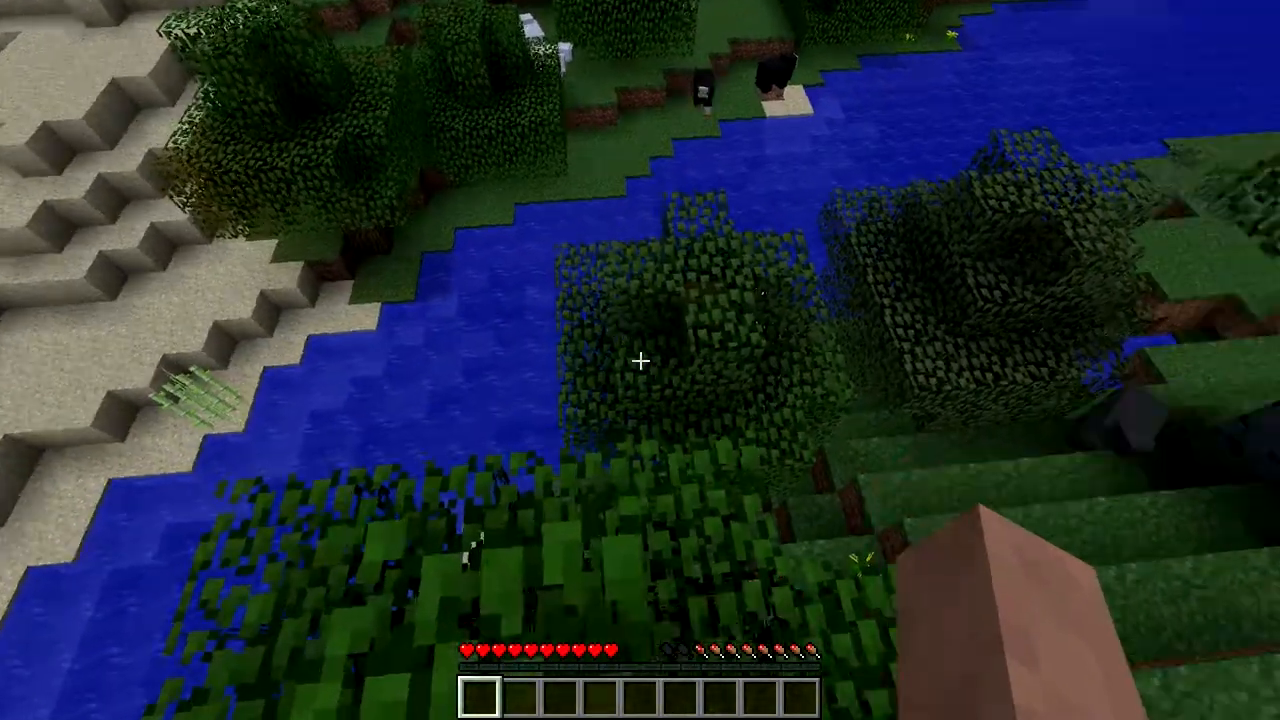
pyautogui.moveTo(640, 360)
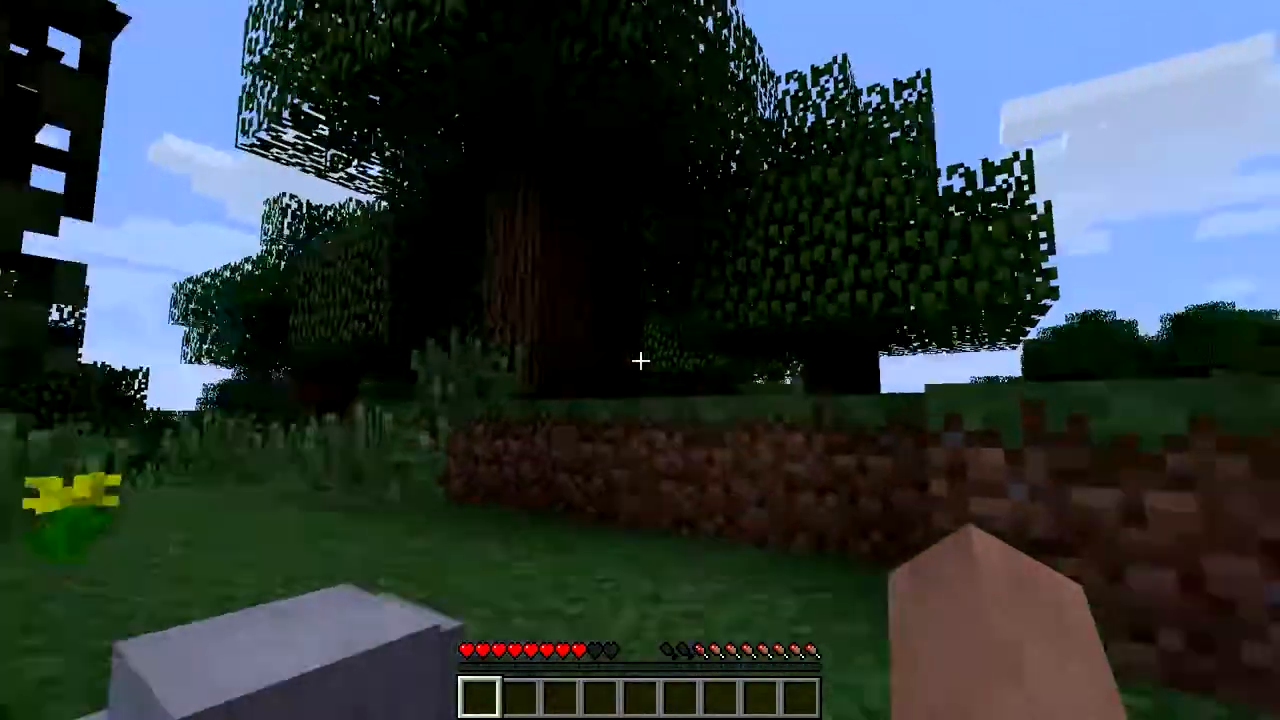
pyautogui.moveTo(640, 360)
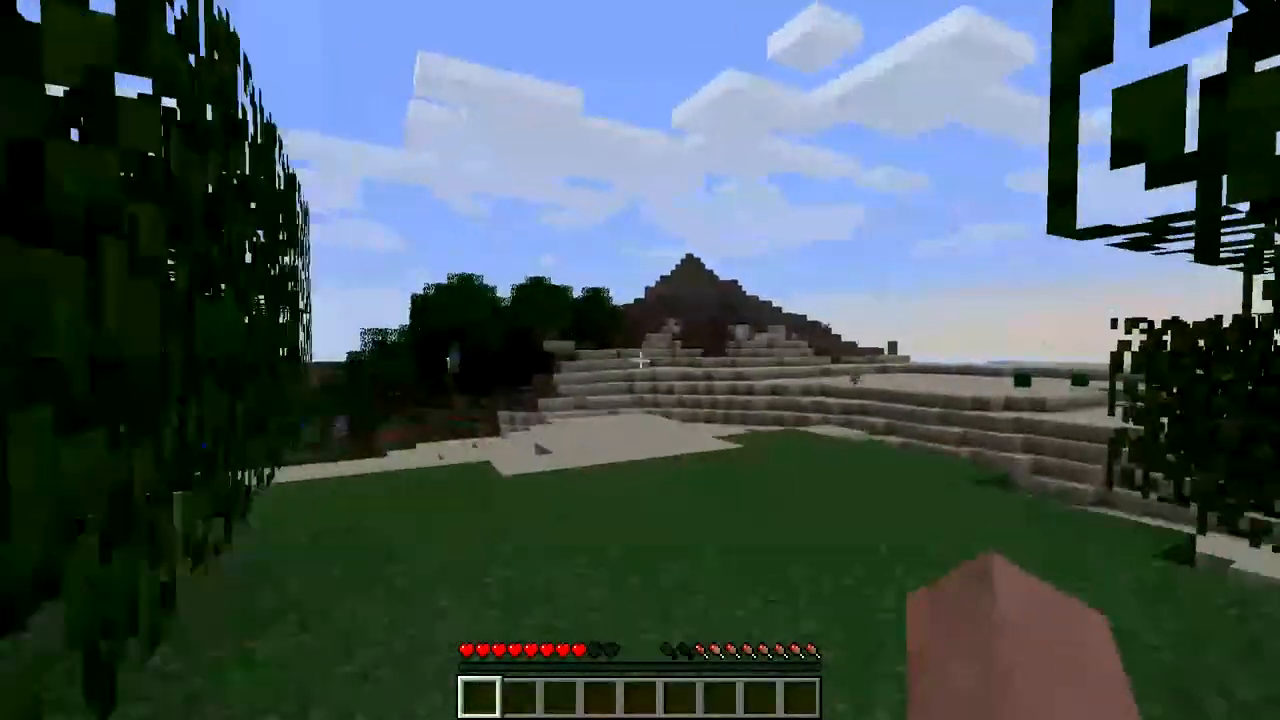